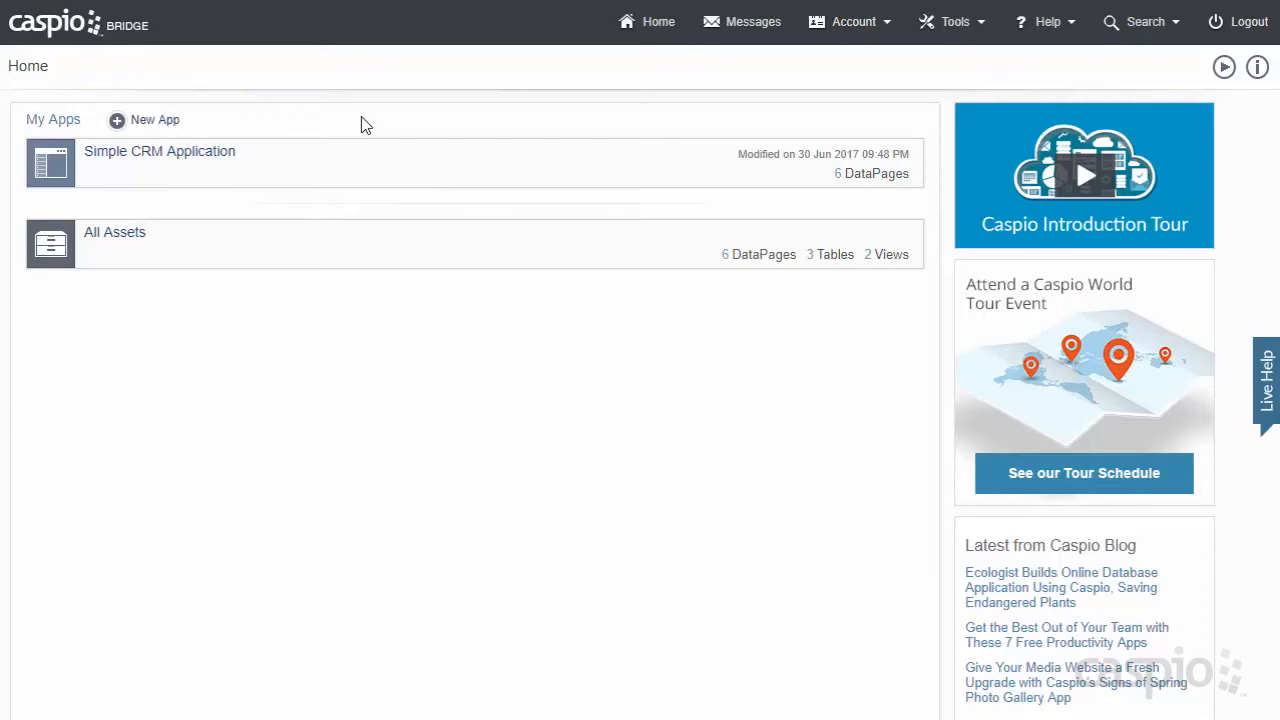
mouse_move(193, 133)
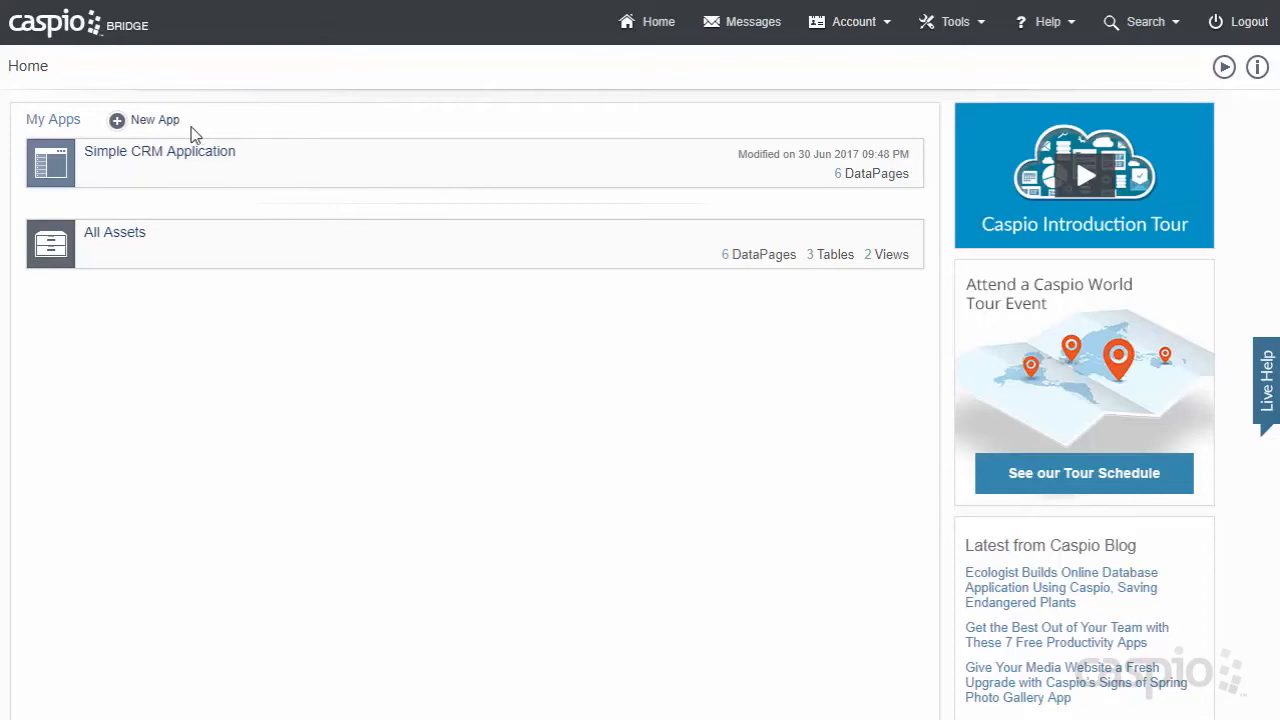
Step: Start a new blank app from the Caspio Bridge Home page
left_click(154, 120)
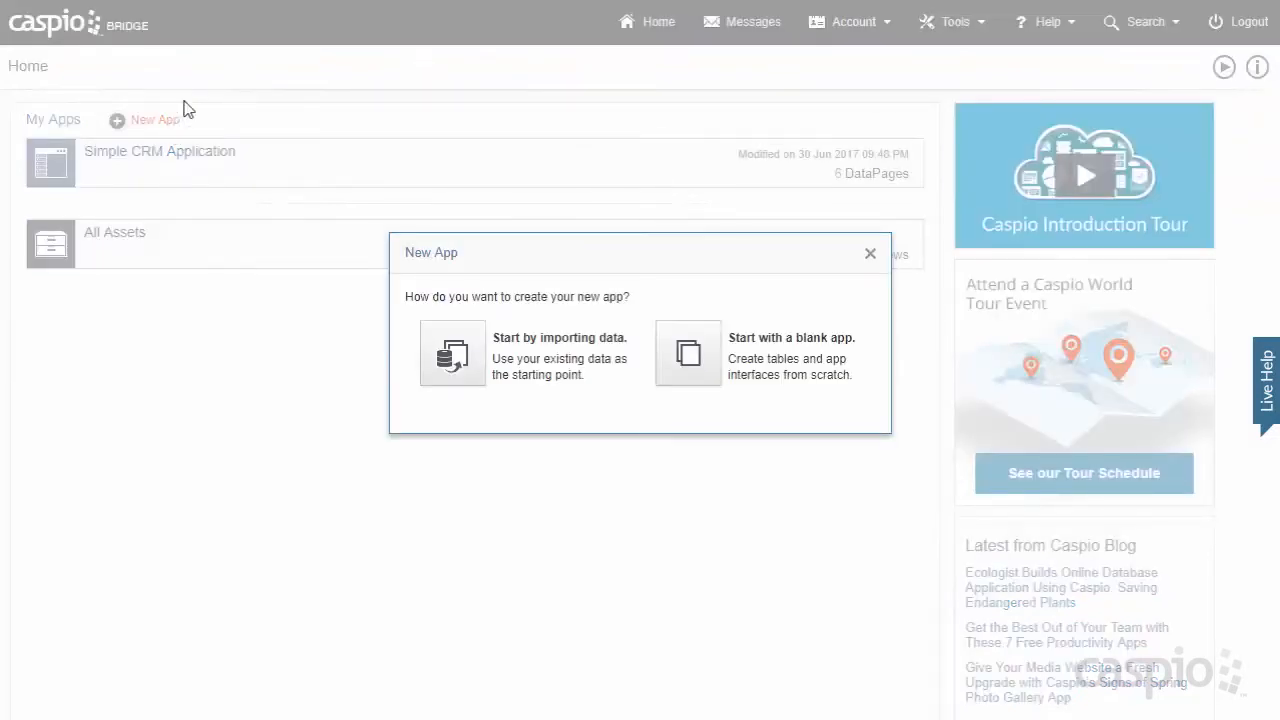
mouse_move(518, 292)
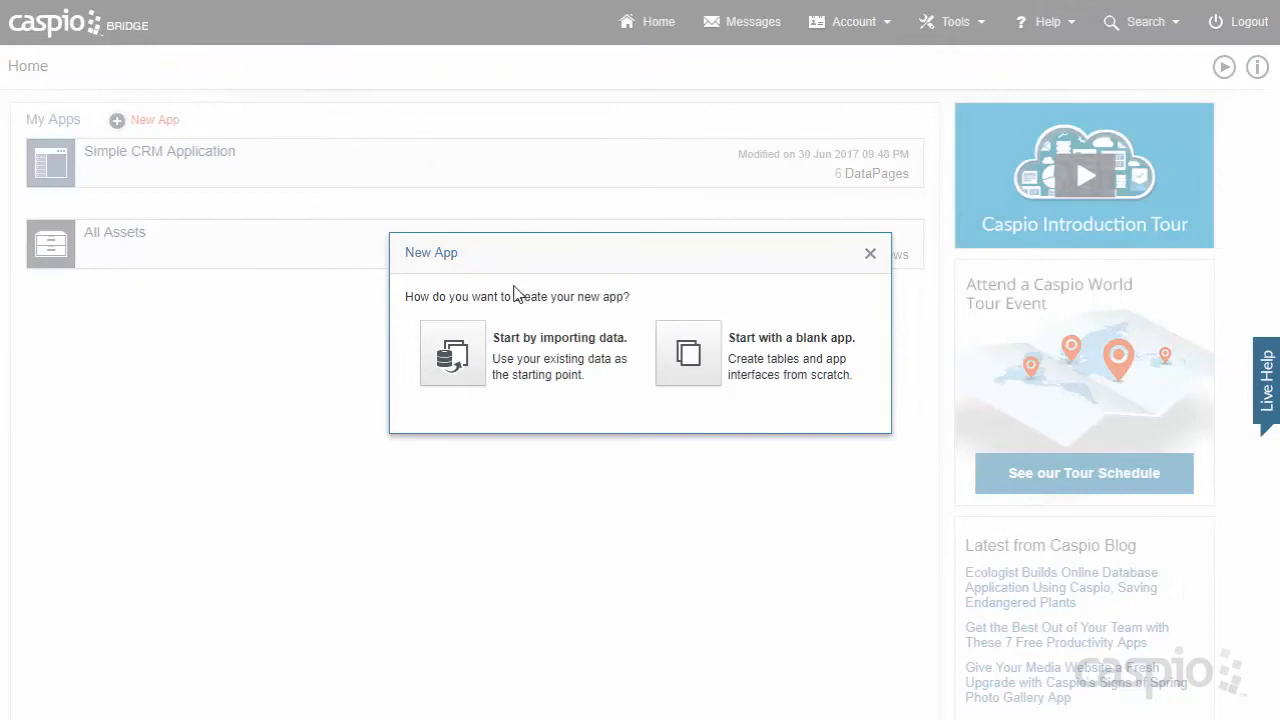
mouse_move(600, 357)
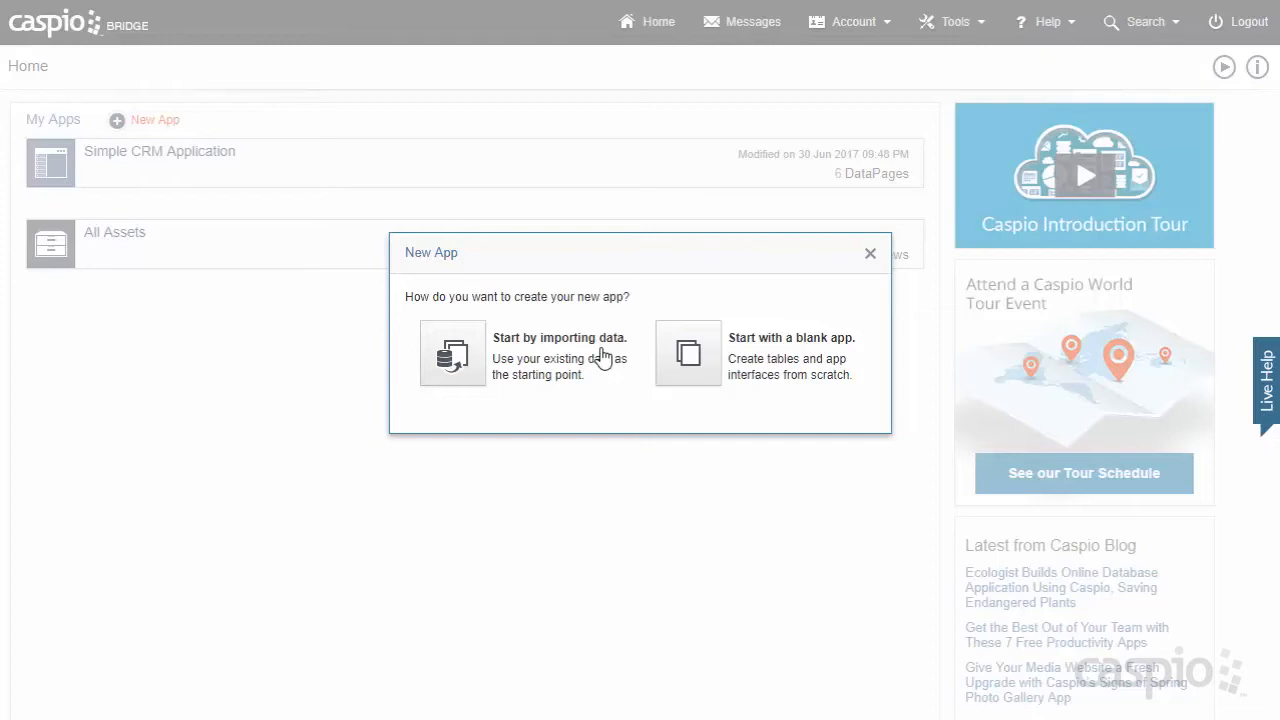
mouse_move(770, 357)
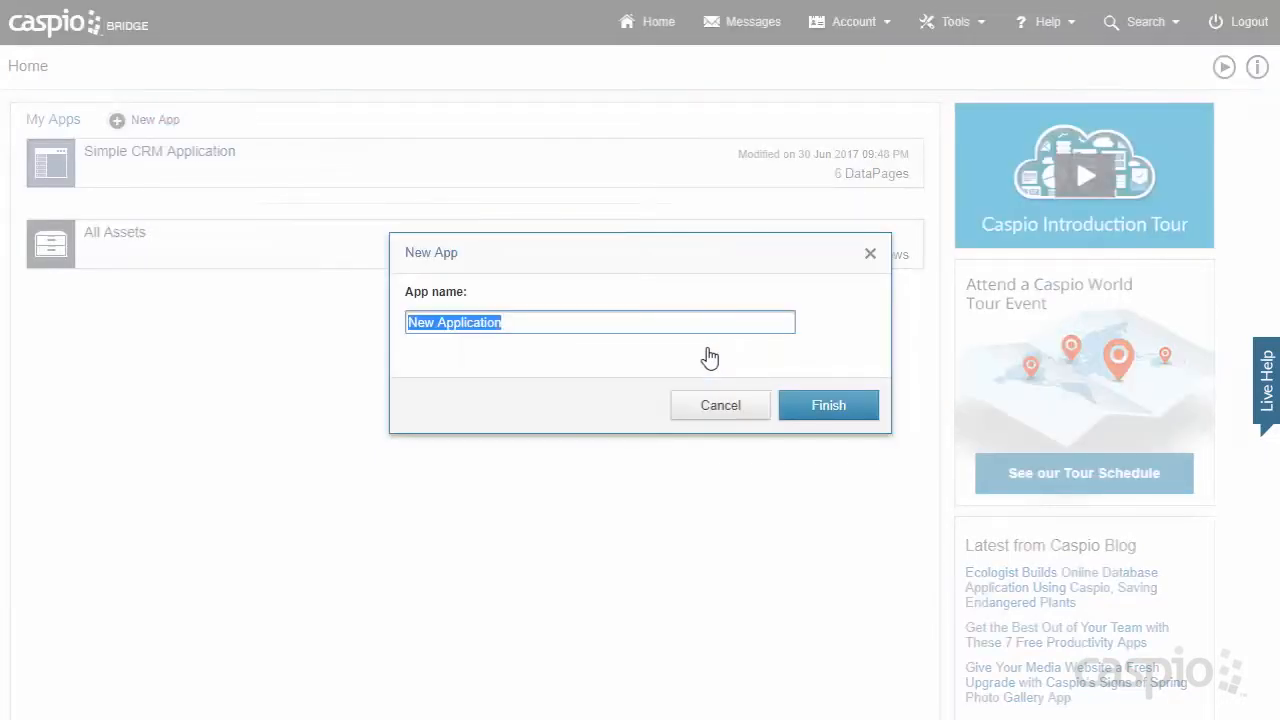
Step: Name the new app 'Simple CRM Application Demo' and finish creating it
type("Simple CRM Application Demo")
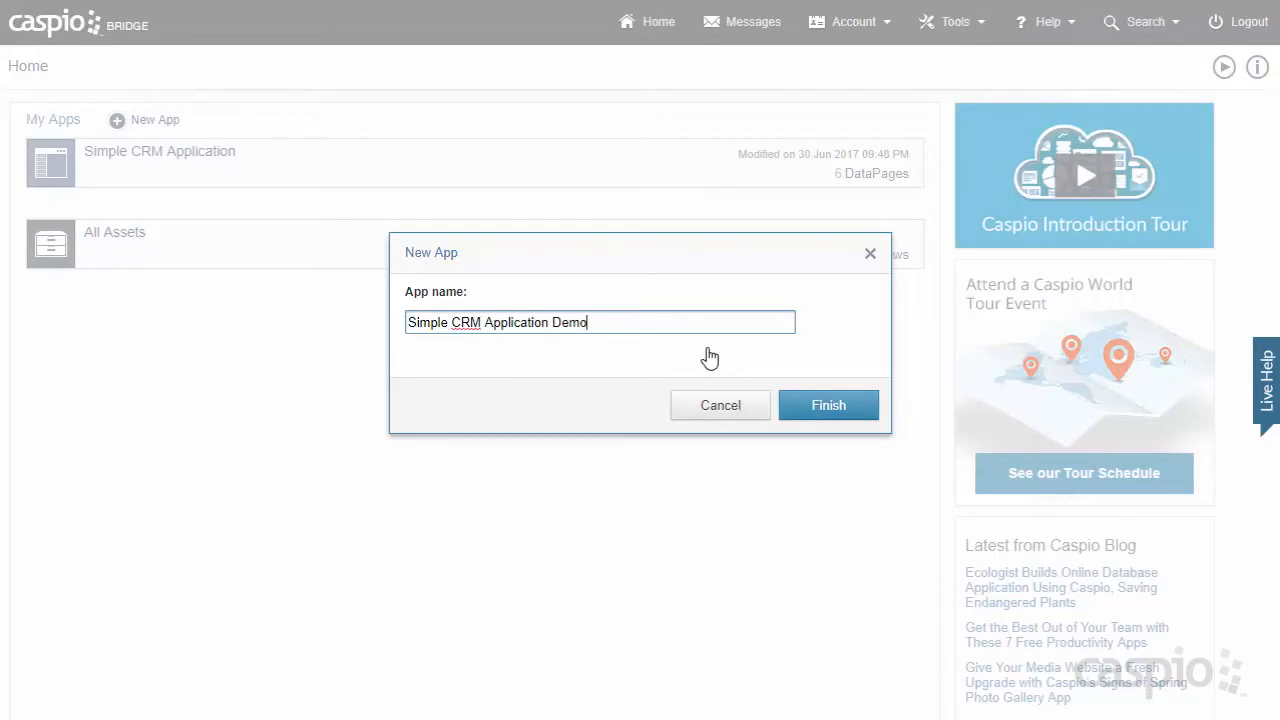
mouse_move(575, 345)
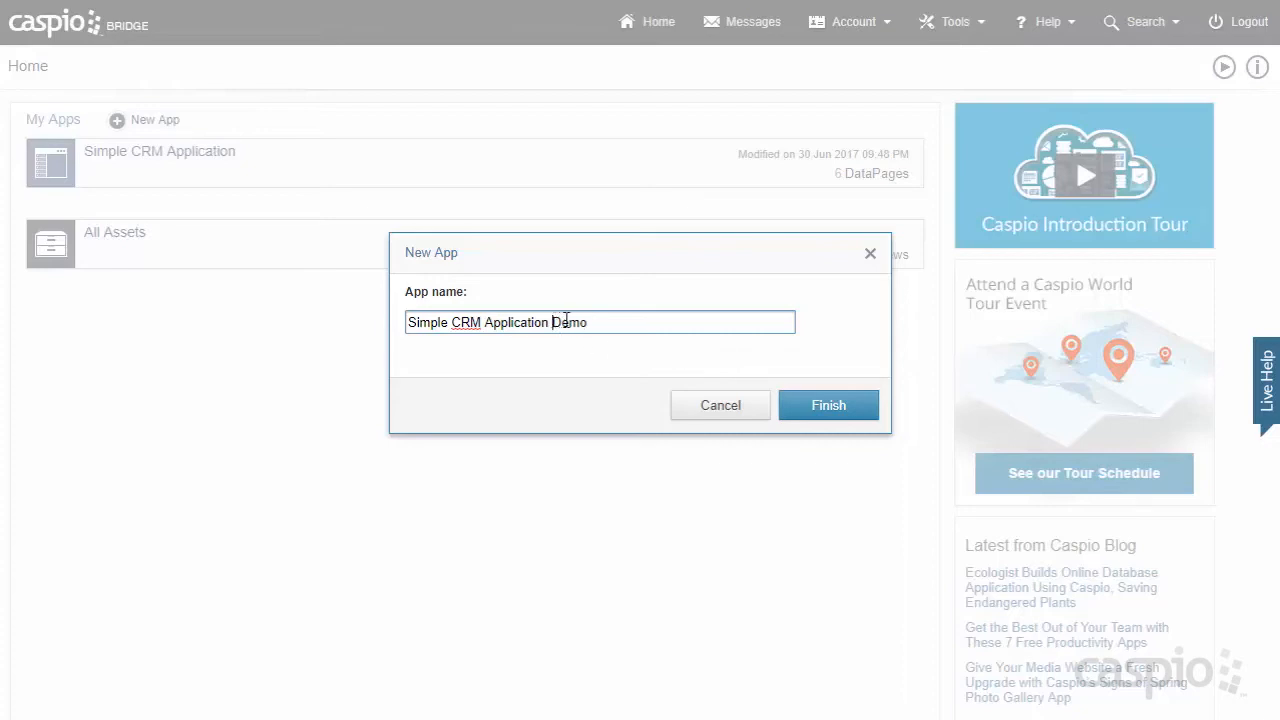
double_click(569, 322)
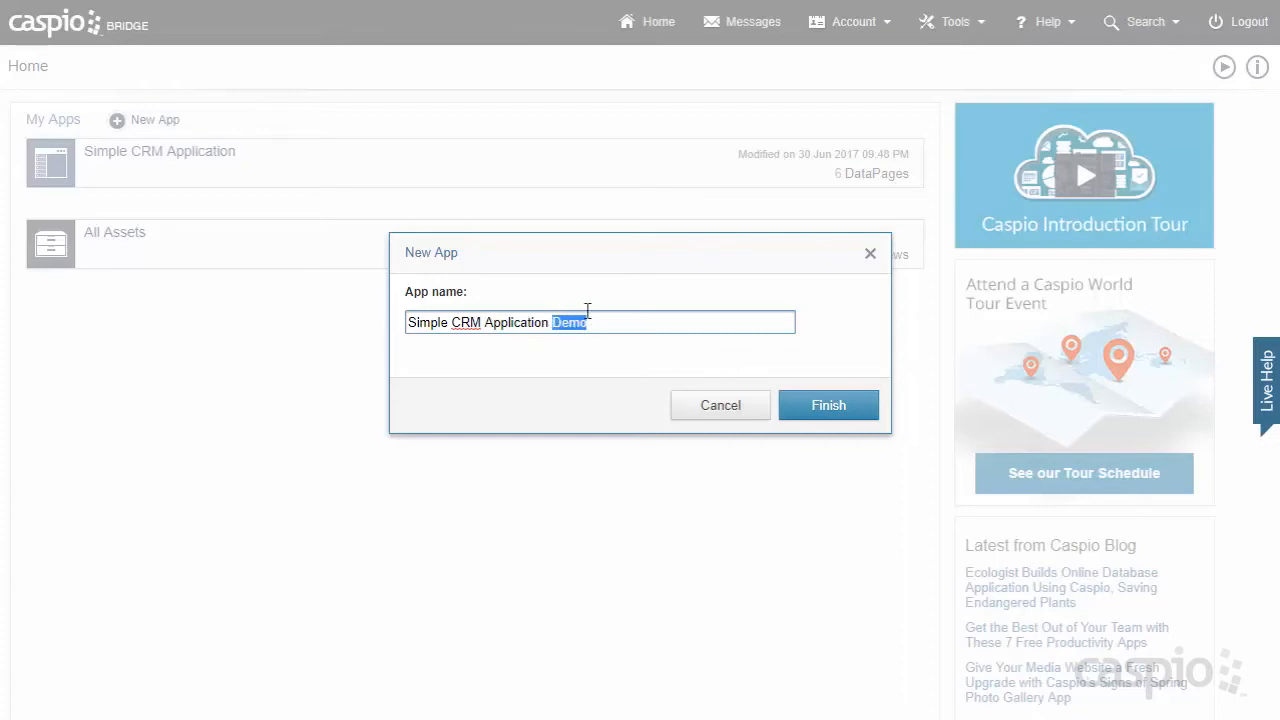
mouse_move(240, 211)
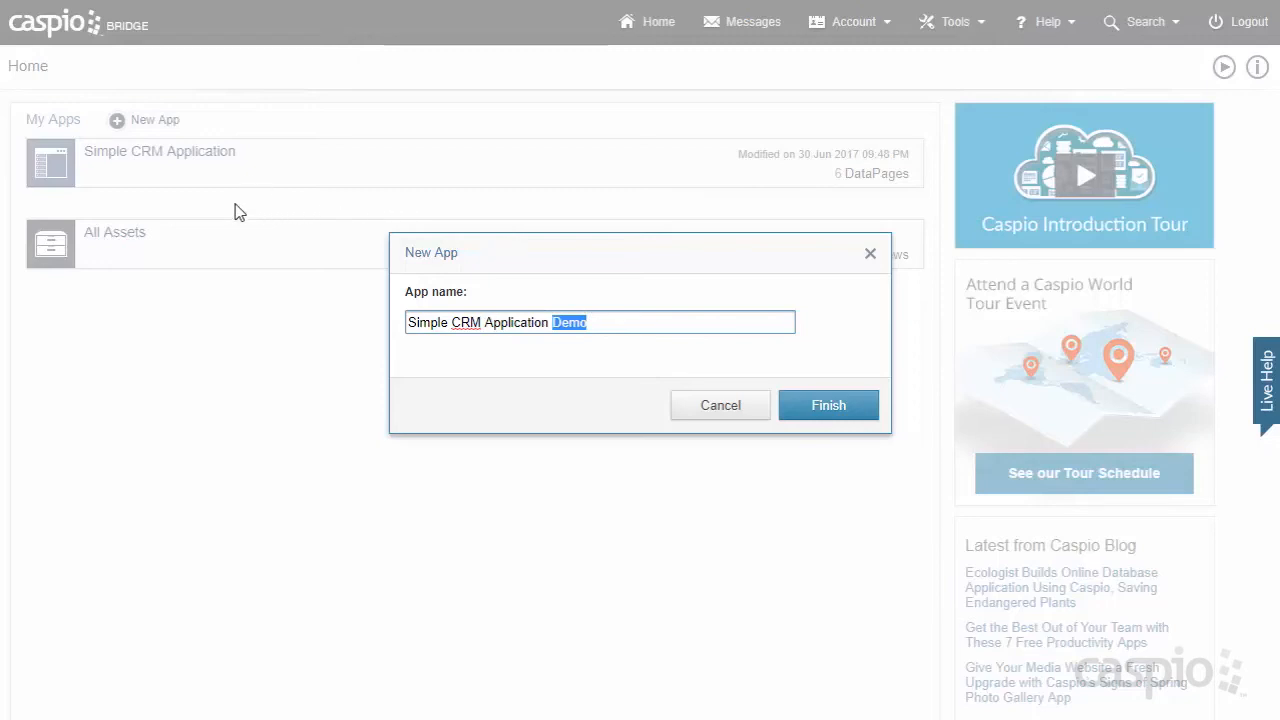
mouse_move(268, 188)
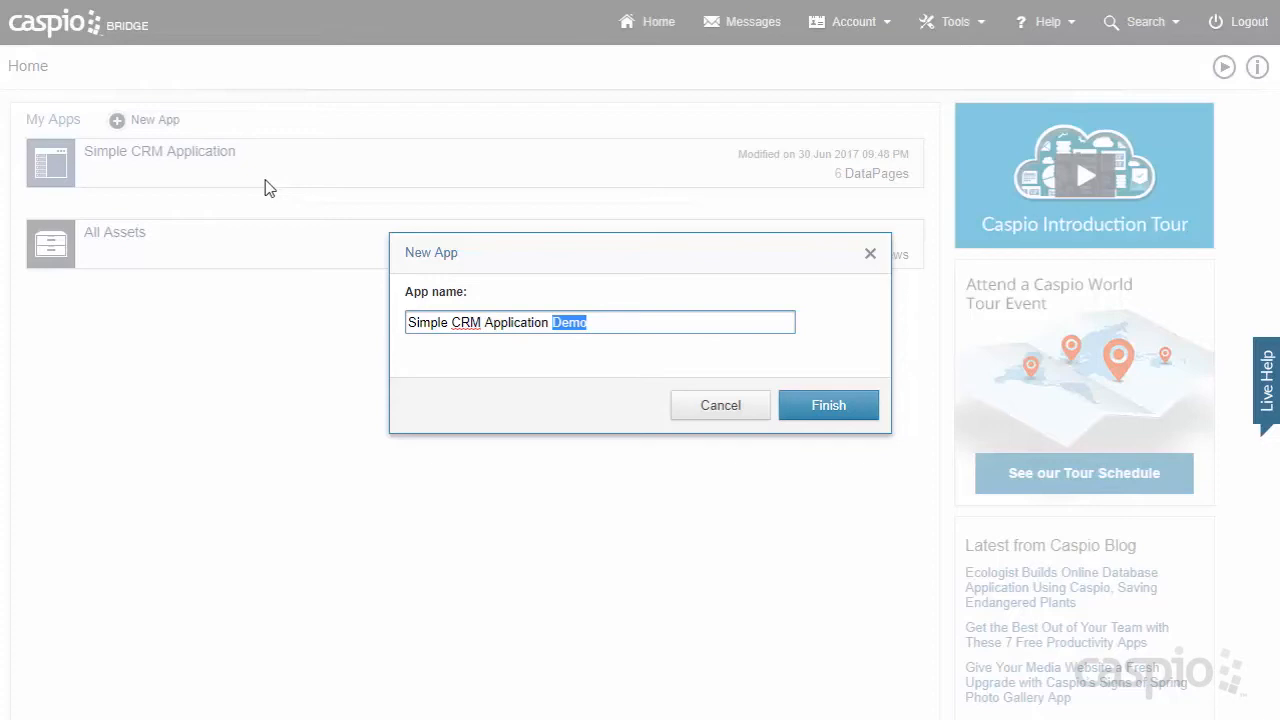
mouse_move(683, 221)
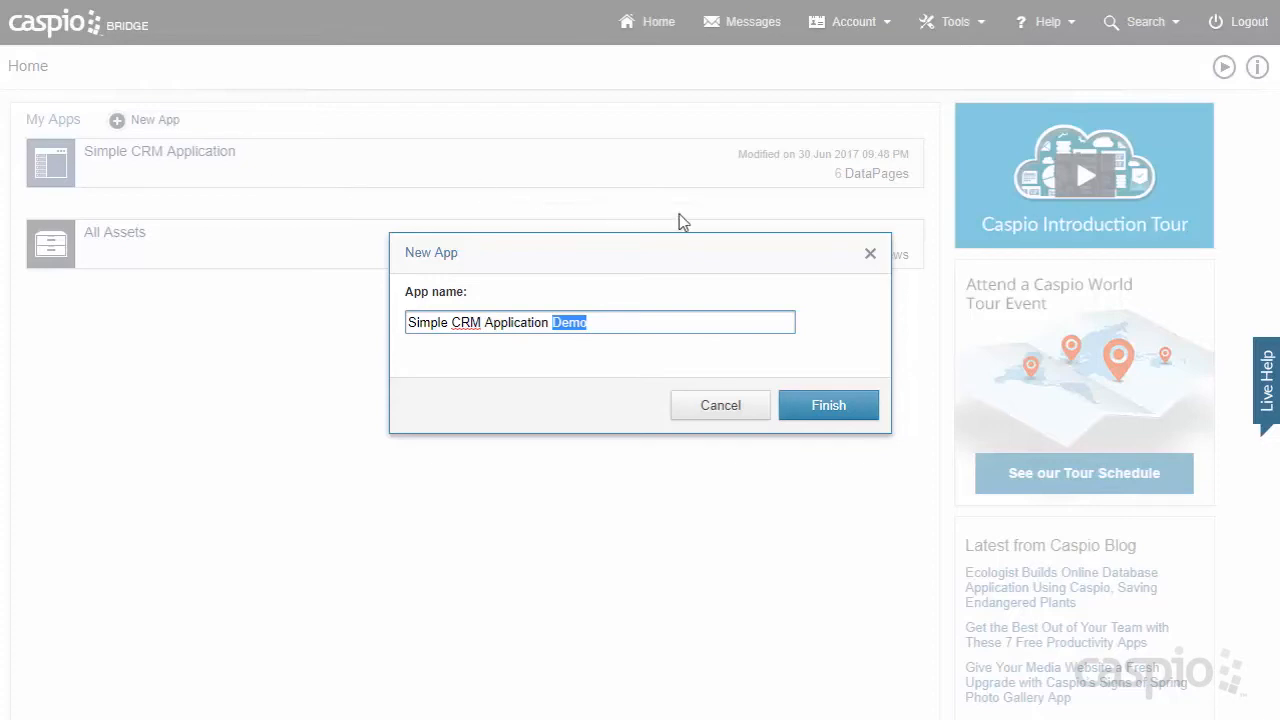
left_click(828, 405)
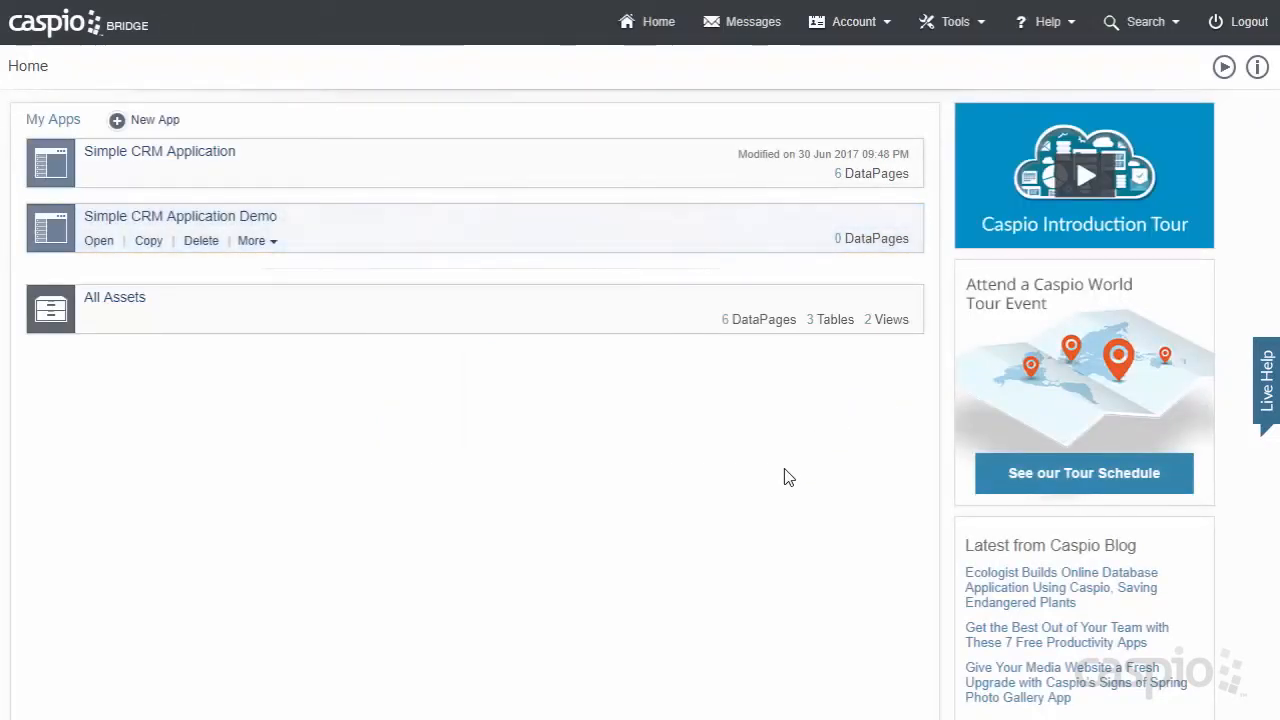
mouse_move(5, 287)
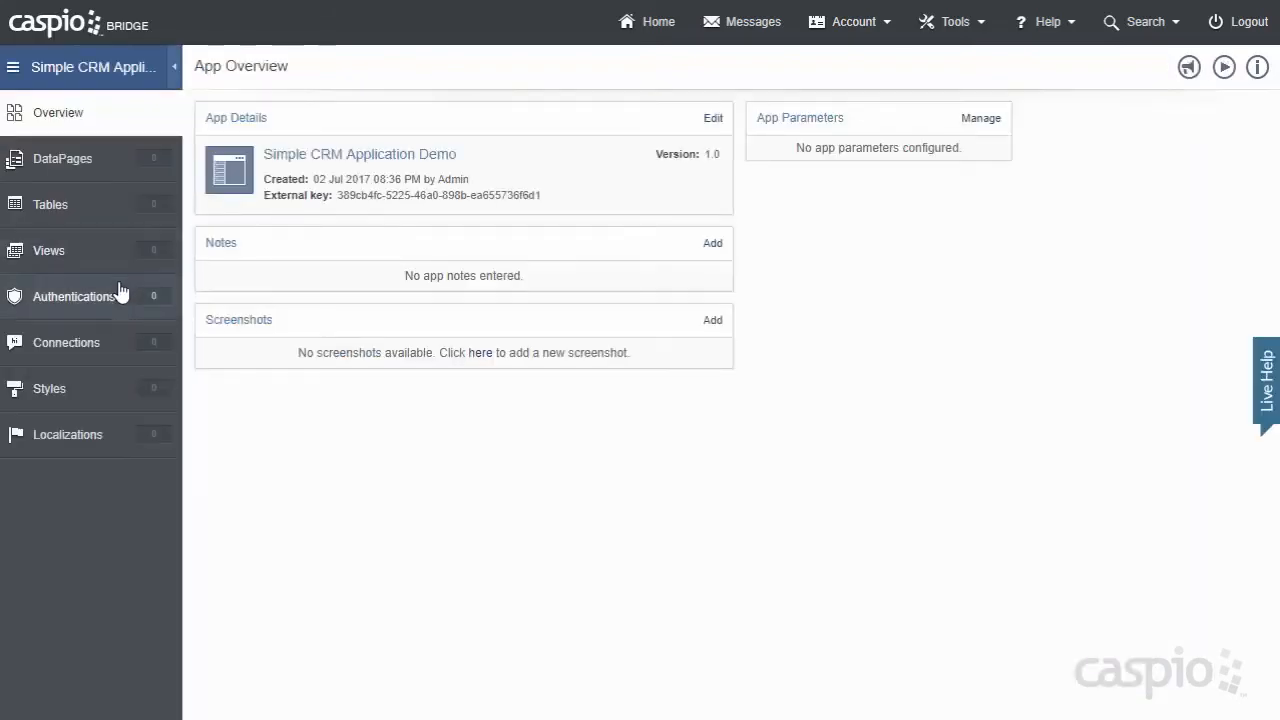
mouse_move(125, 405)
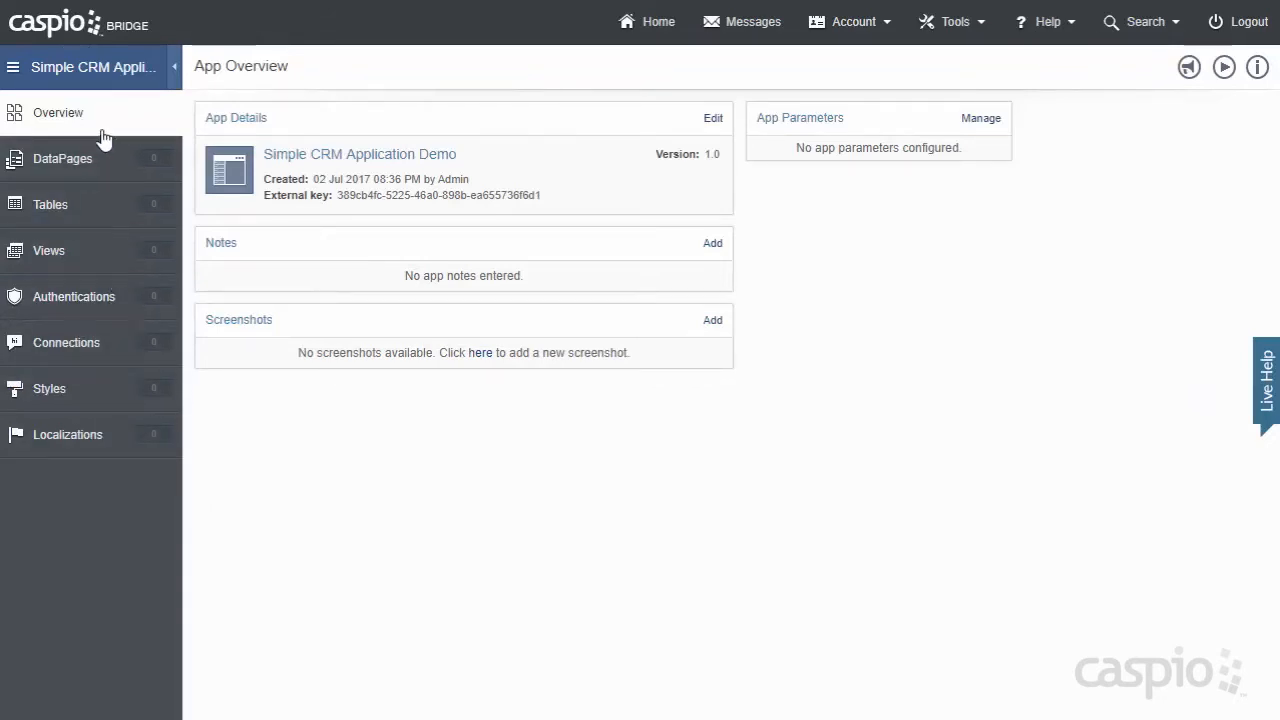
mouse_move(93, 67)
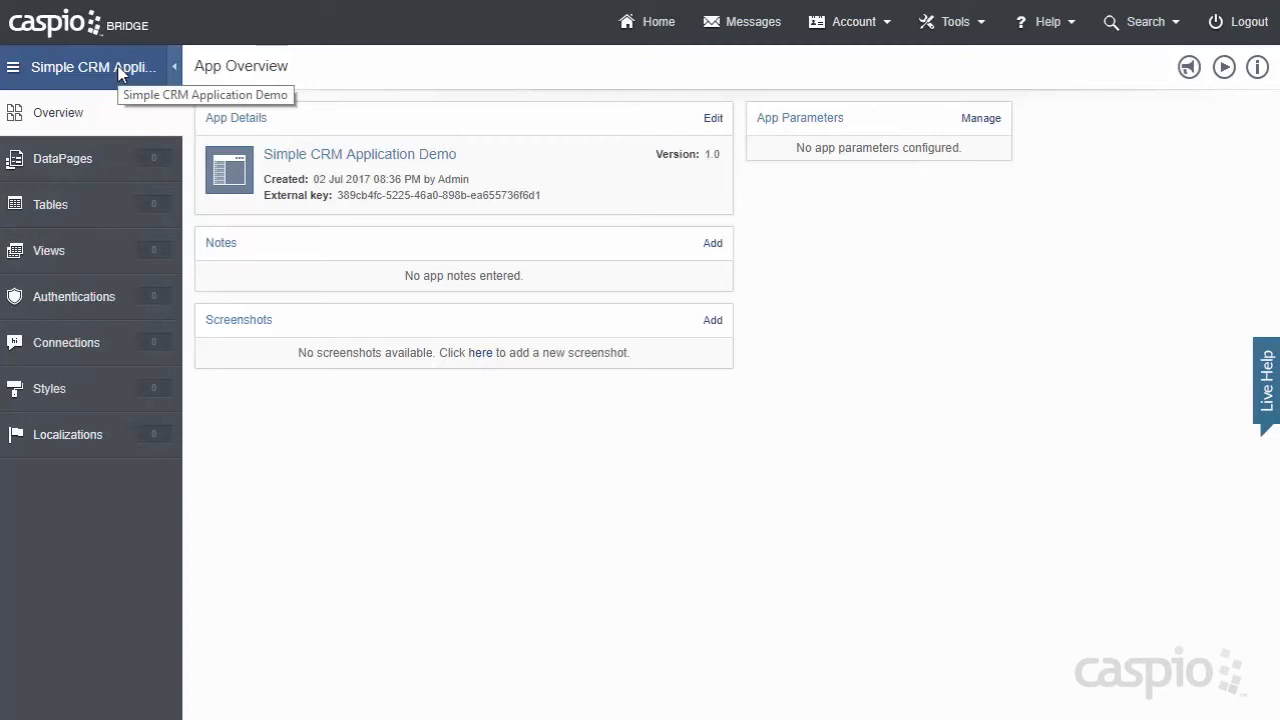
mouse_move(118, 128)
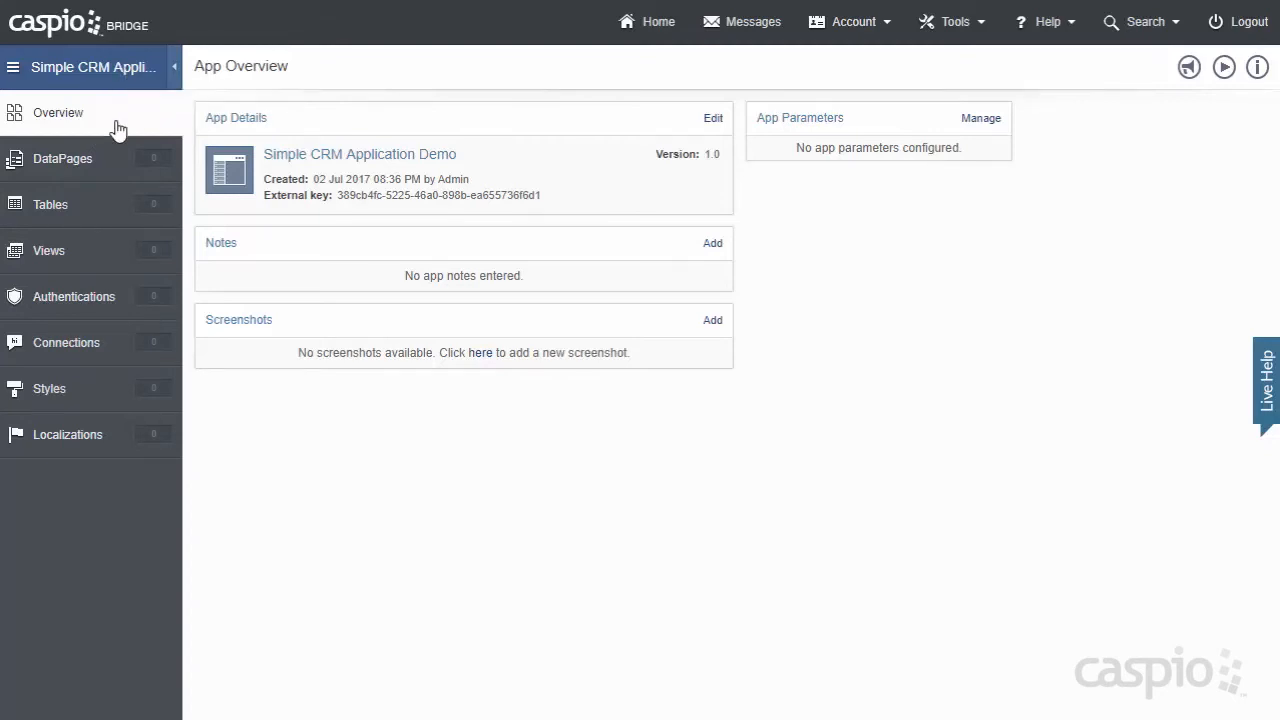
mouse_move(77, 127)
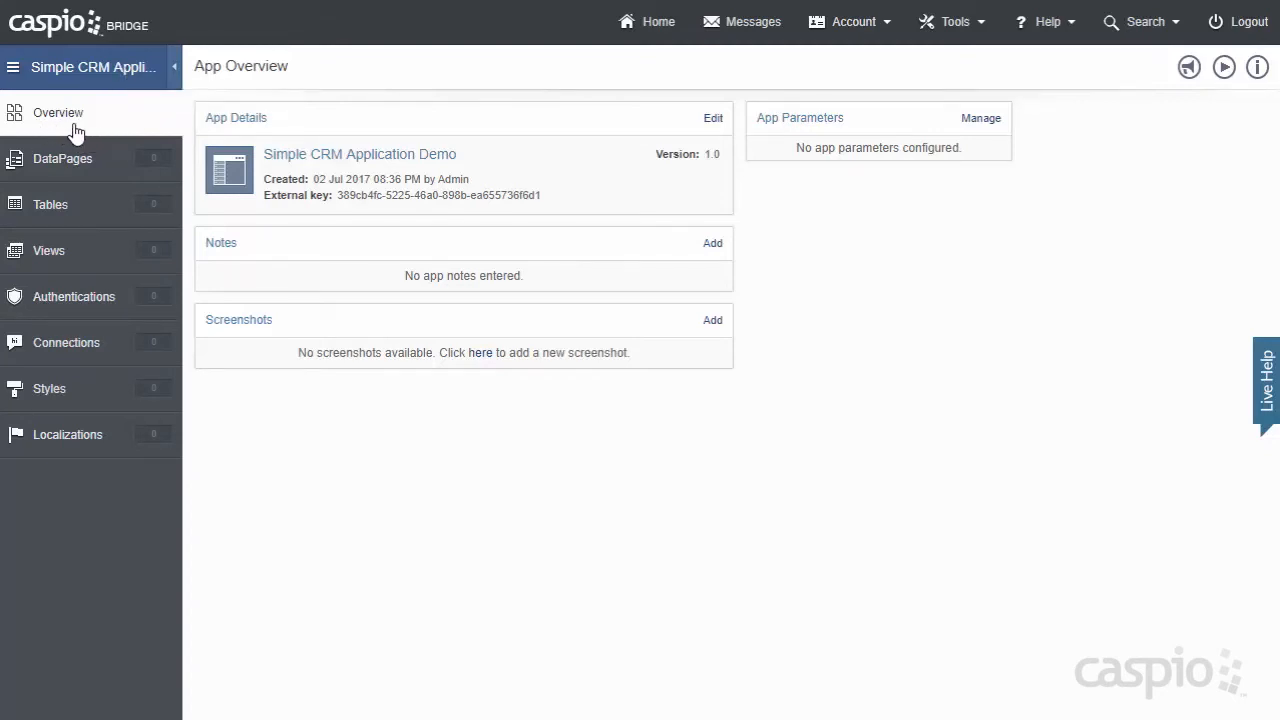
mouse_move(190, 300)
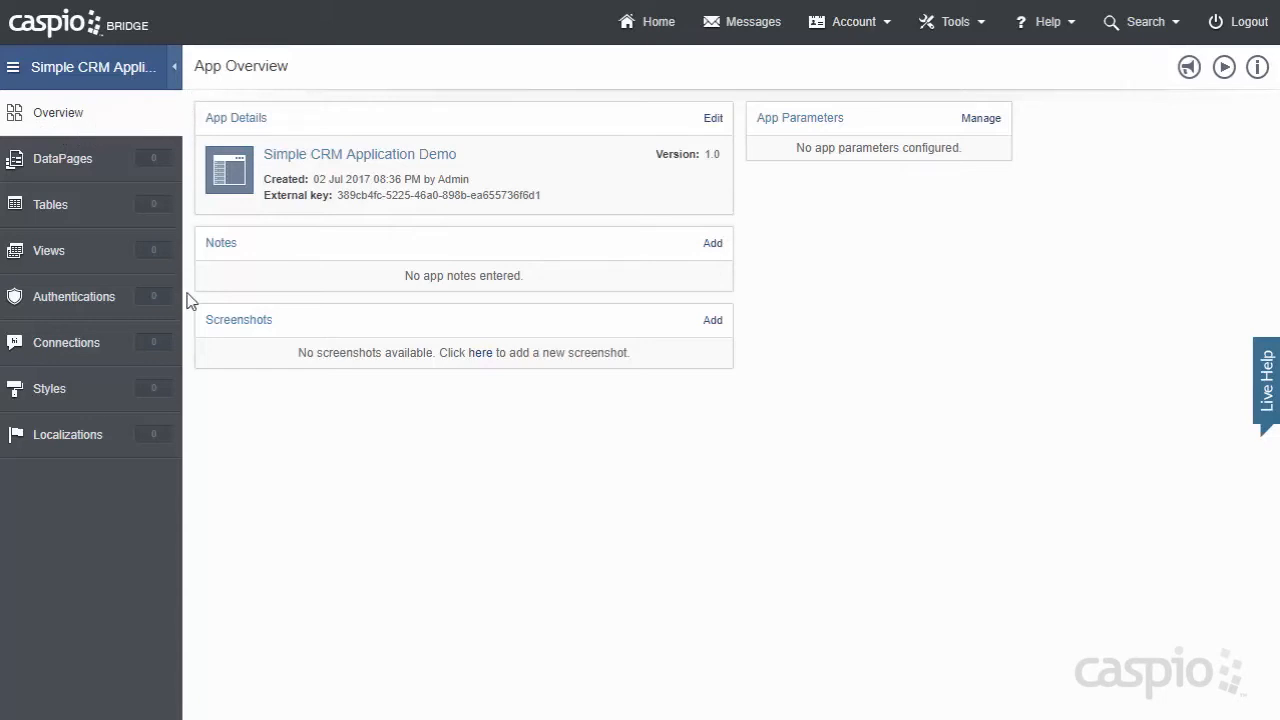
mouse_move(499, 494)
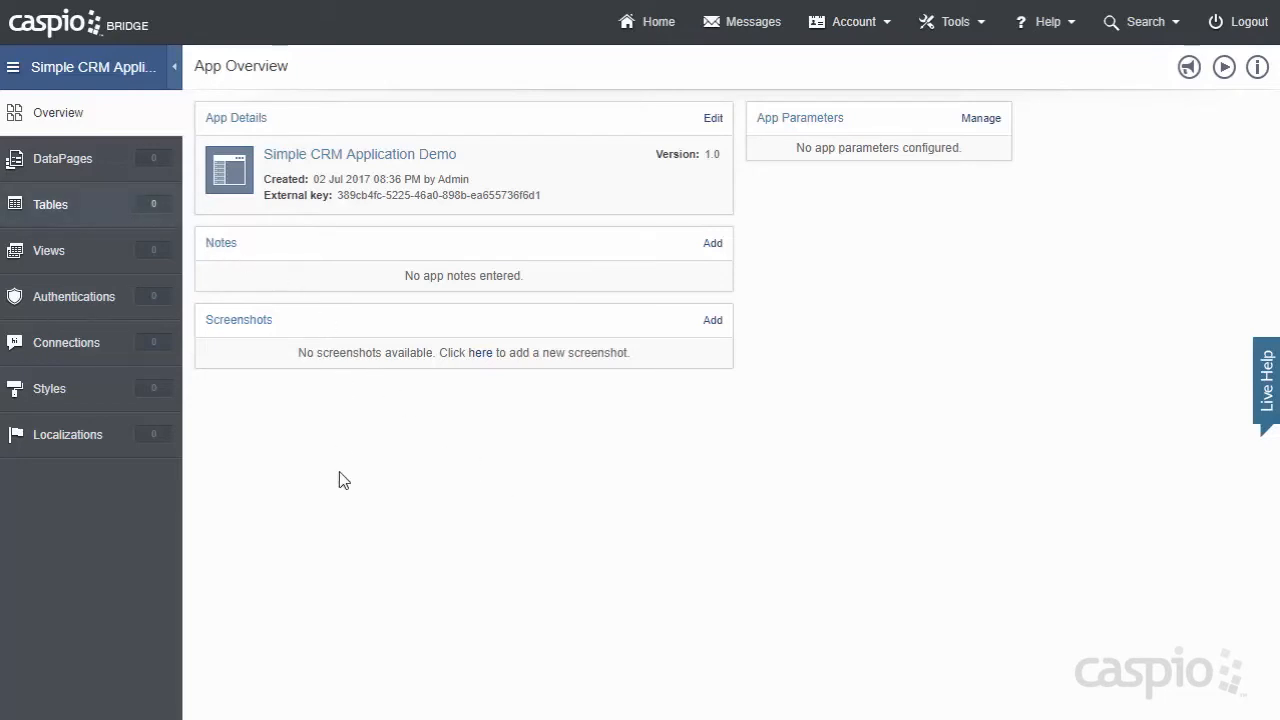
Step: Show the app's Tables section, which is still empty
left_click(50, 204)
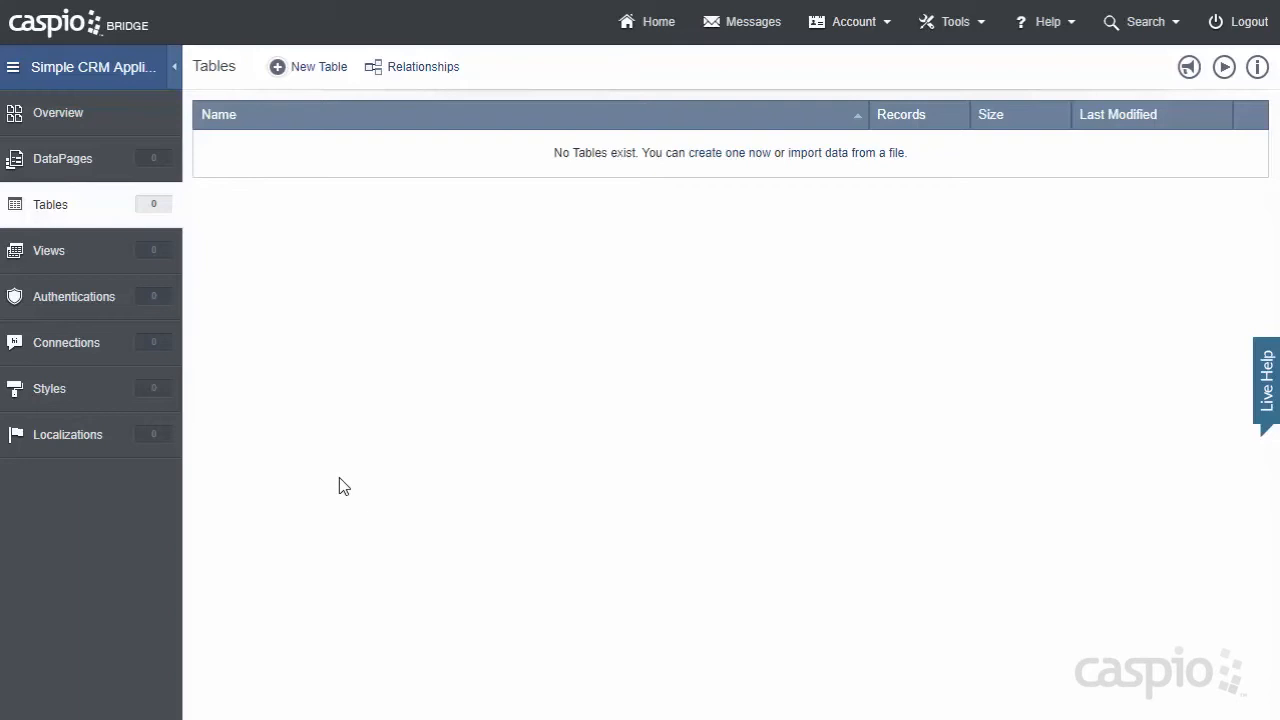
mouse_move(318, 67)
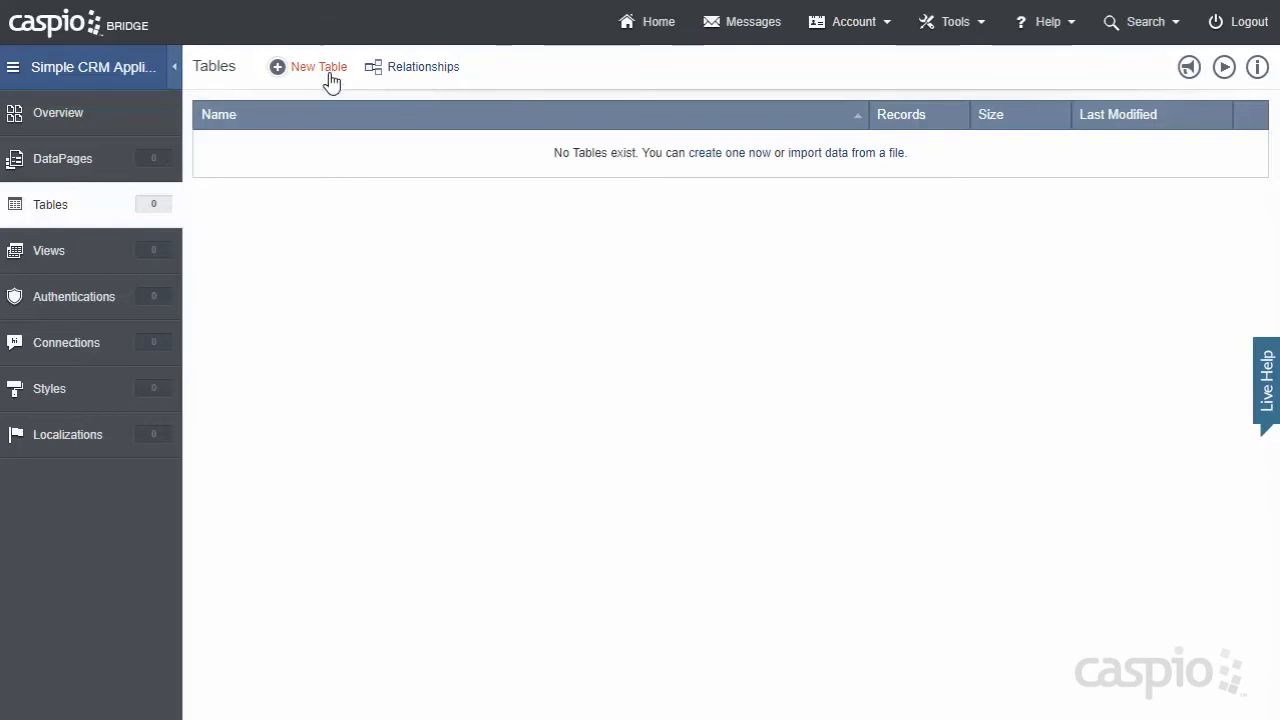
Step: Start a new table whose first field, Staff_ID, uses the Random ID data type
left_click(318, 66)
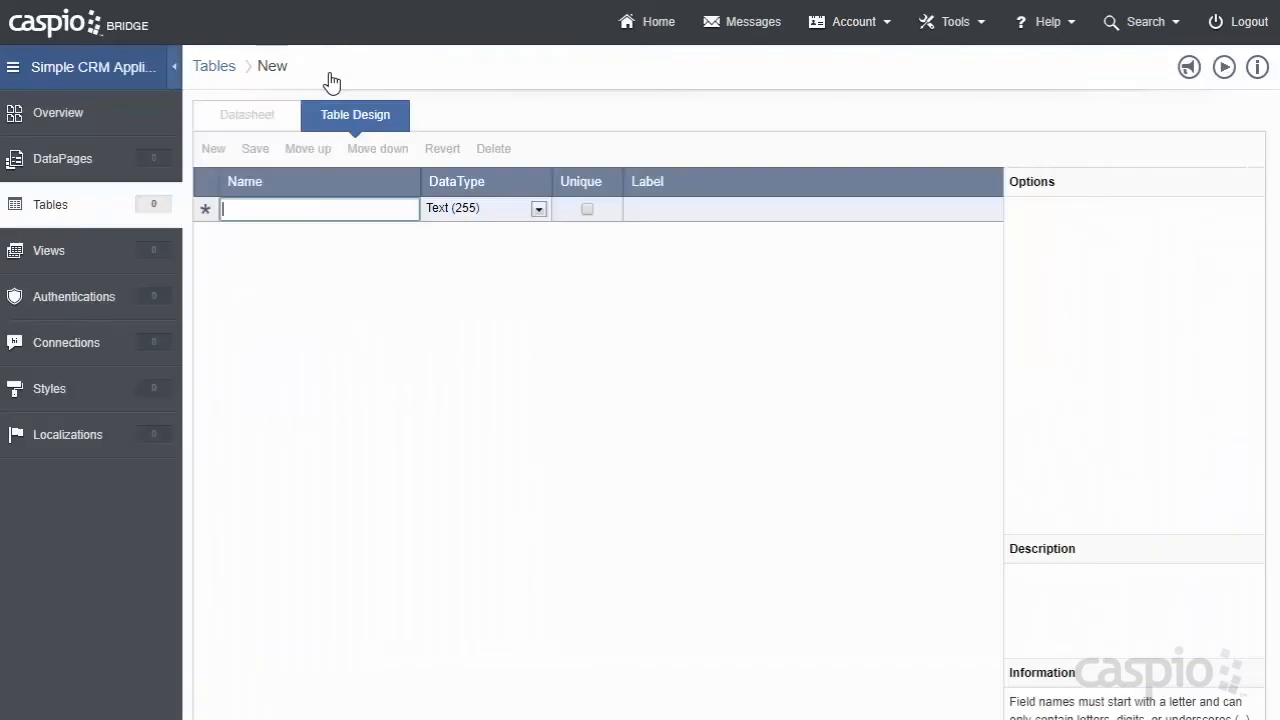
type("S")
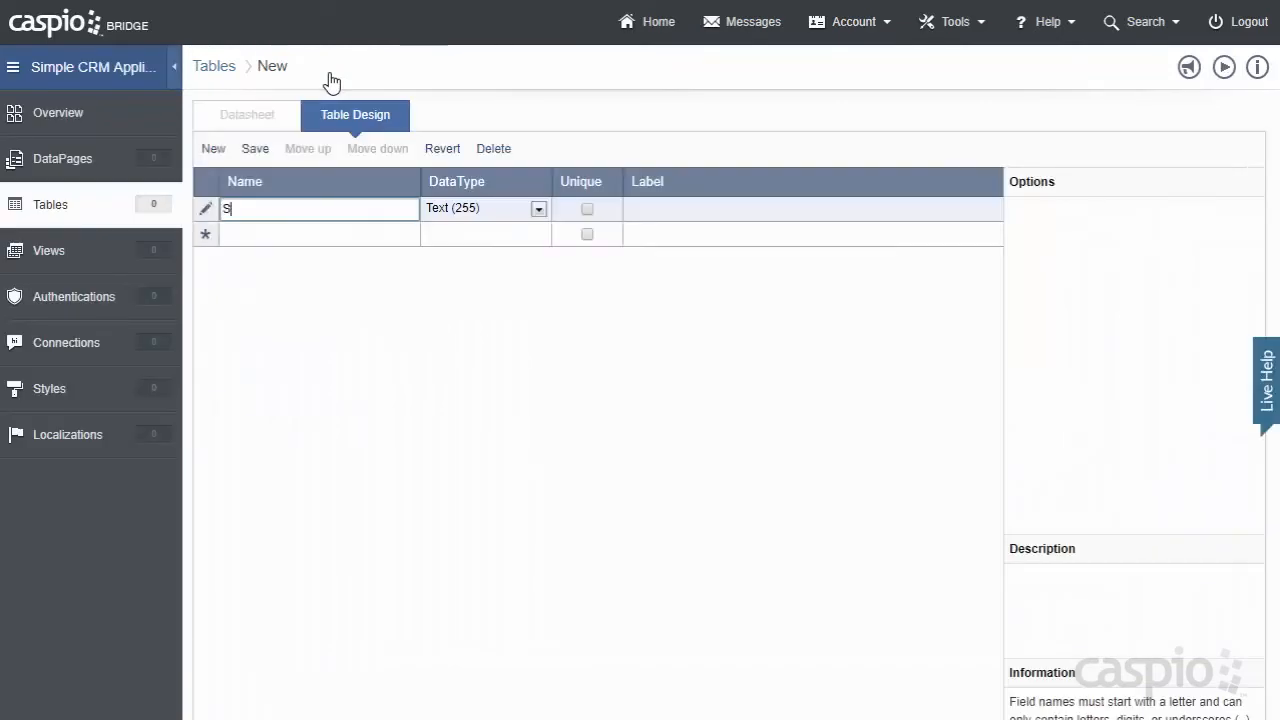
type("taff_ID")
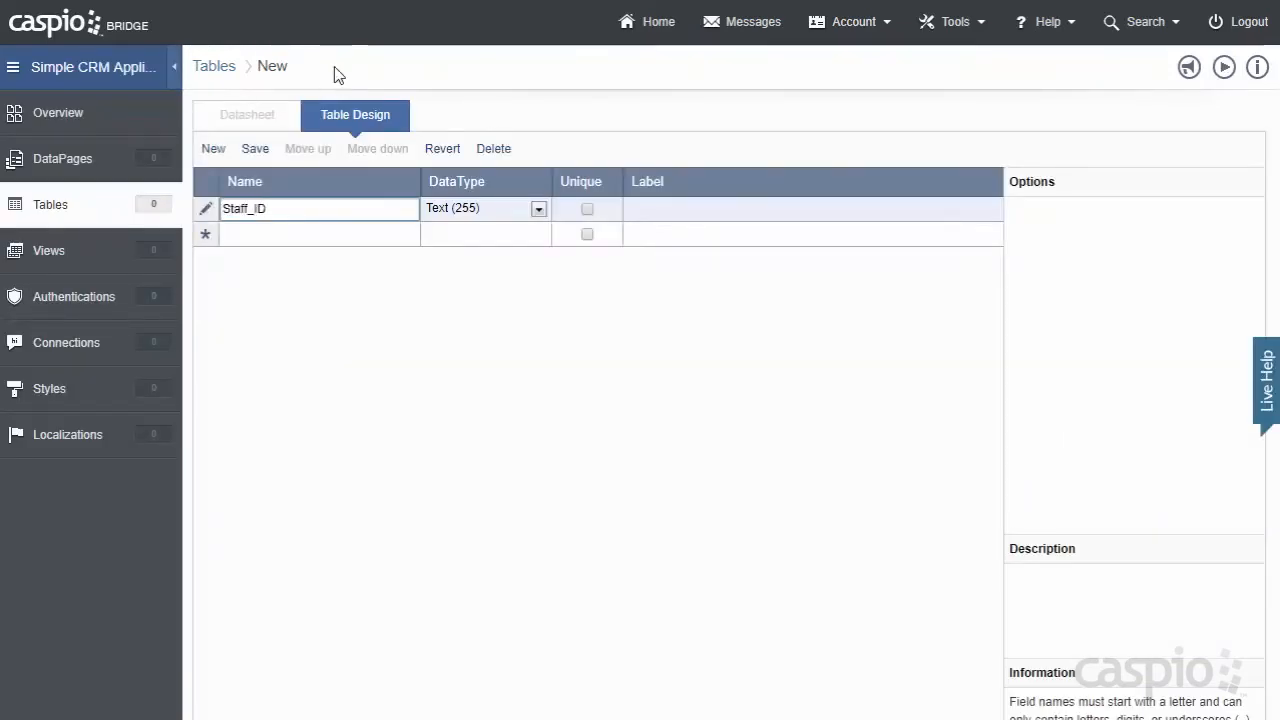
left_click(538, 208)
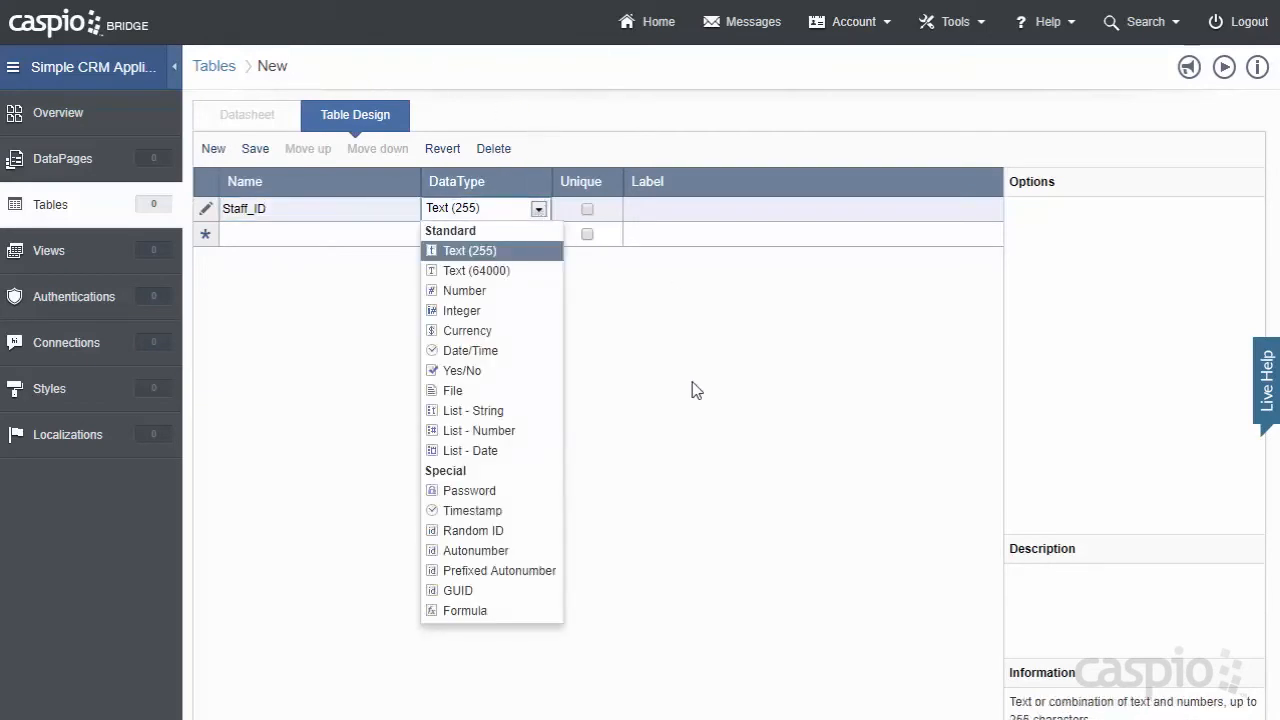
left_click(473, 530)
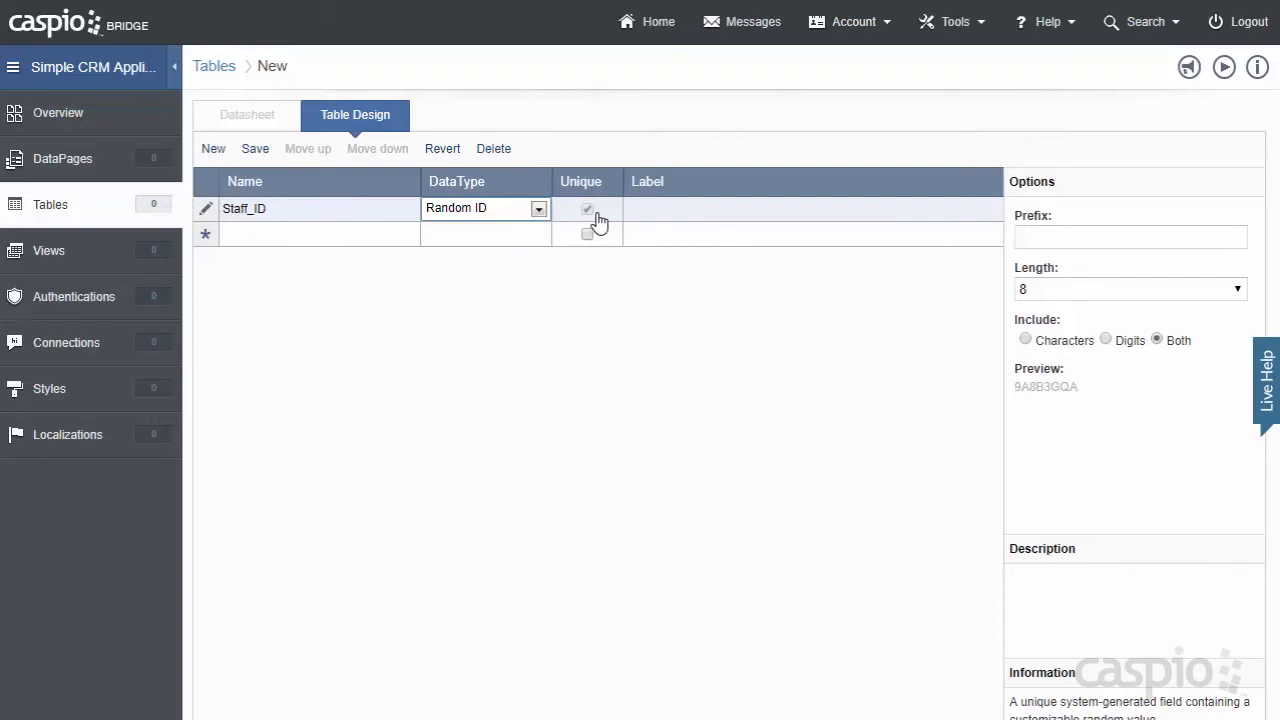
left_click(320, 233)
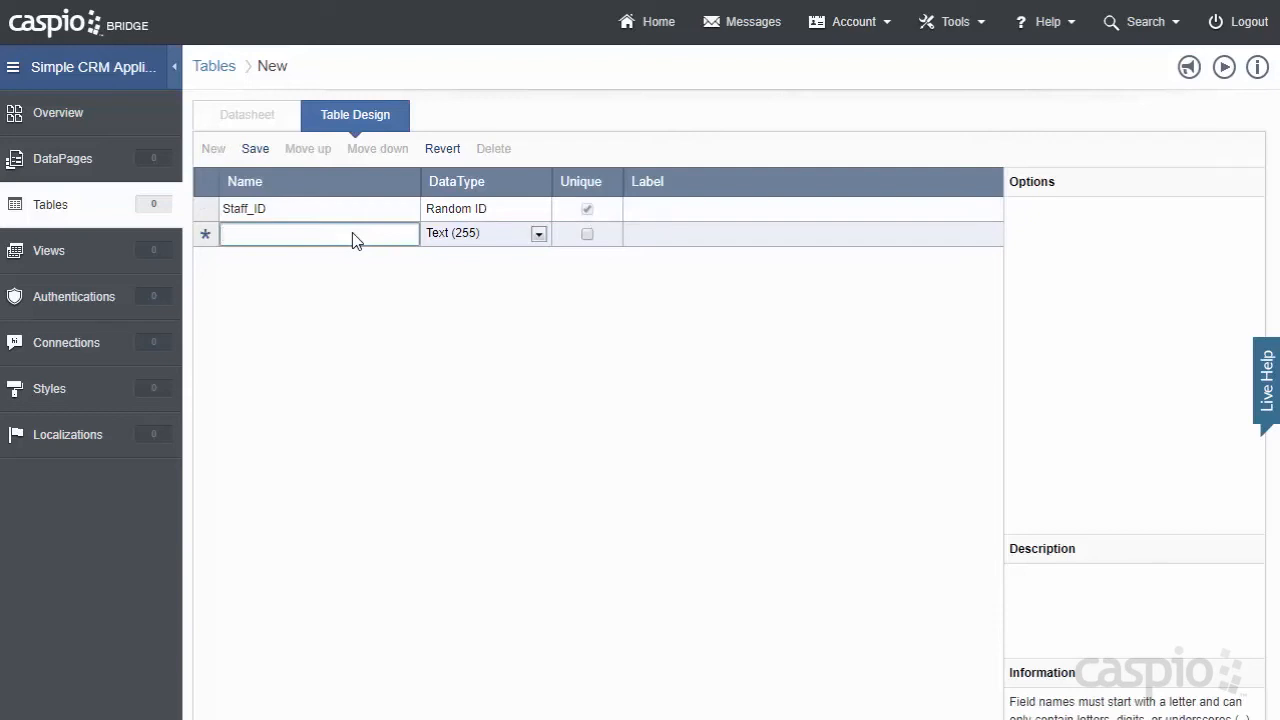
Step: Add Date_Added as a Timestamp, then Name and a unique Email field
type("Date_Added")
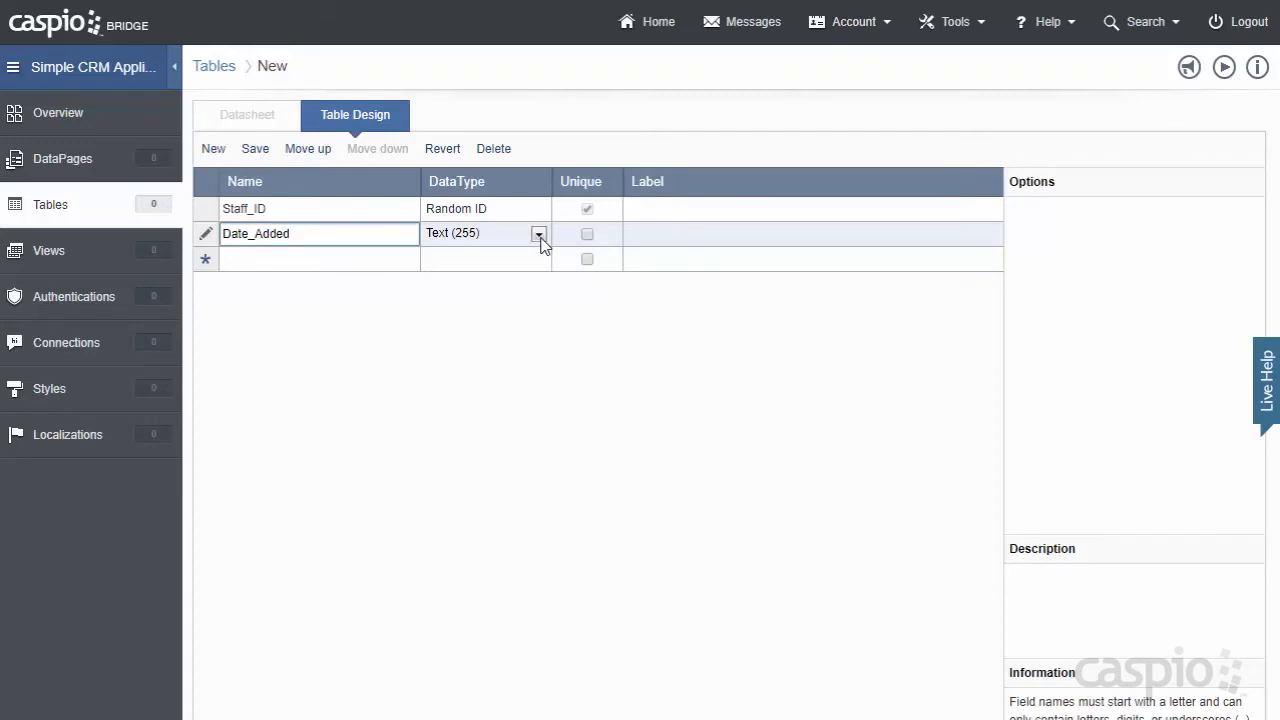
left_click(539, 233)
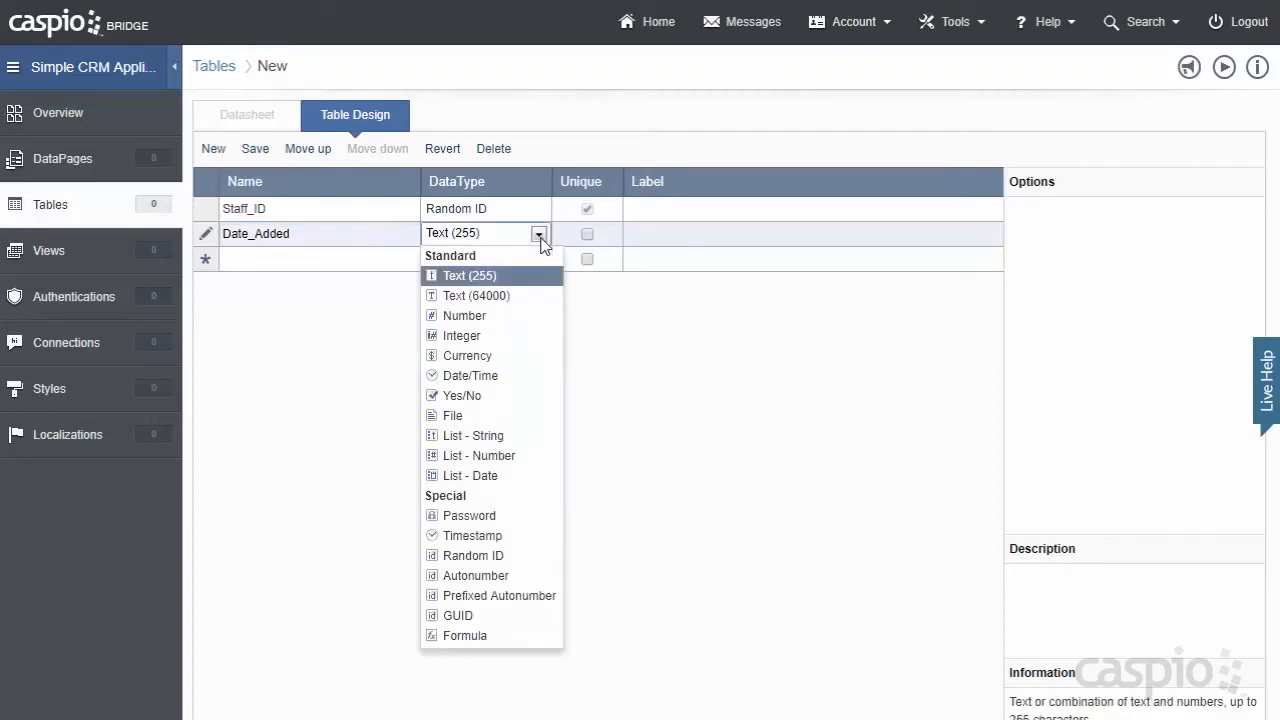
left_click(472, 535)
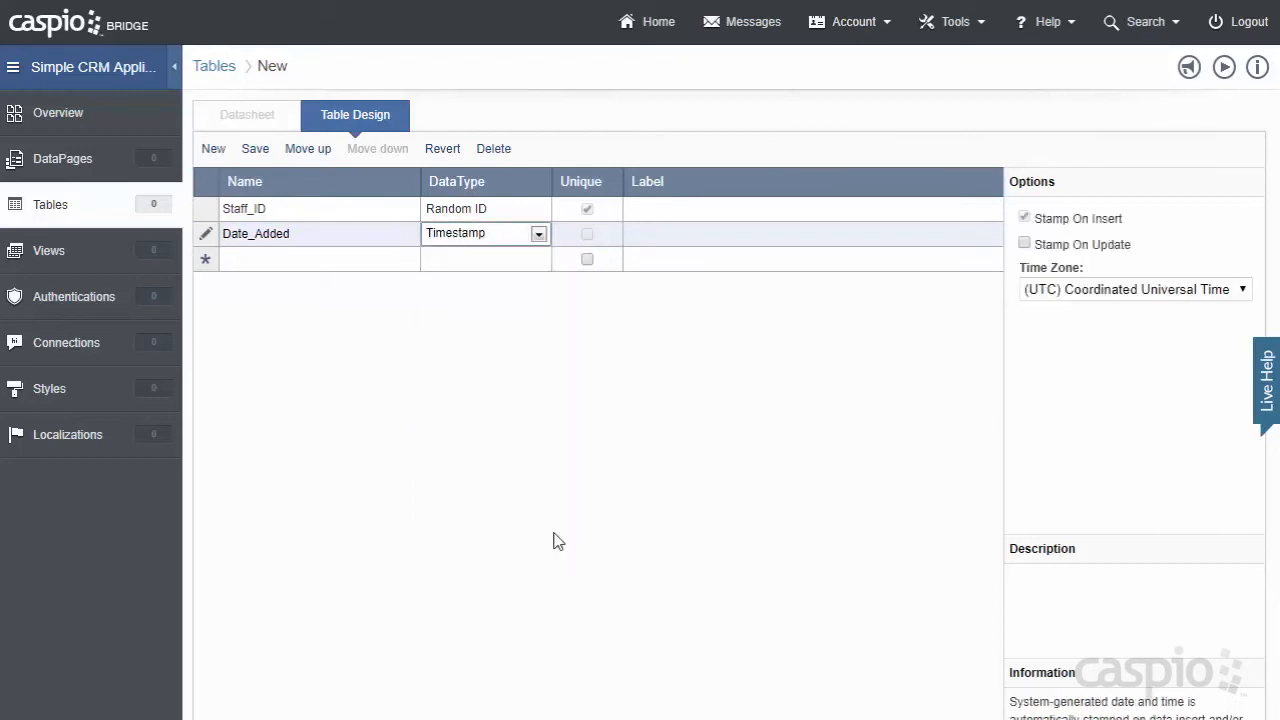
type("Name")
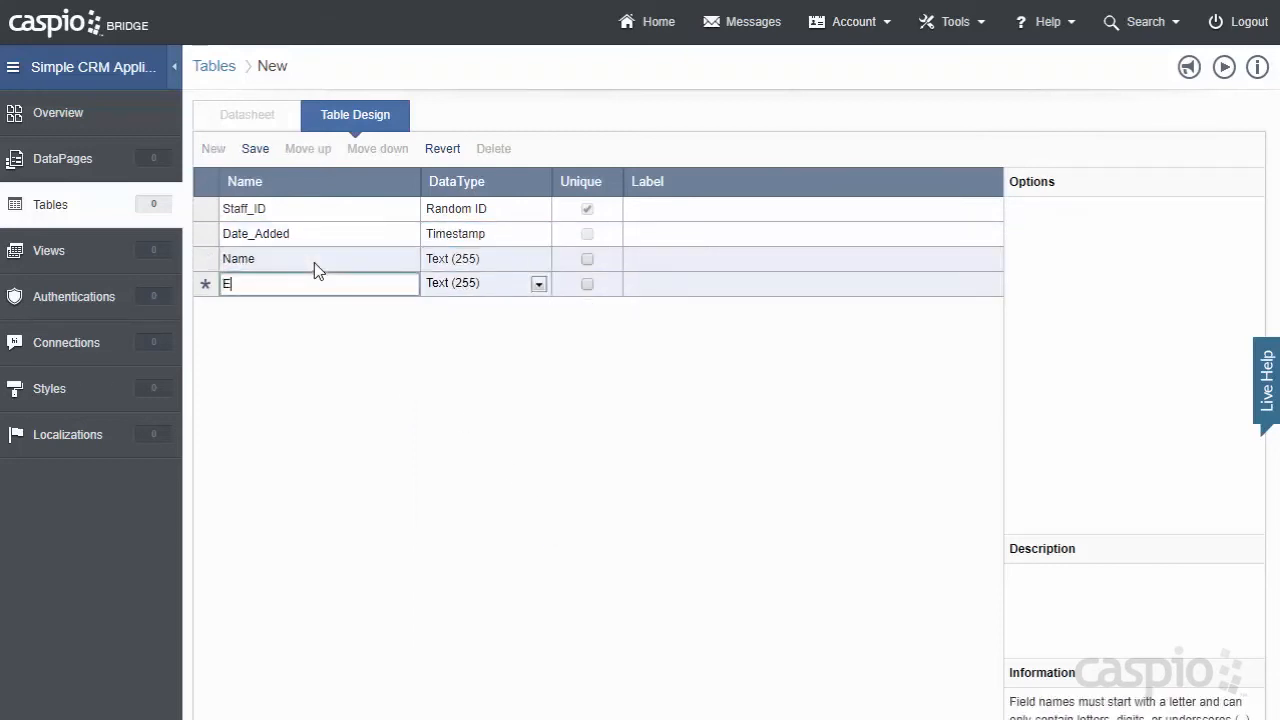
type("mail")
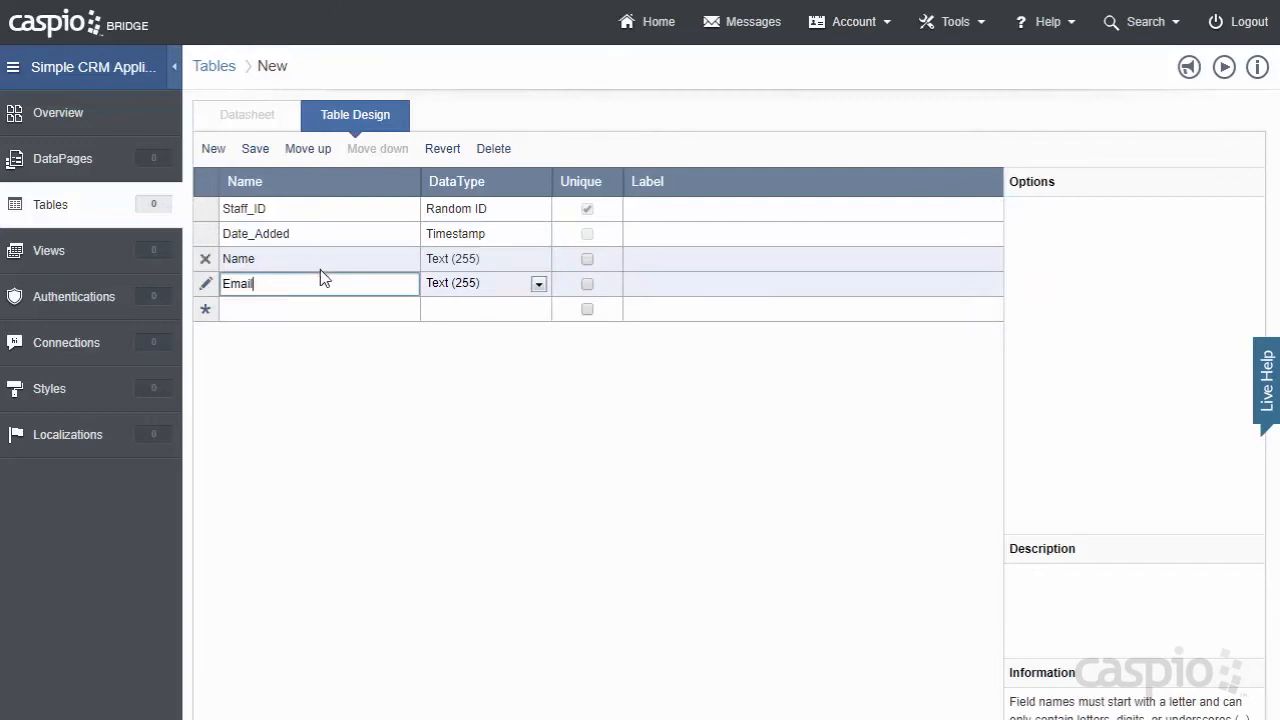
mouse_move(587, 284)
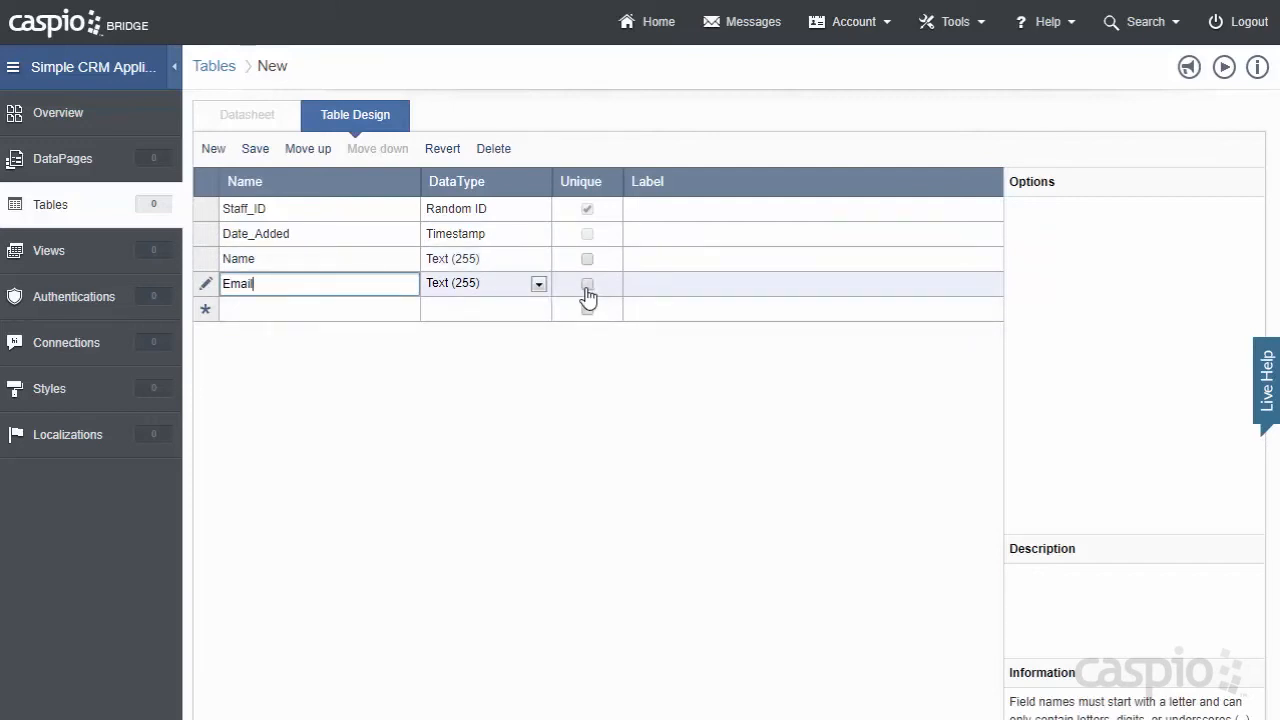
left_click(587, 284)
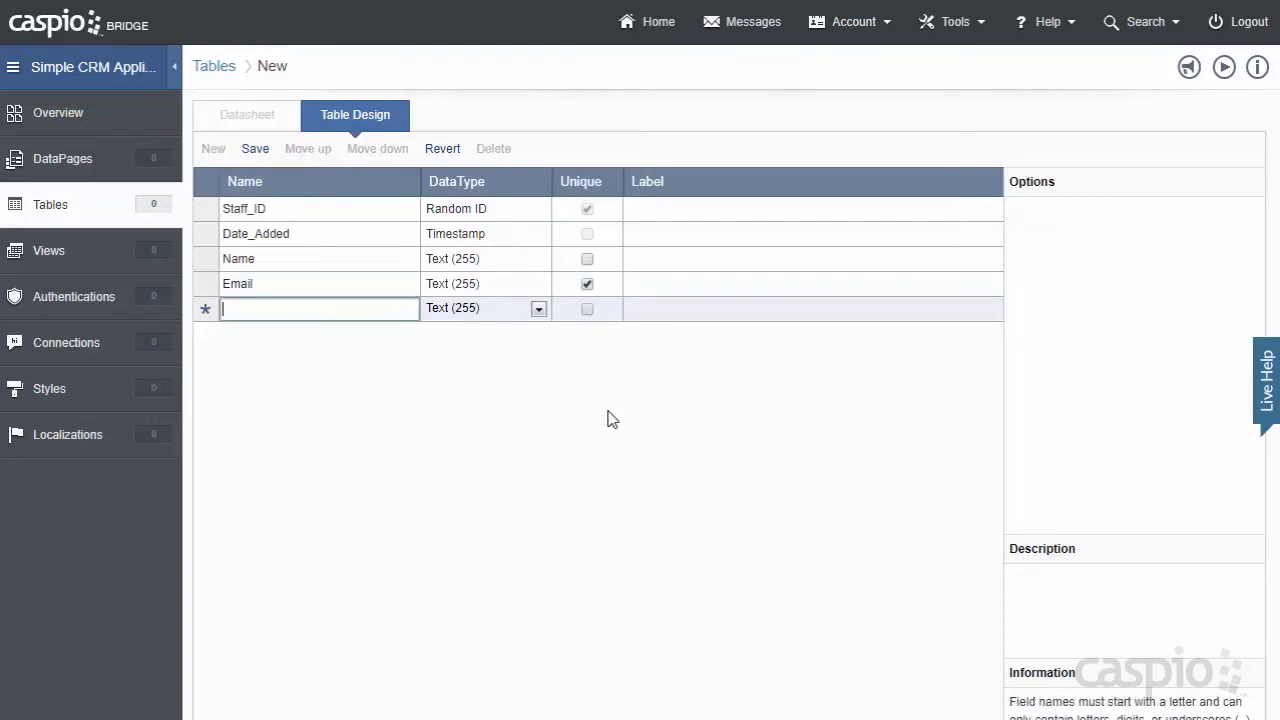
Step: Add a Password field with the Password data type
type("Password")
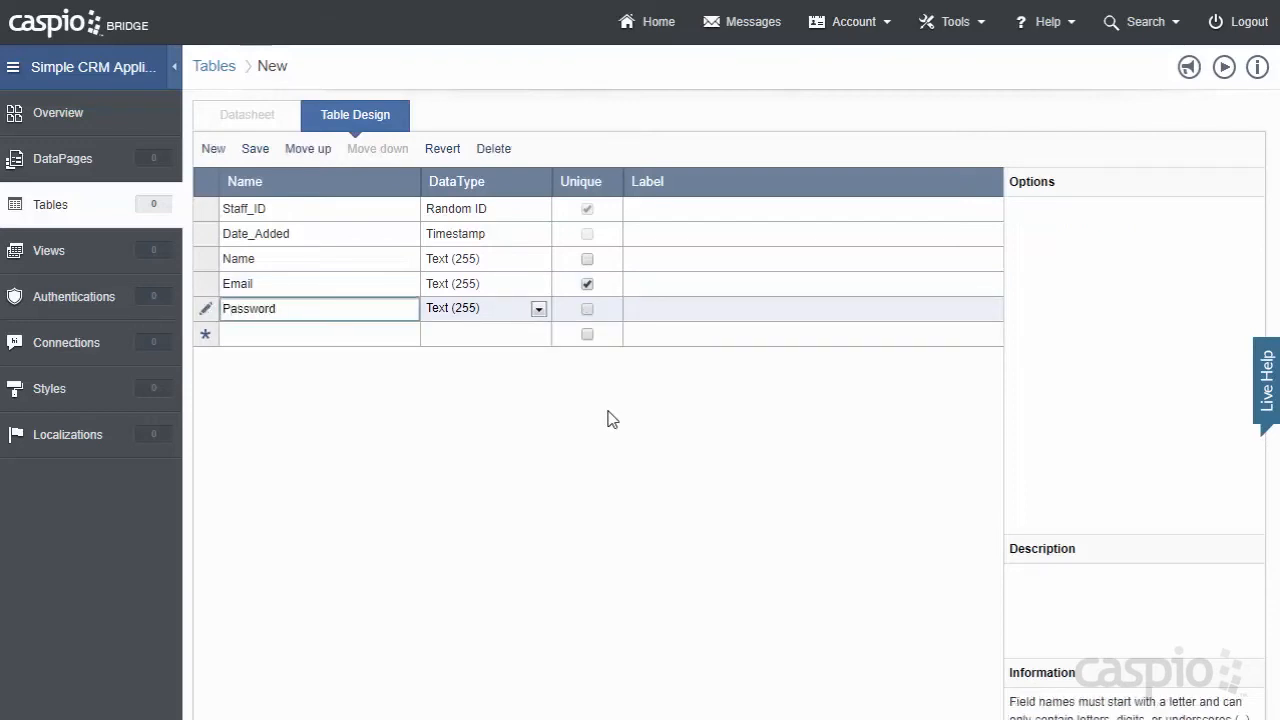
left_click(538, 308)
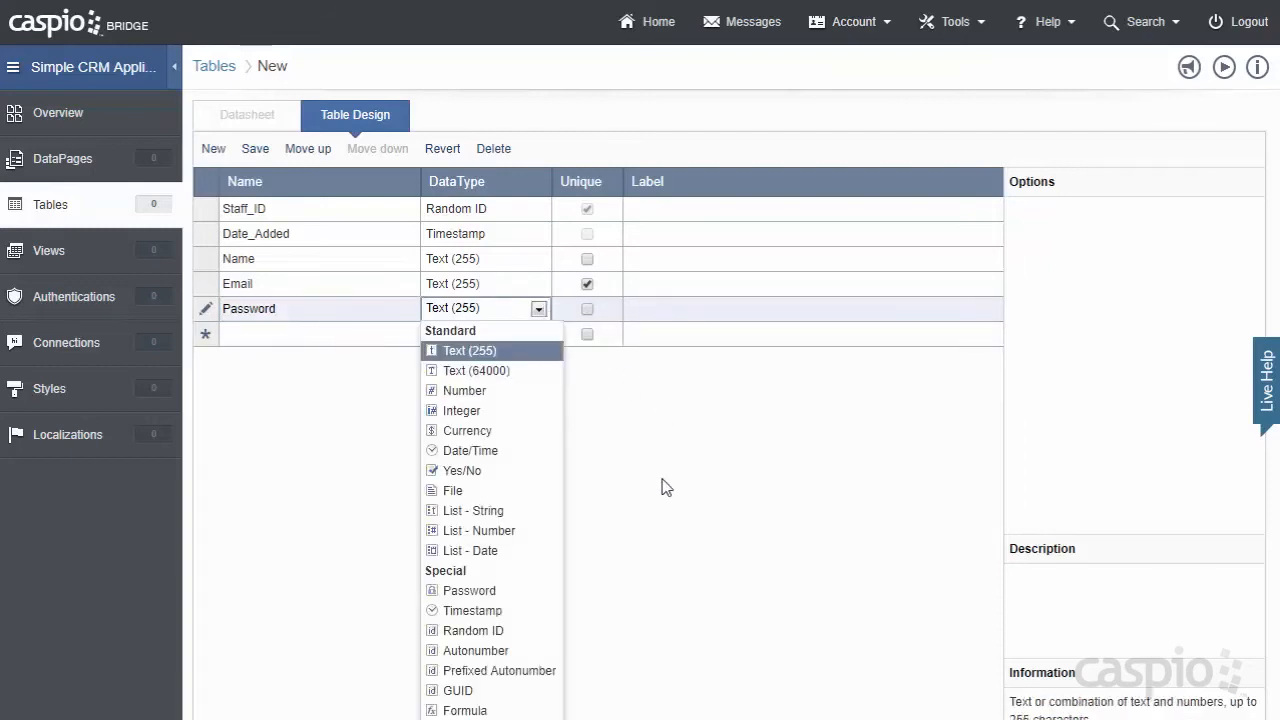
left_click(469, 590)
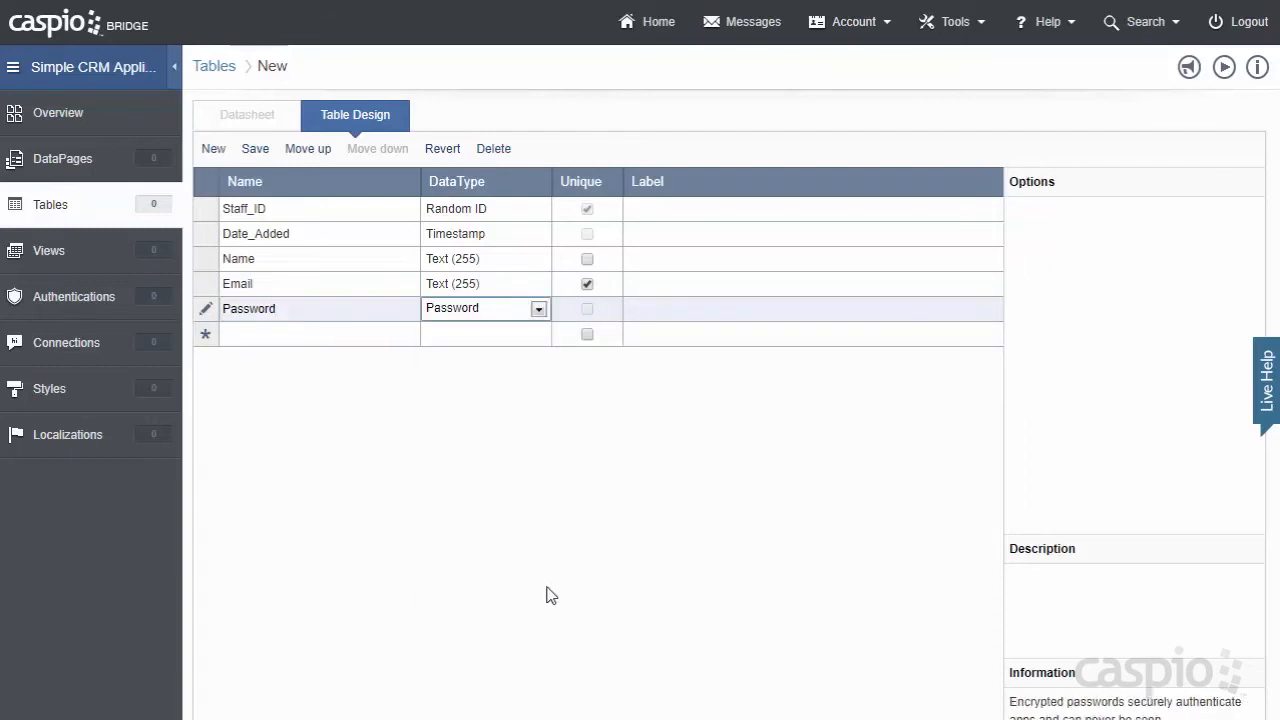
left_click(318, 333)
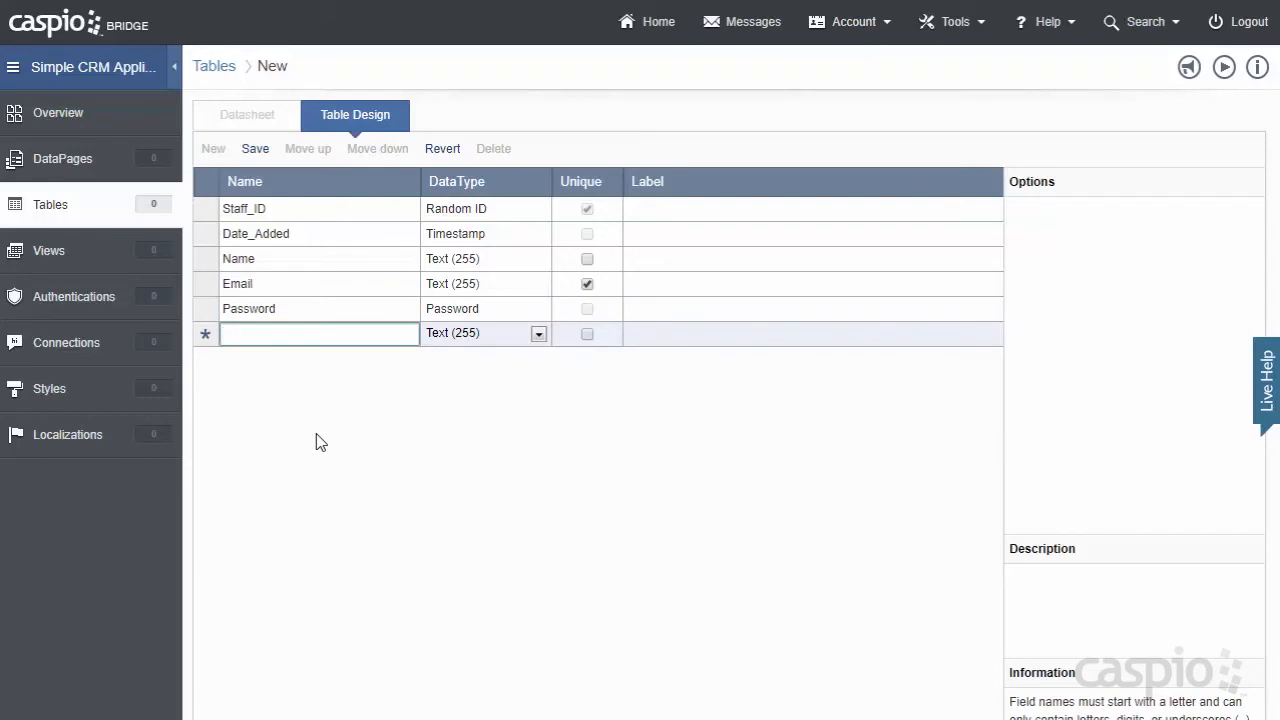
Step: Add a Role field and a Status field of type Yes/No
type("R")
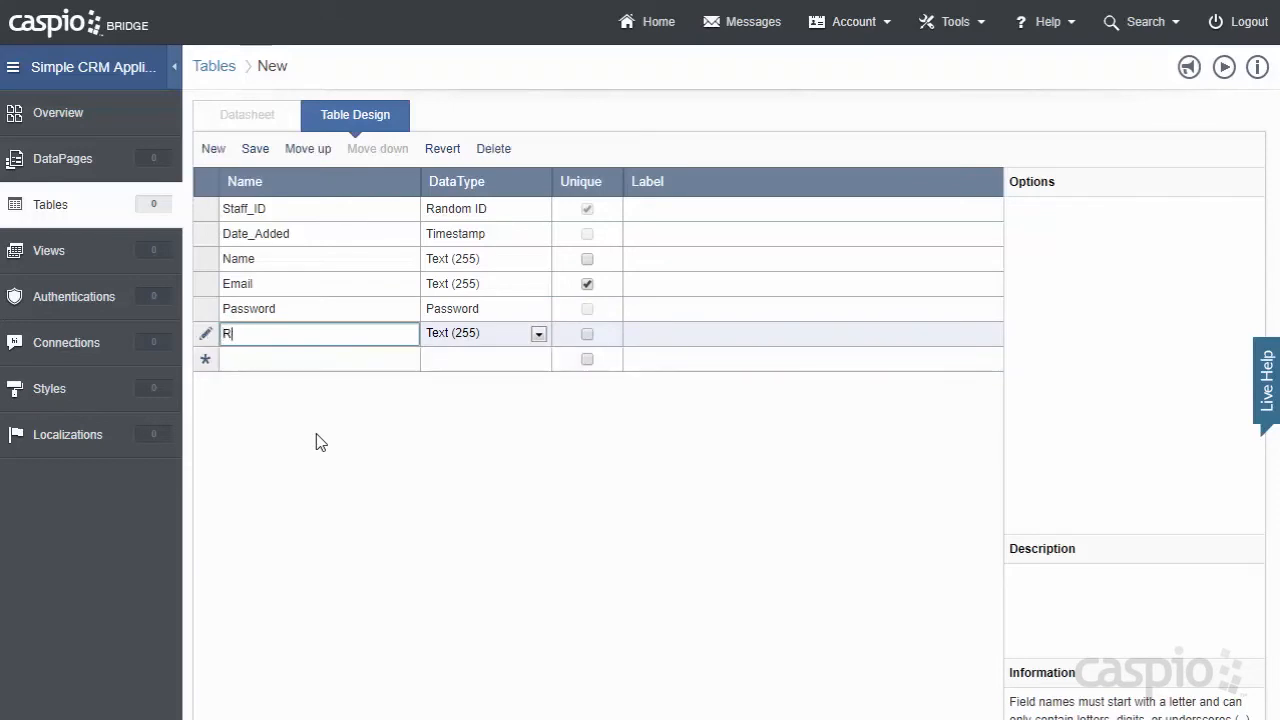
type("ole")
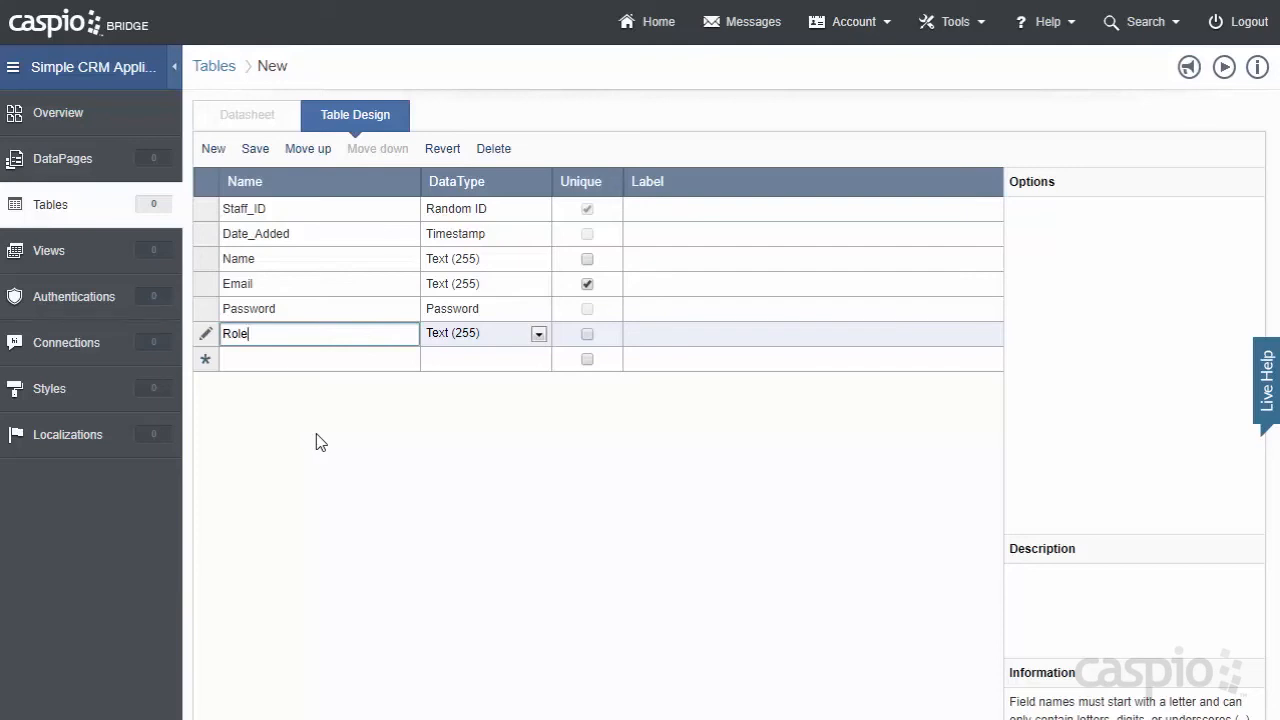
left_click(810, 333)
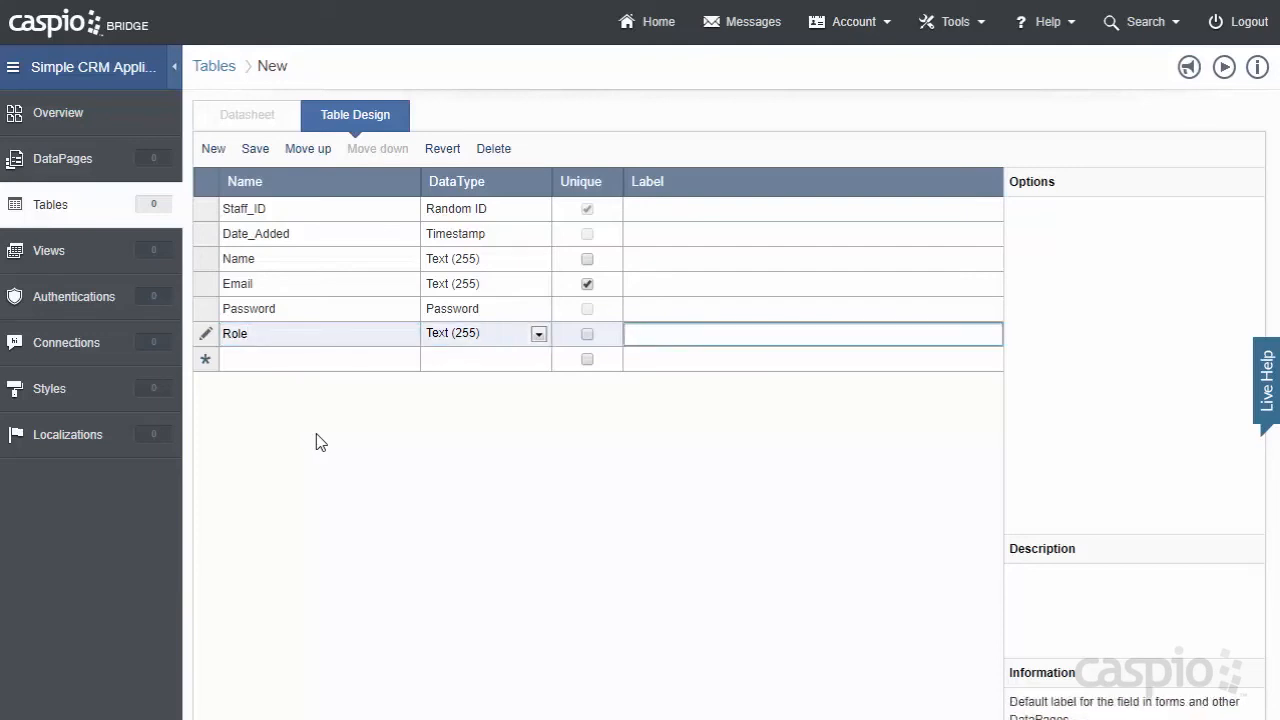
type("Statu")
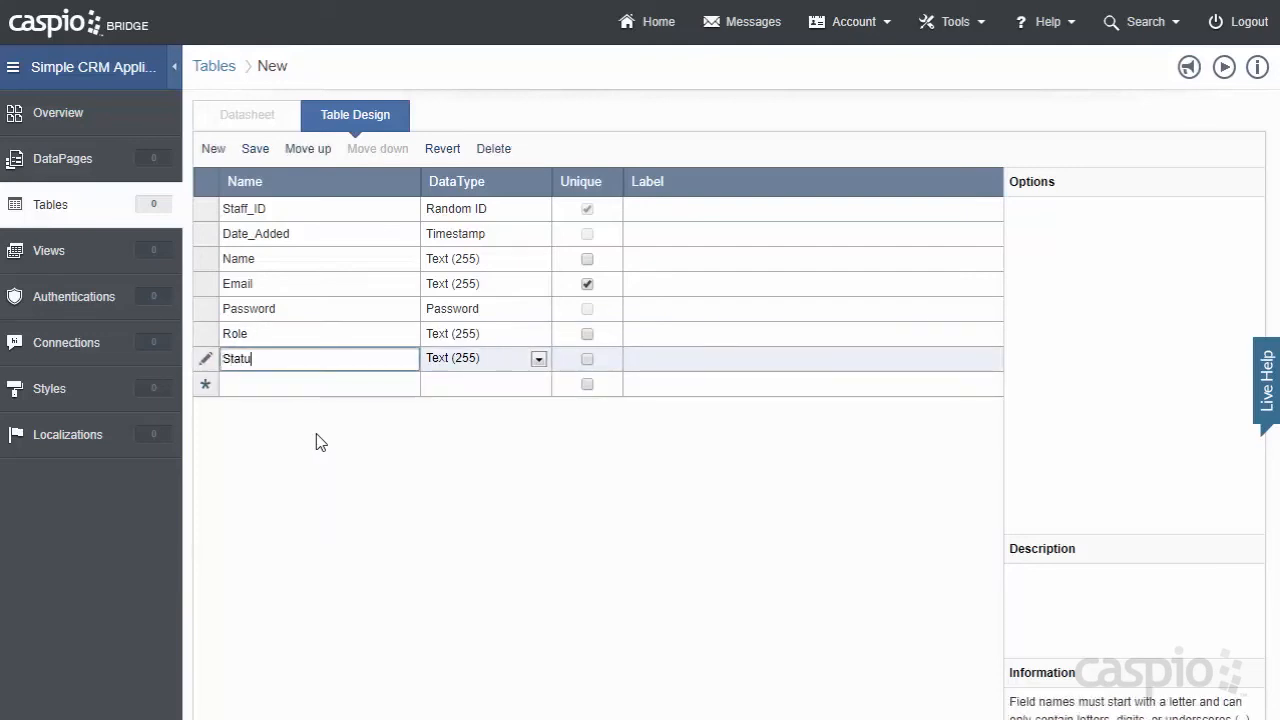
type("s")
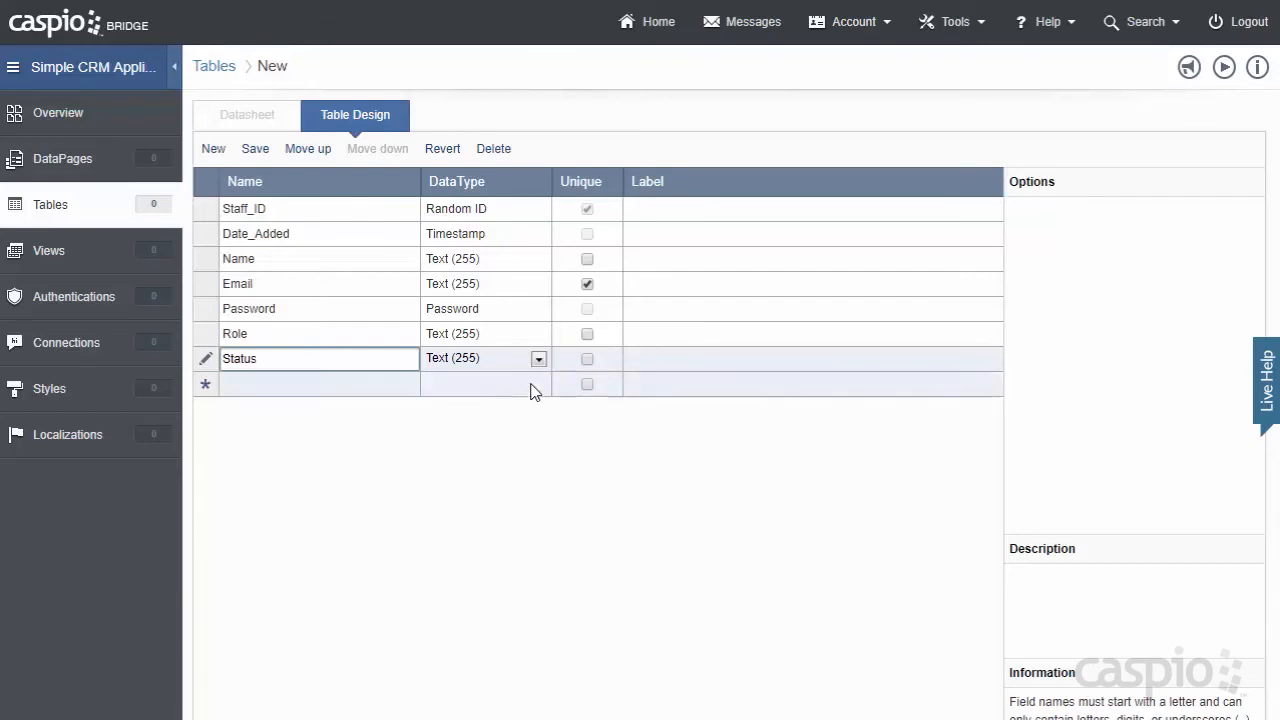
left_click(538, 358)
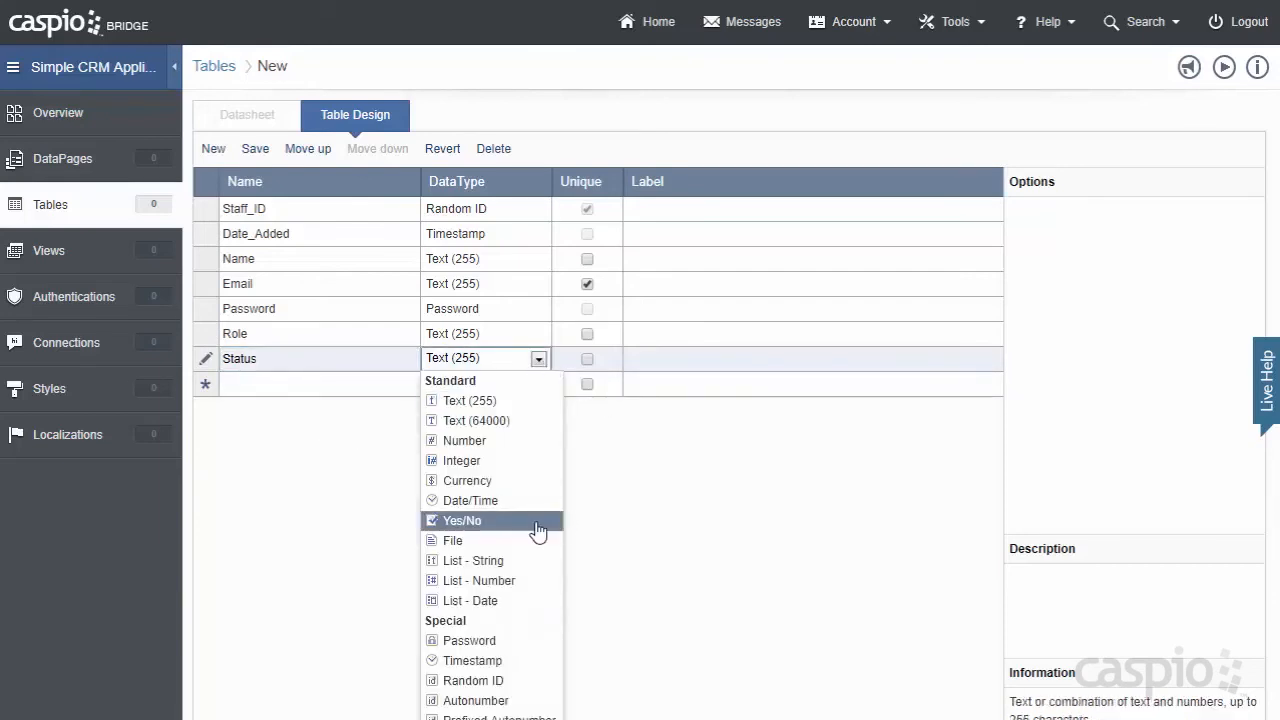
left_click(462, 520)
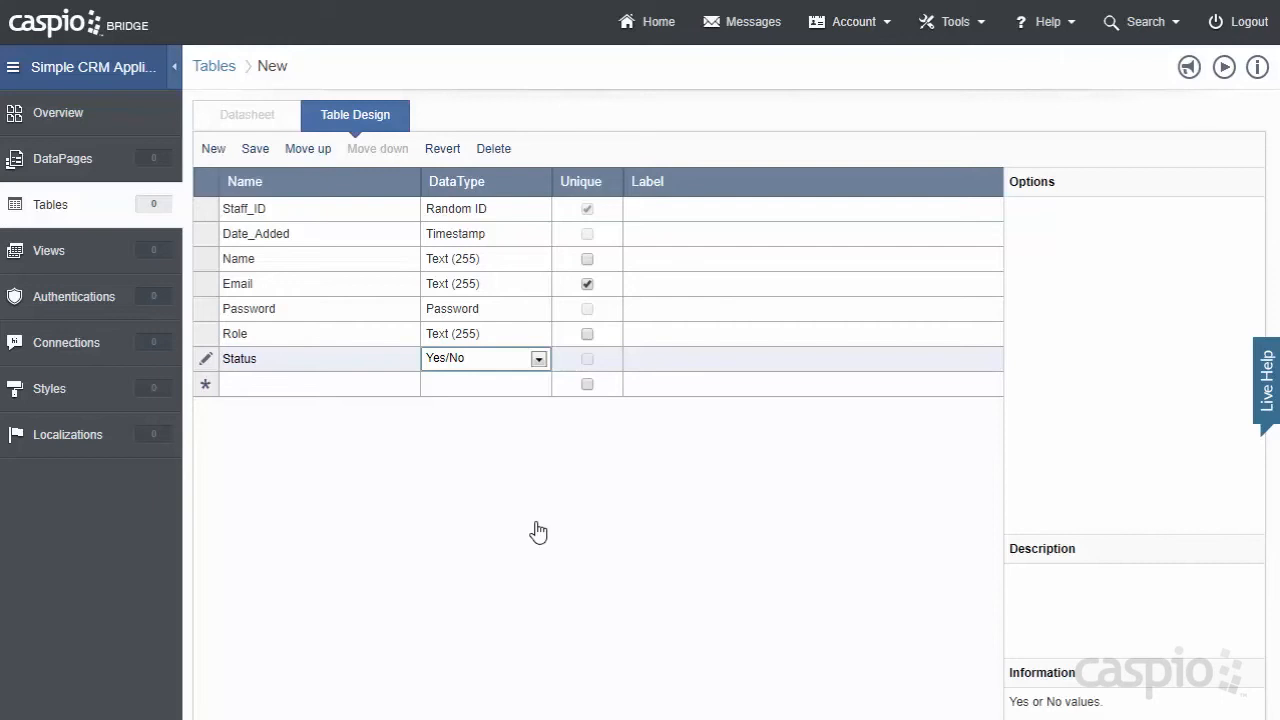
mouse_move(537, 525)
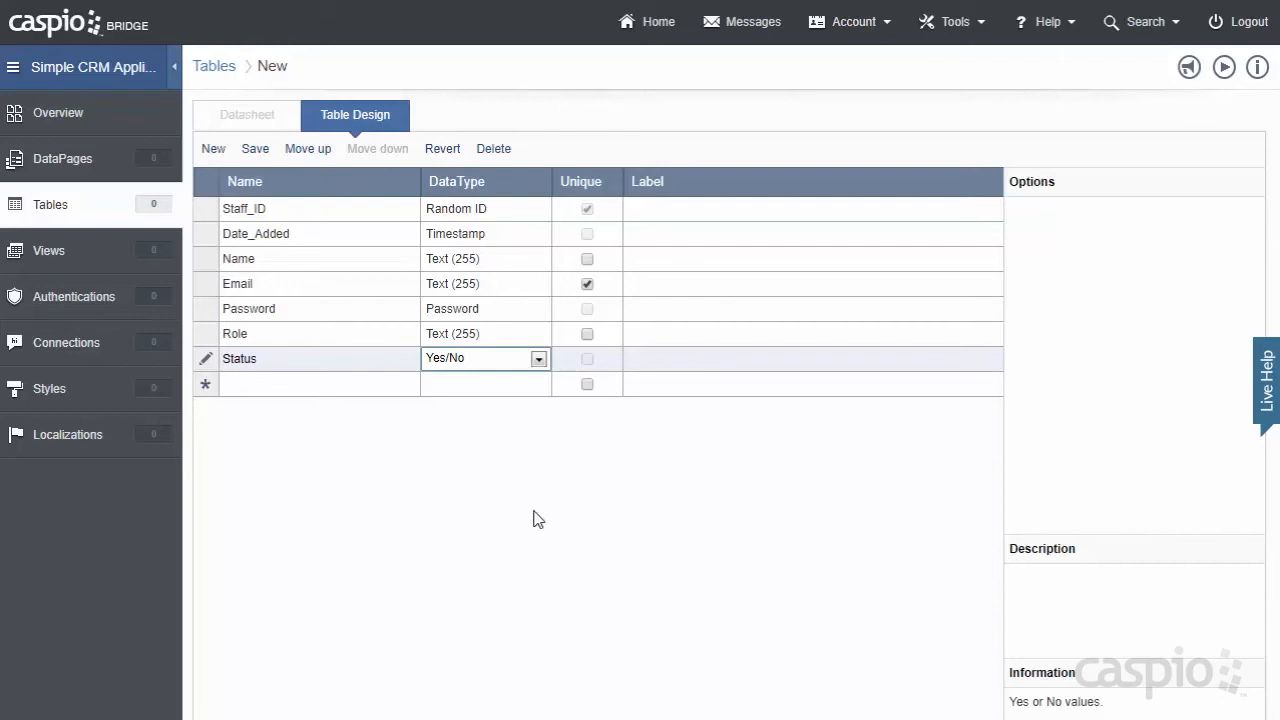
mouse_move(428, 481)
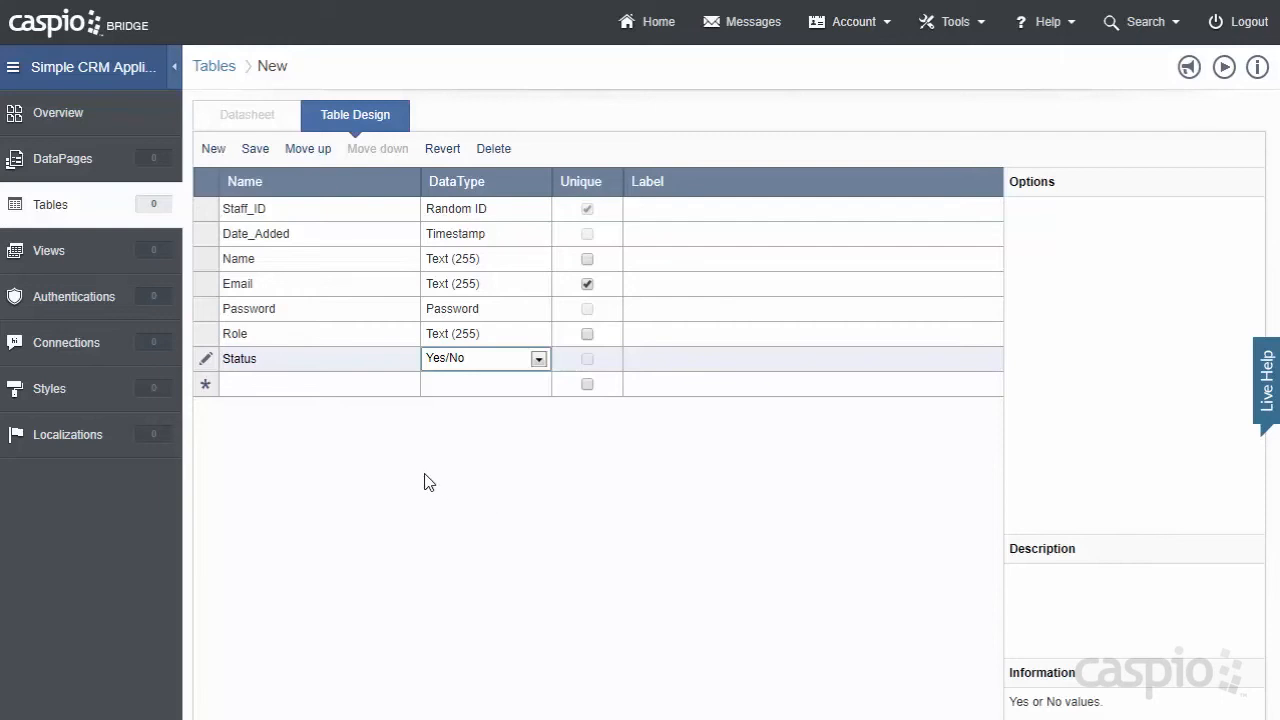
Step: Save the staff table design under the name SCRM_tbl_staff
left_click(255, 148)
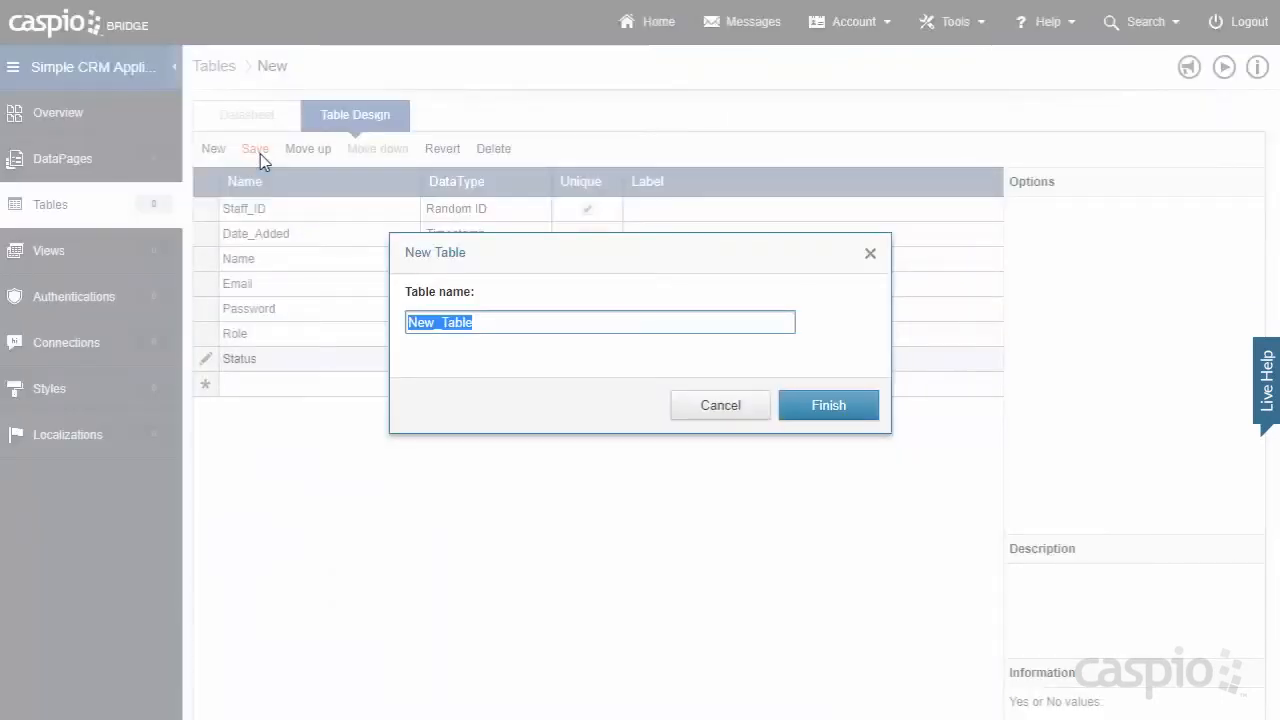
type("SCRM")
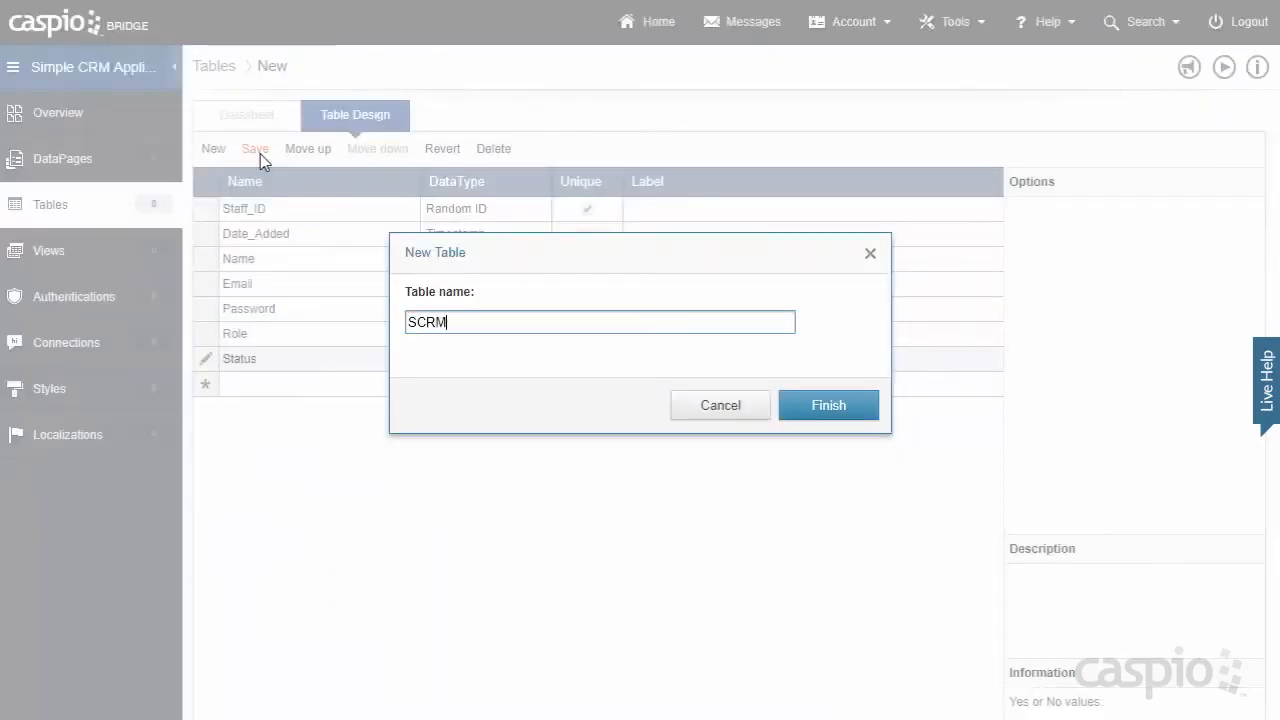
type("_tbl_staff")
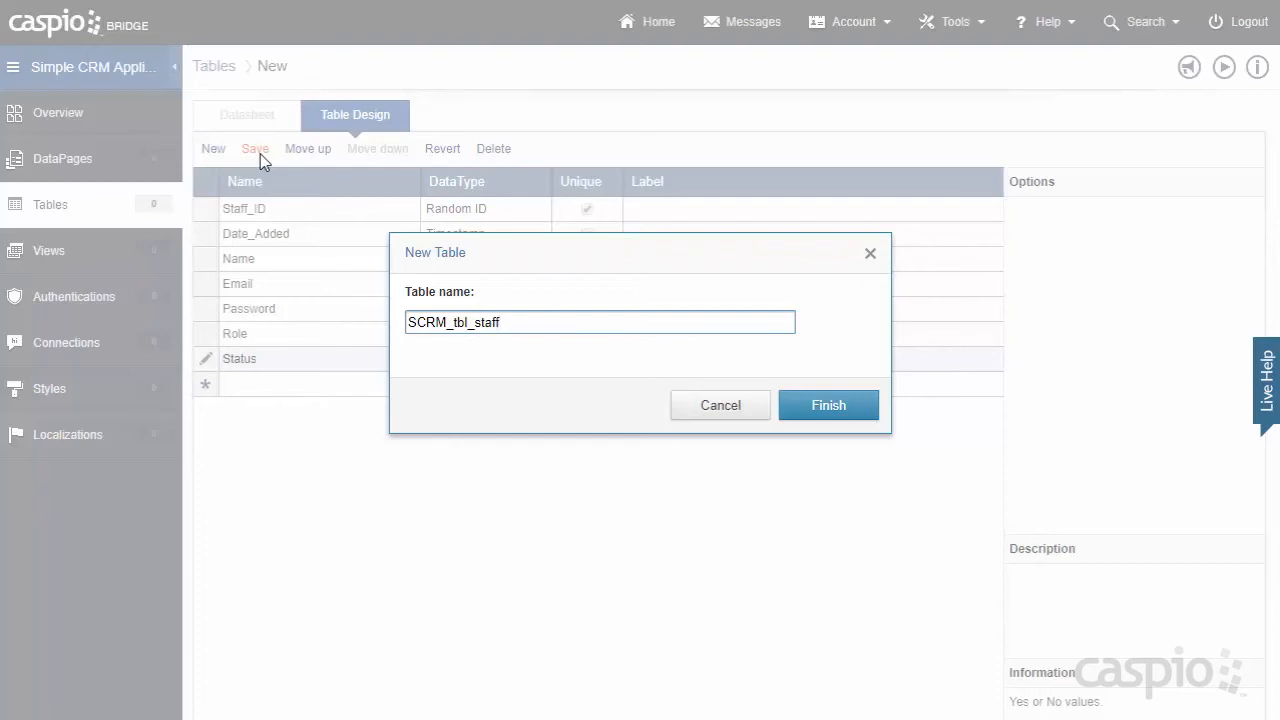
mouse_move(828, 405)
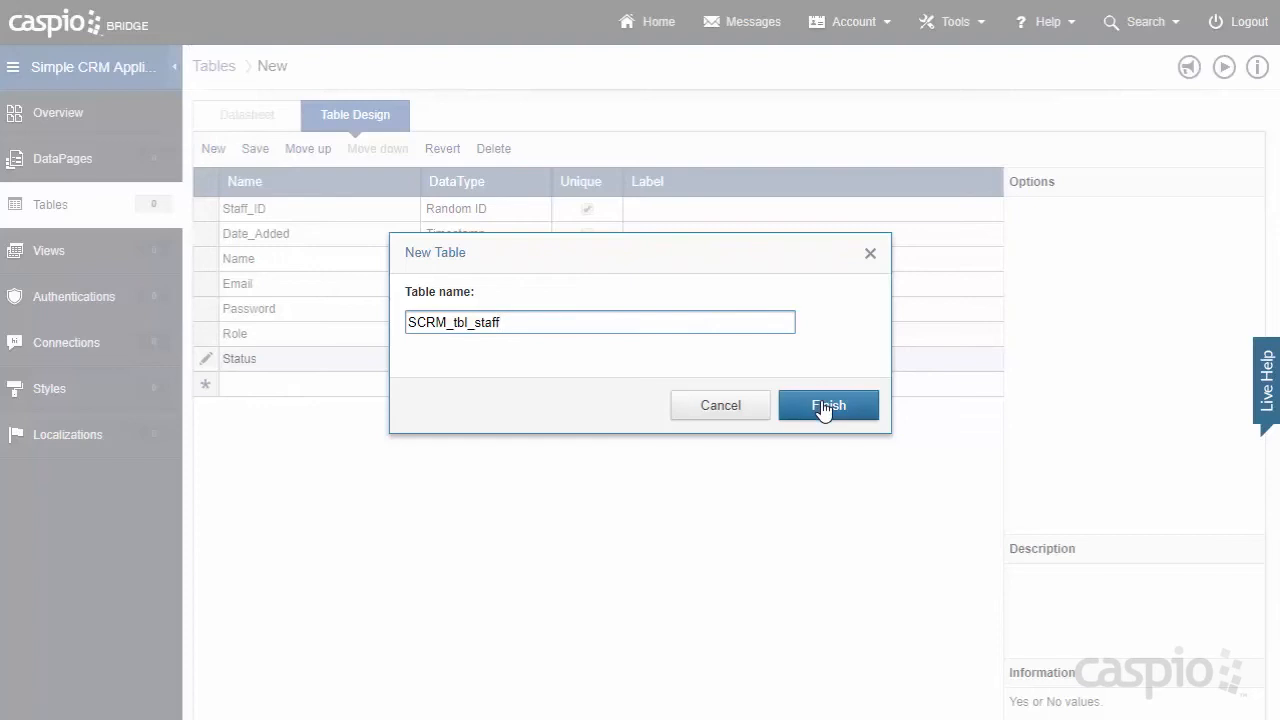
left_click(828, 405)
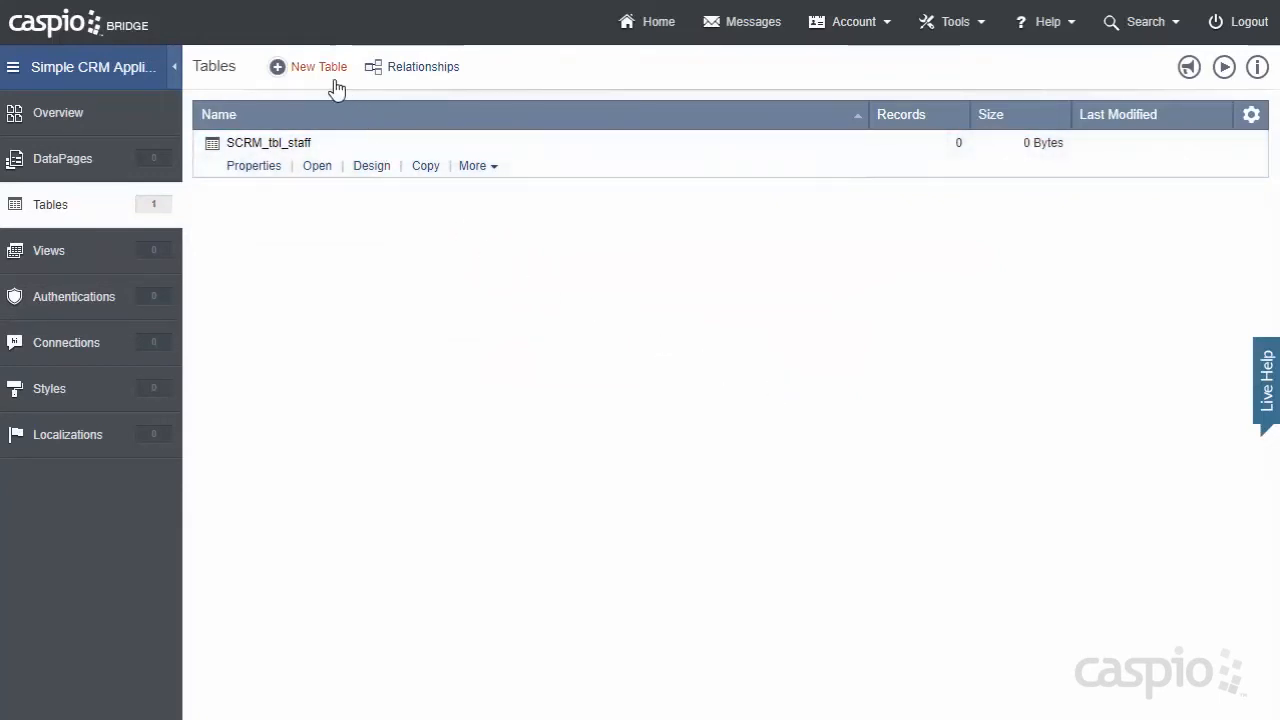
Step: Start another table with a Stage_ID field set to Random ID
left_click(318, 66)
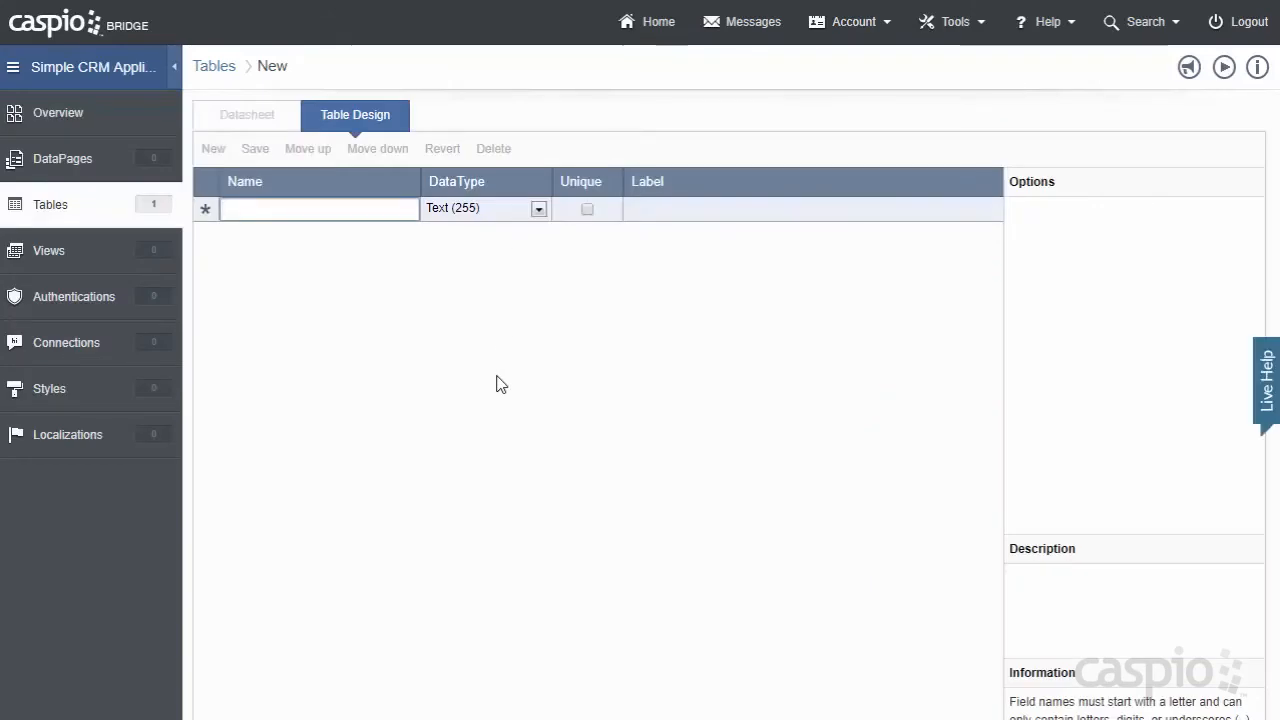
type("Stage_")
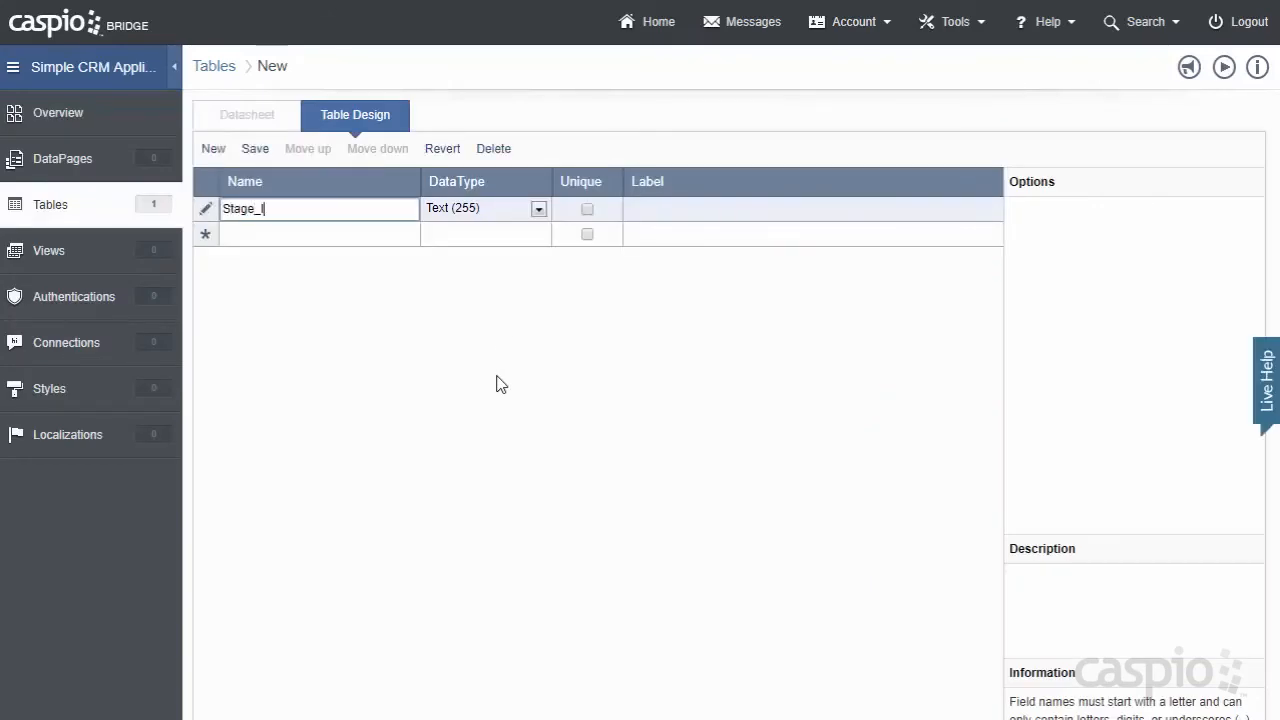
type("ID")
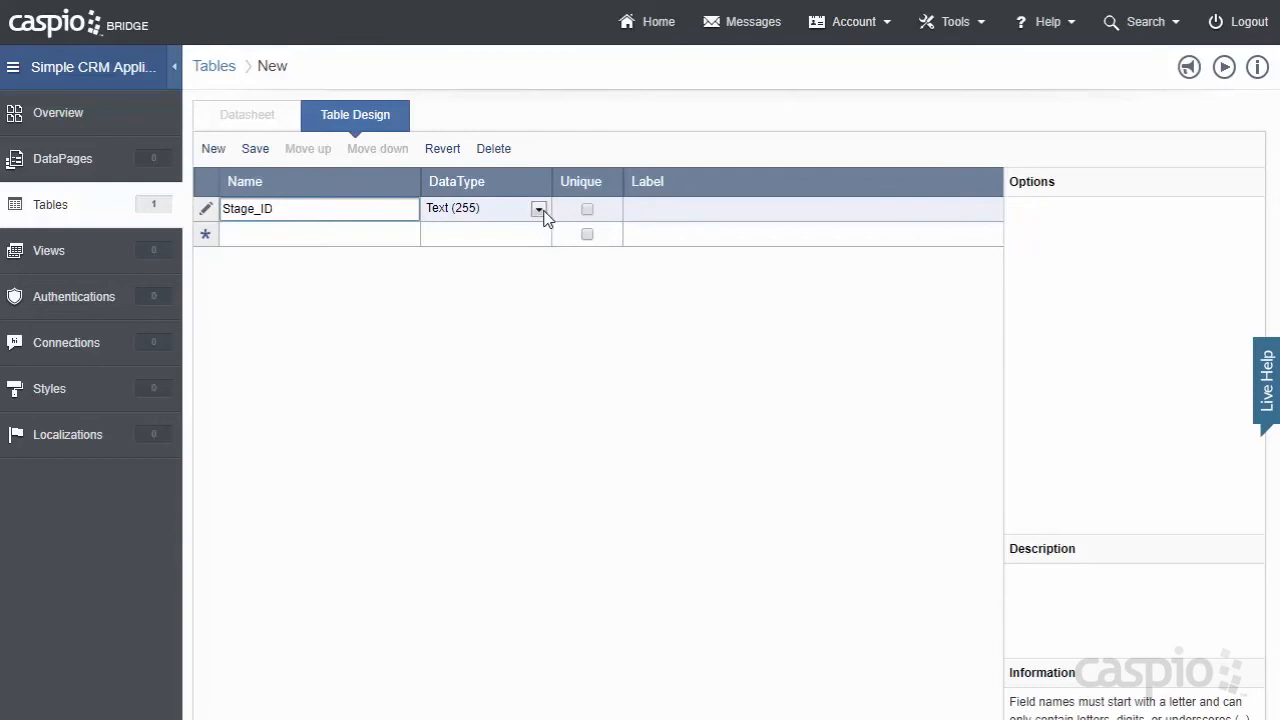
left_click(539, 208)
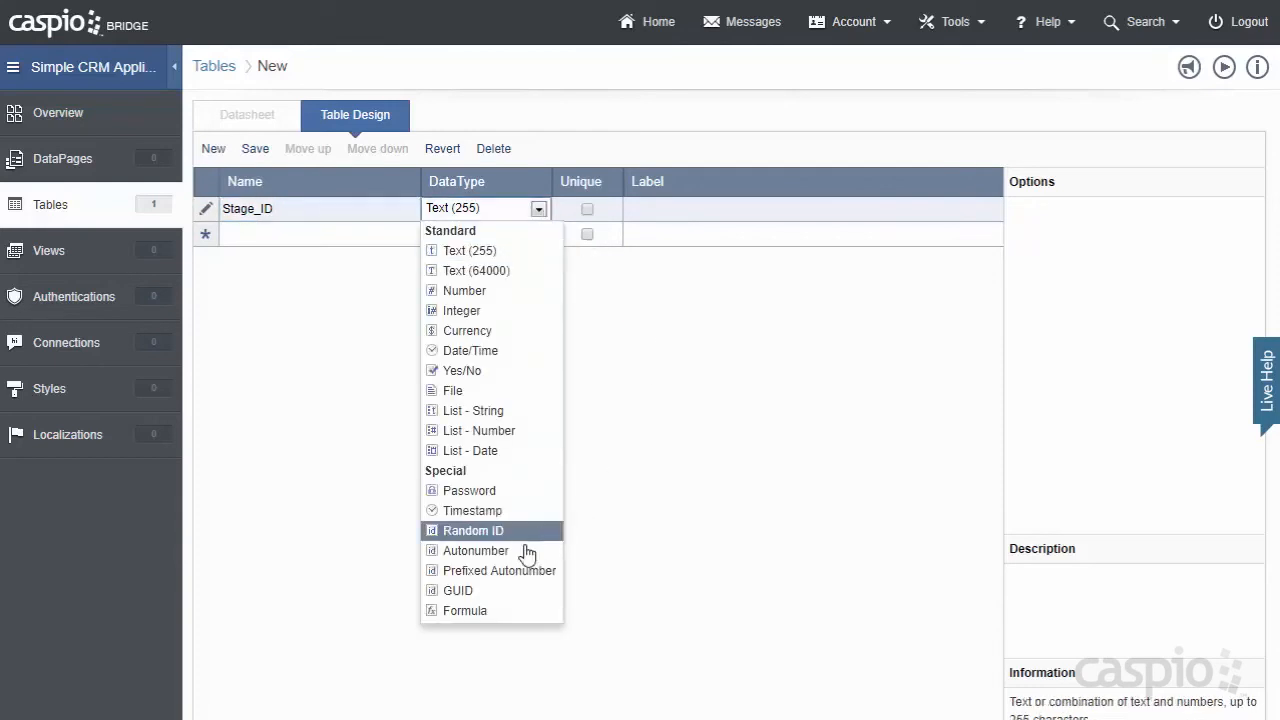
mouse_move(500, 530)
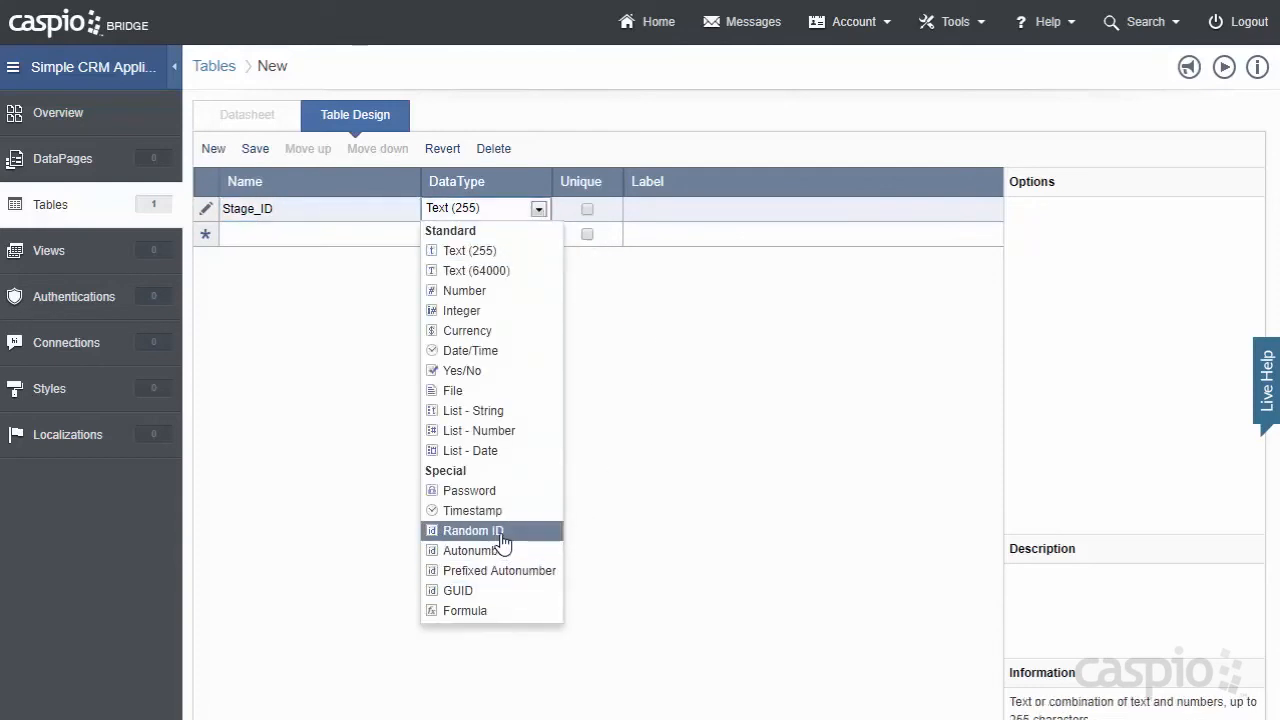
left_click(471, 530)
type("Stage")
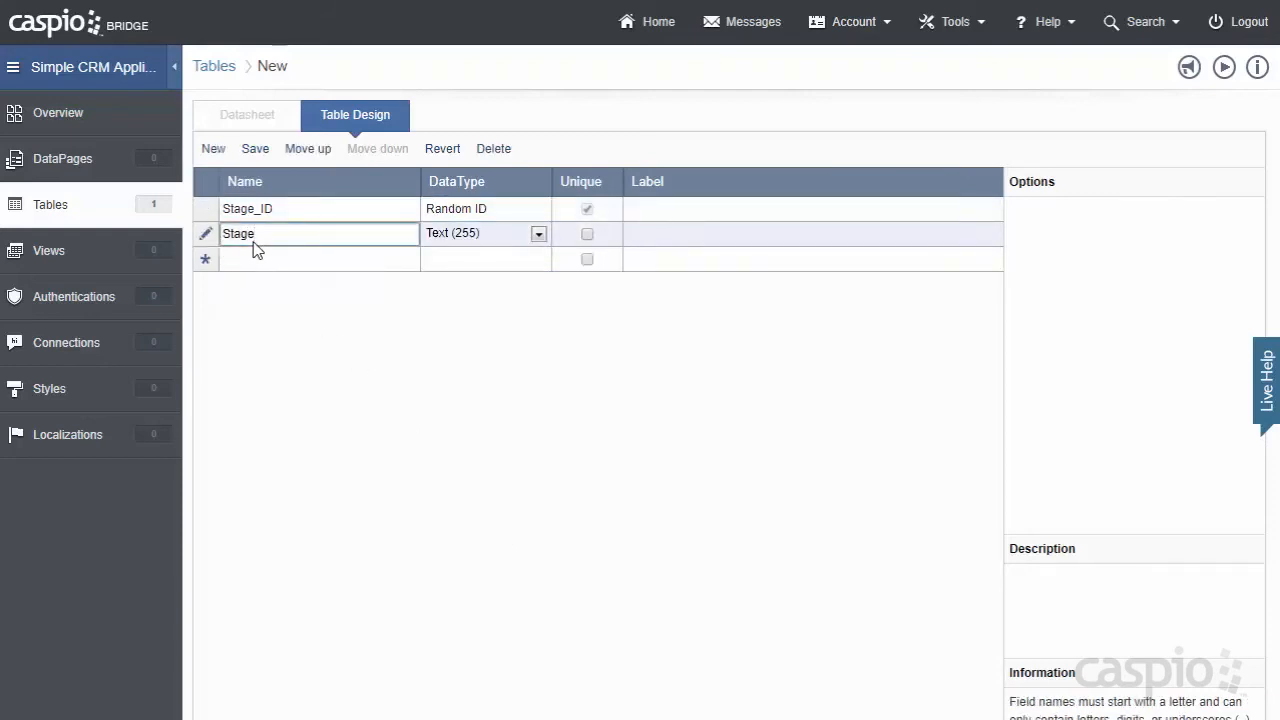
Step: Save the second table design as SCRM_stage_lookup
left_click(255, 148)
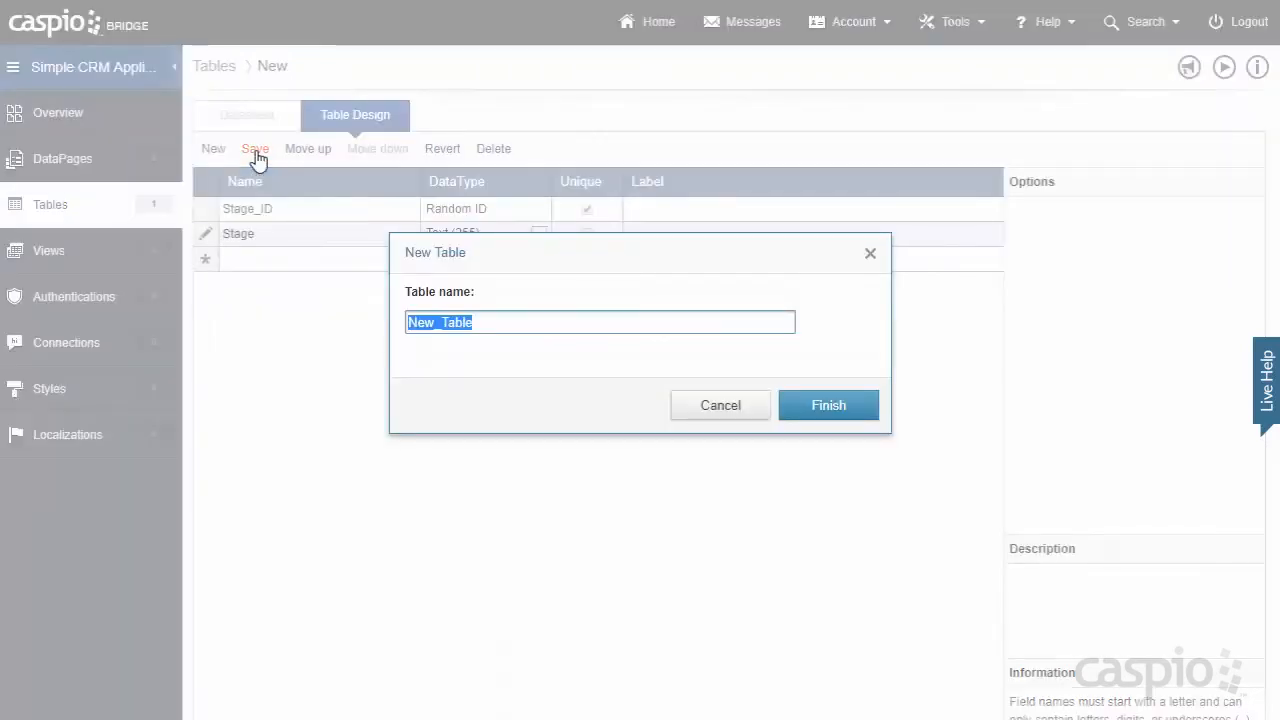
type("SCRM_stag")
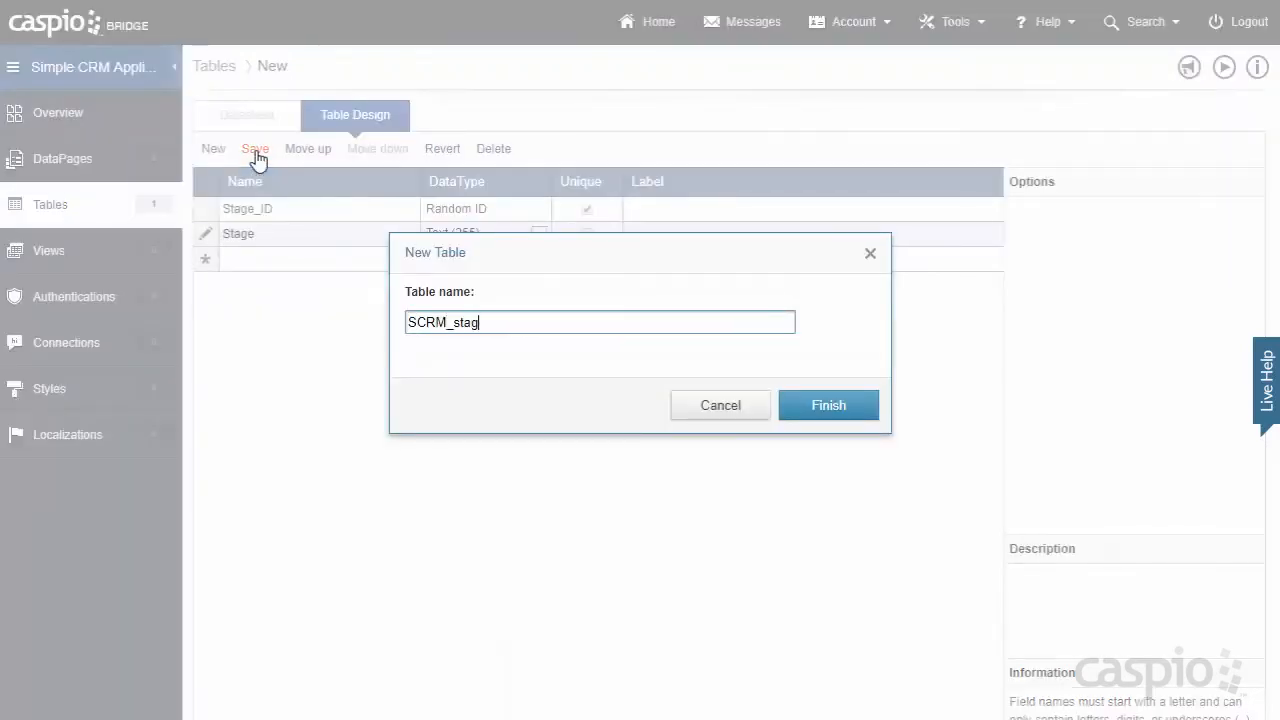
type("e_lookup")
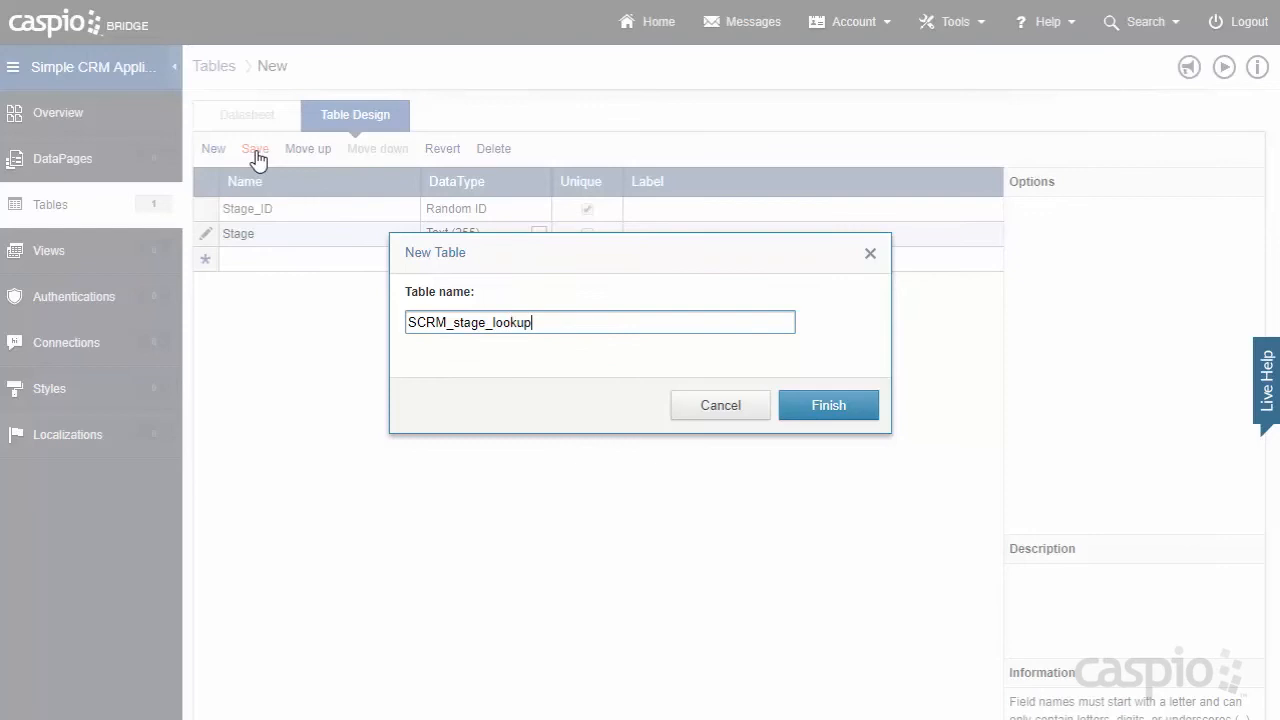
left_click(828, 405)
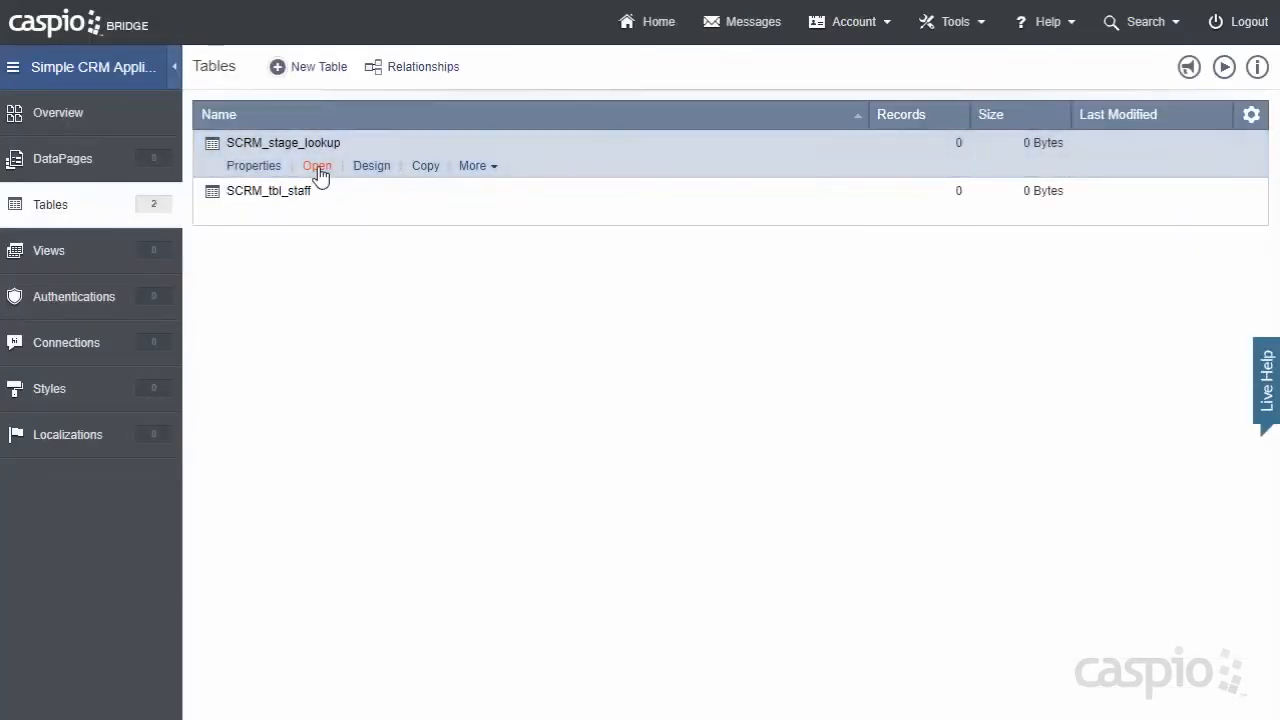
Step: Enter stages 1. Prospect (10%), 2. Forecast (50%), 3. Forecast (80%), Win/Closed (100%)
left_click(316, 165)
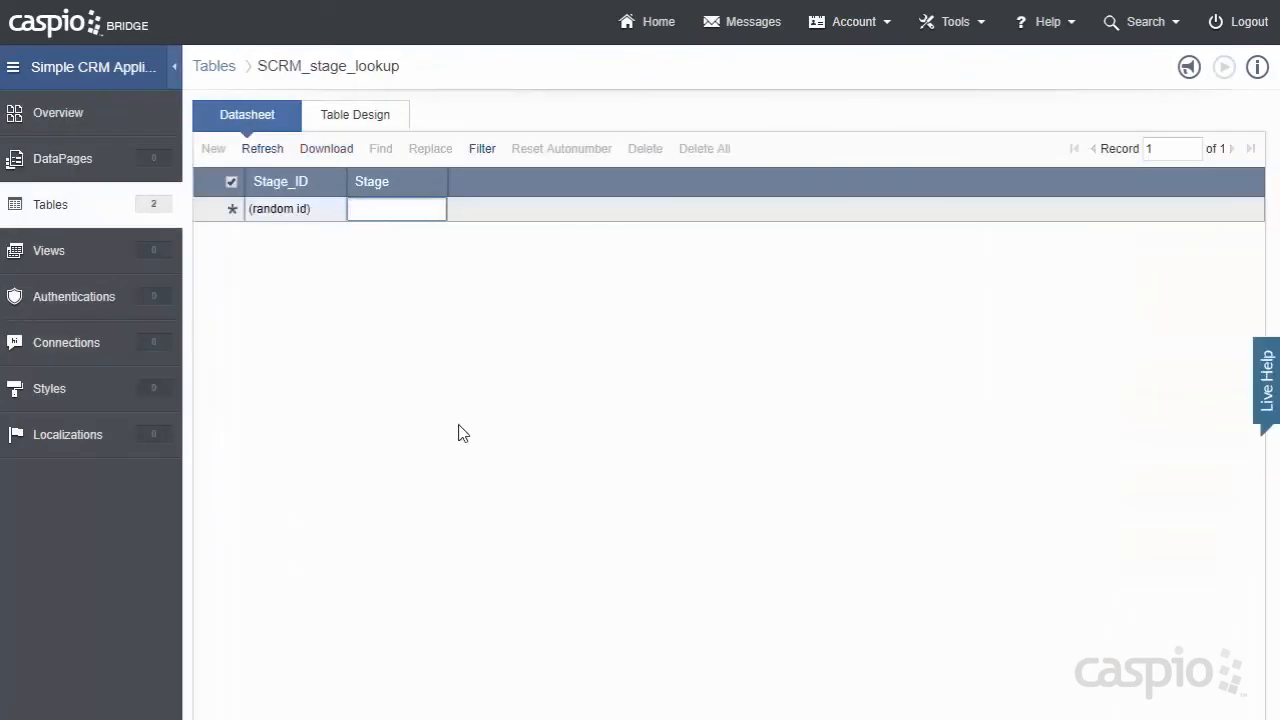
type("1. Pr")
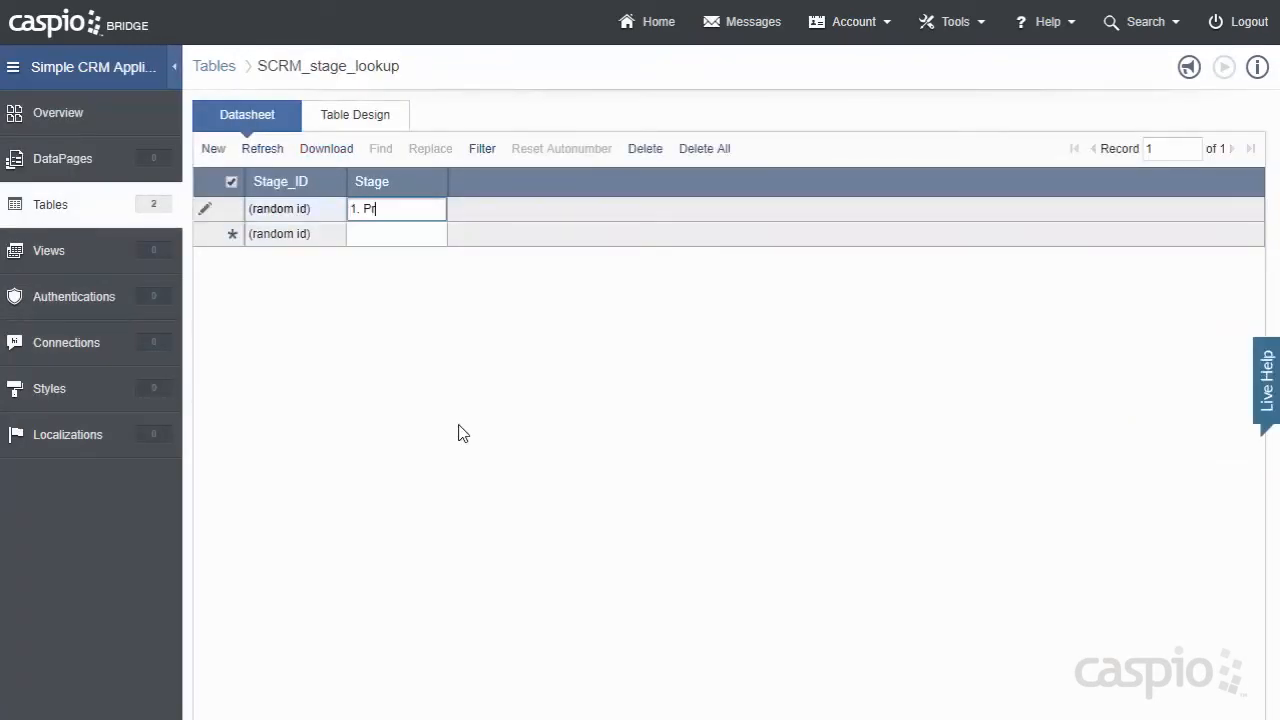
type("ospect (1")
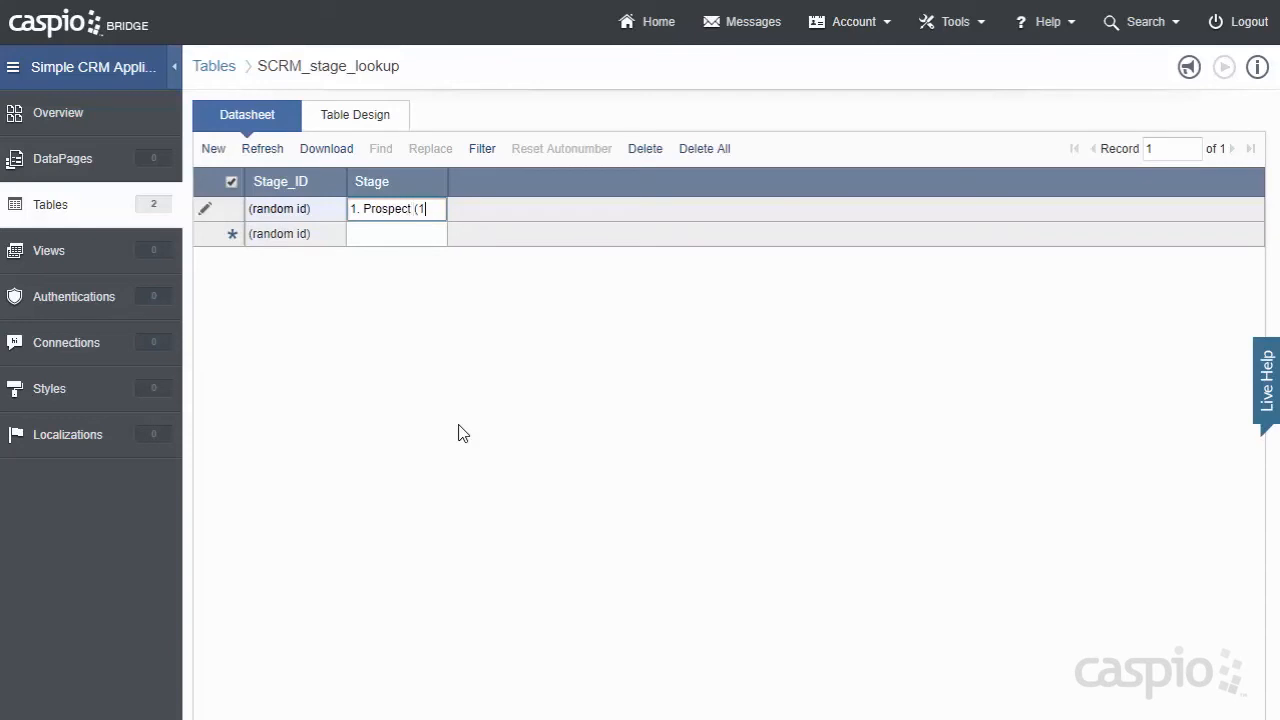
type("(10%)")
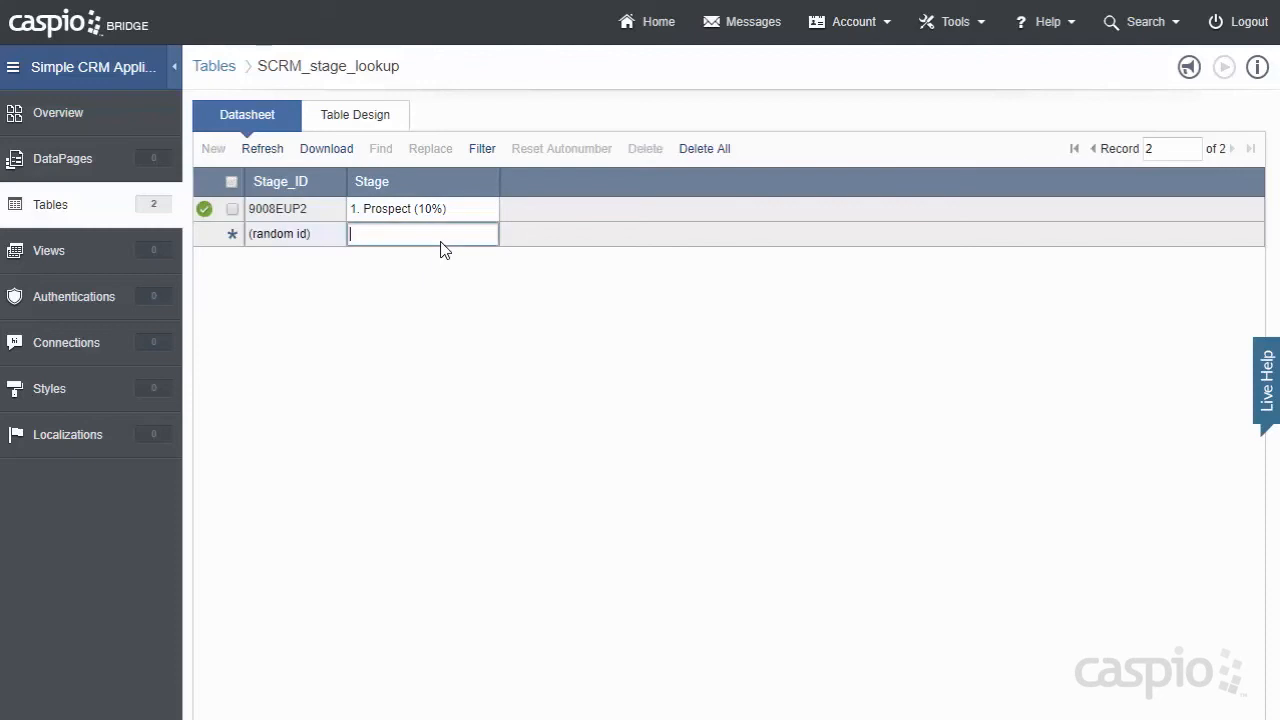
type("2. Forecast")
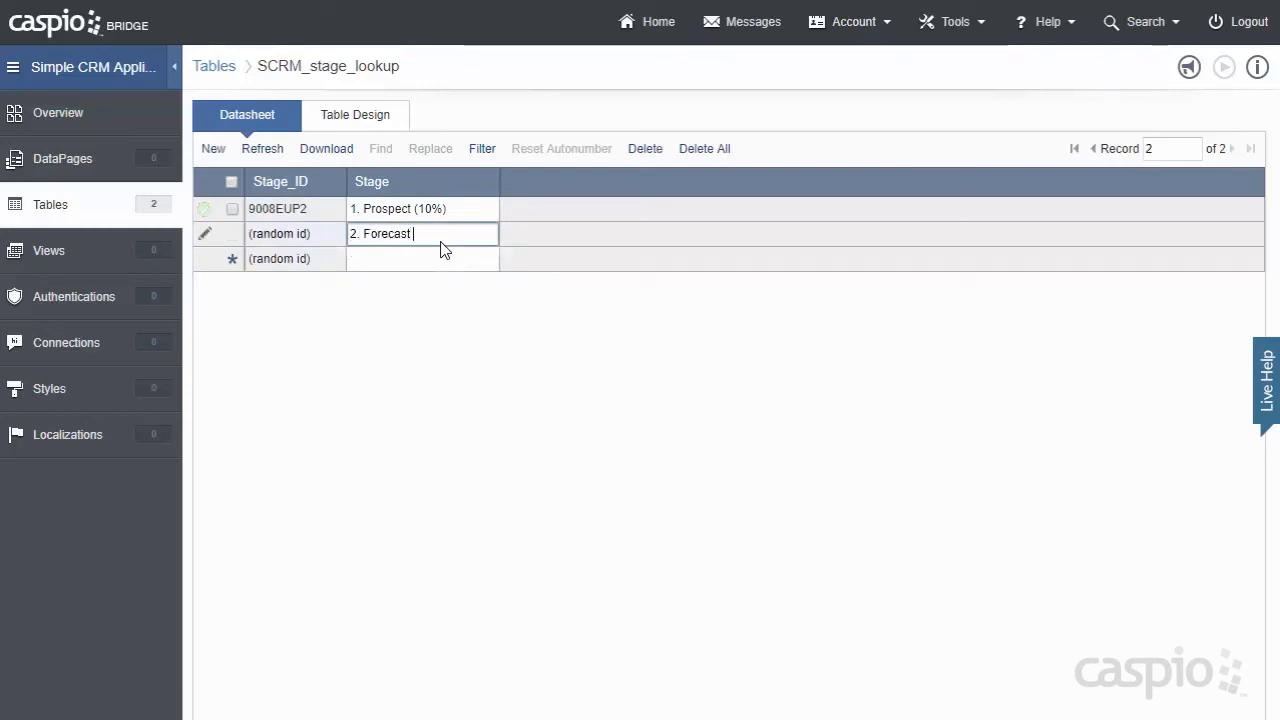
type("(50%")
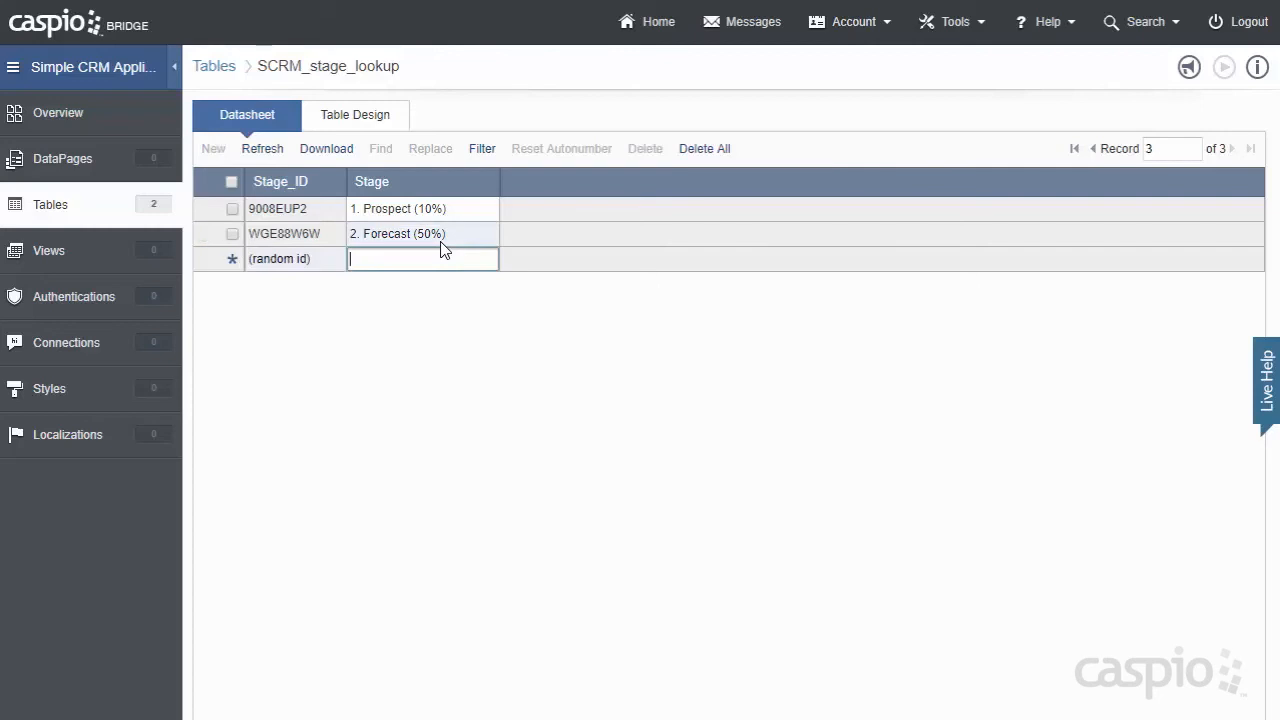
type("3. Forec")
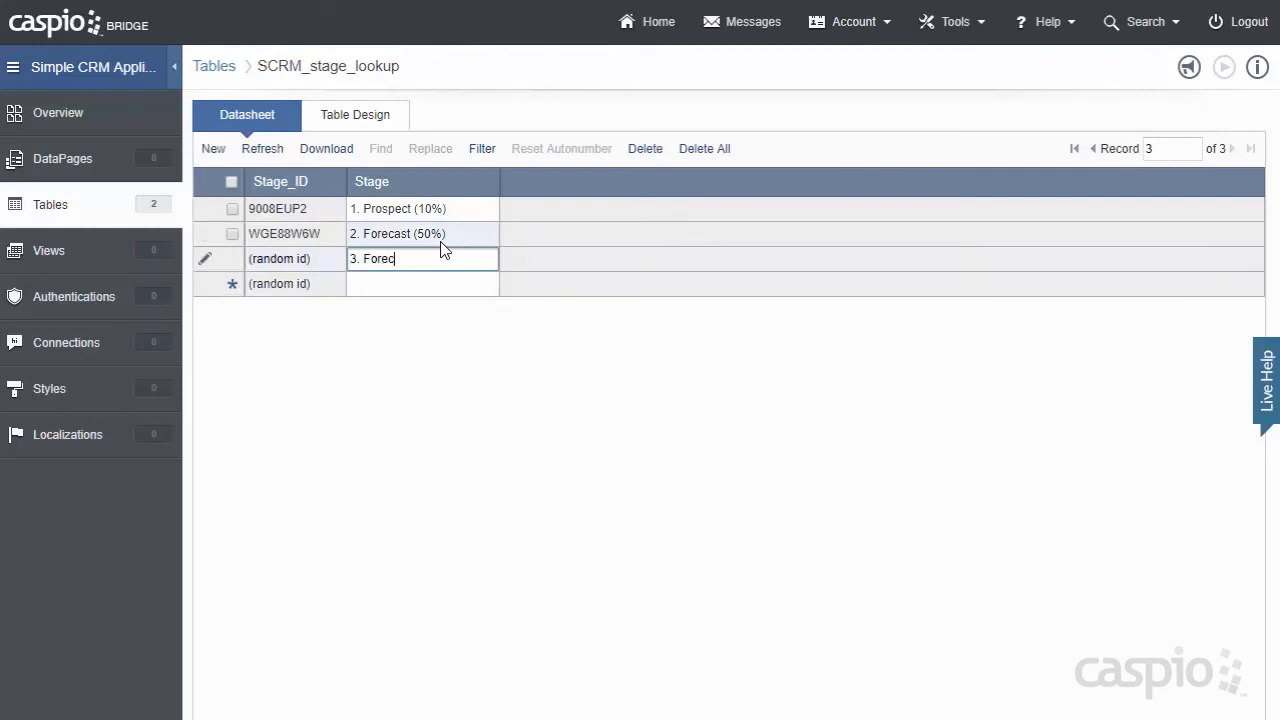
type("ast (")
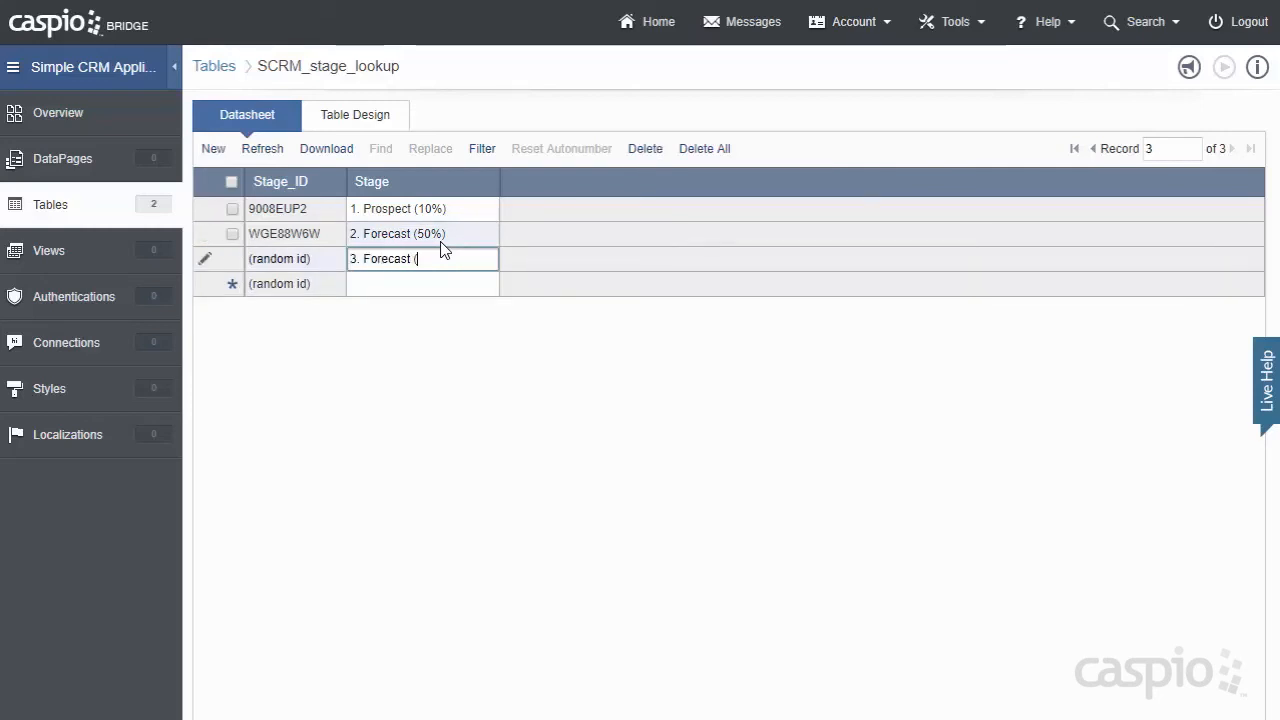
type("80%)")
left_click(422, 283)
type("4.")
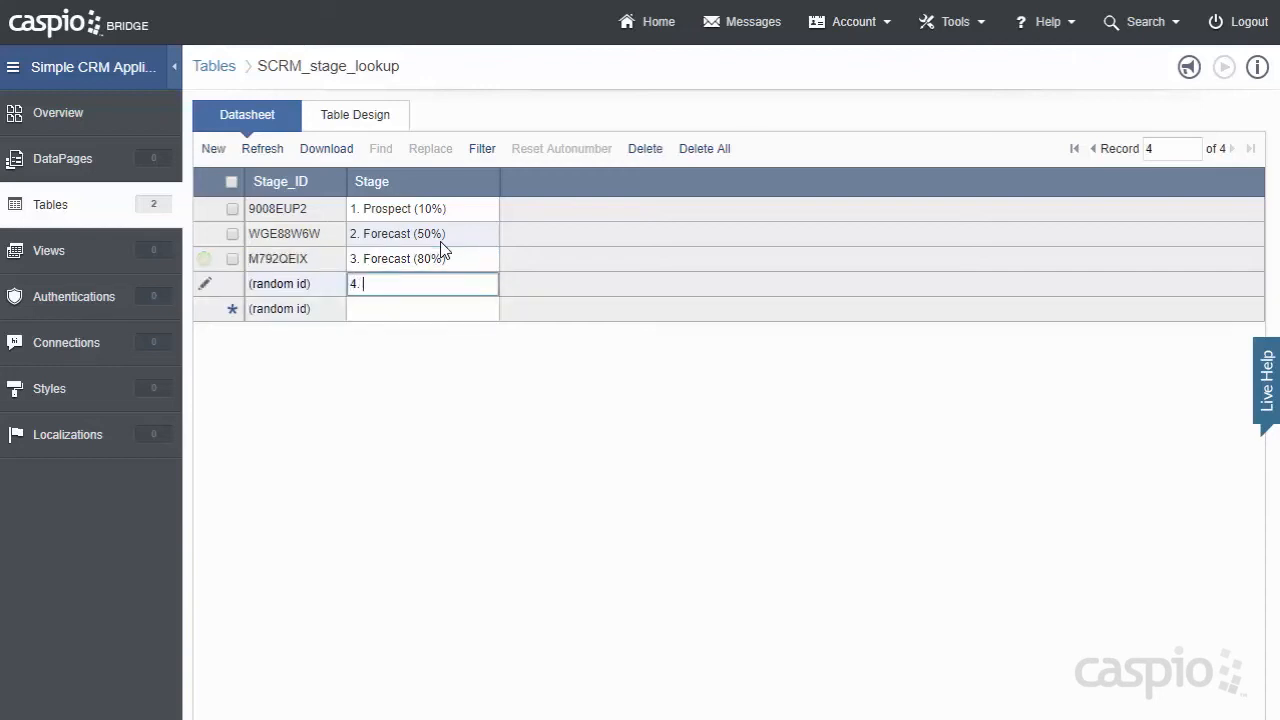
type("Win/Co")
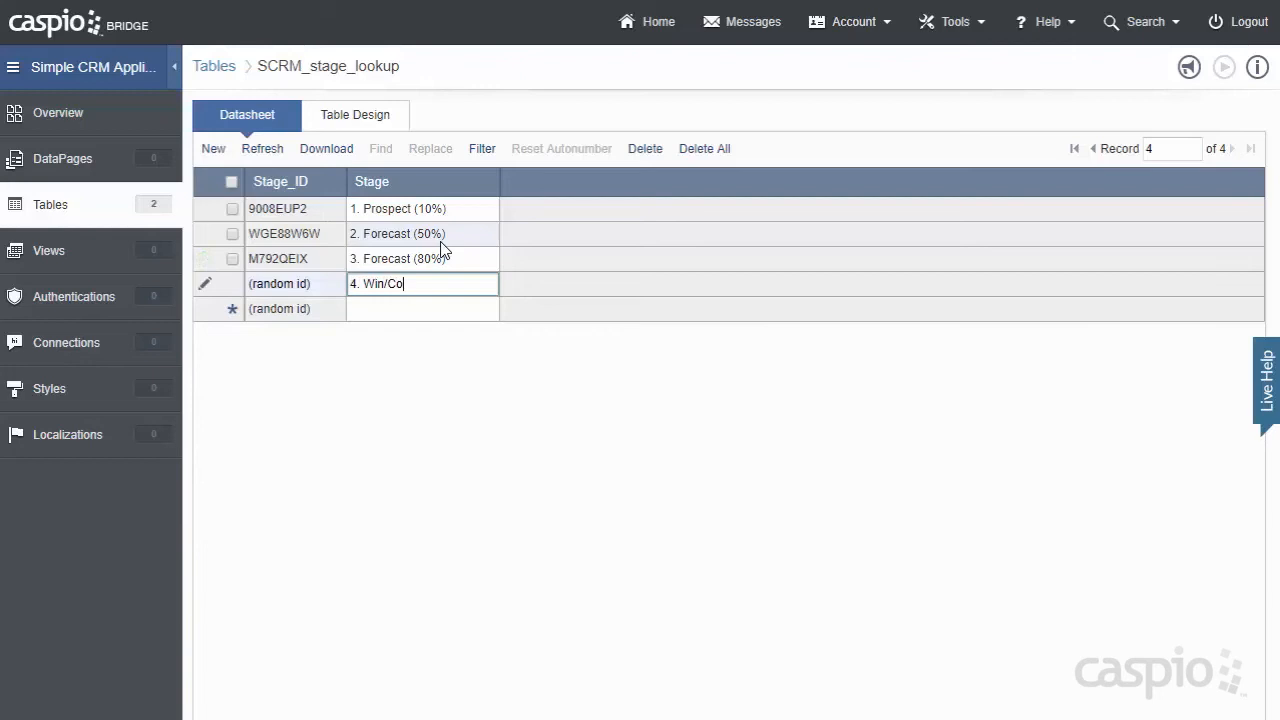
type("sed (")
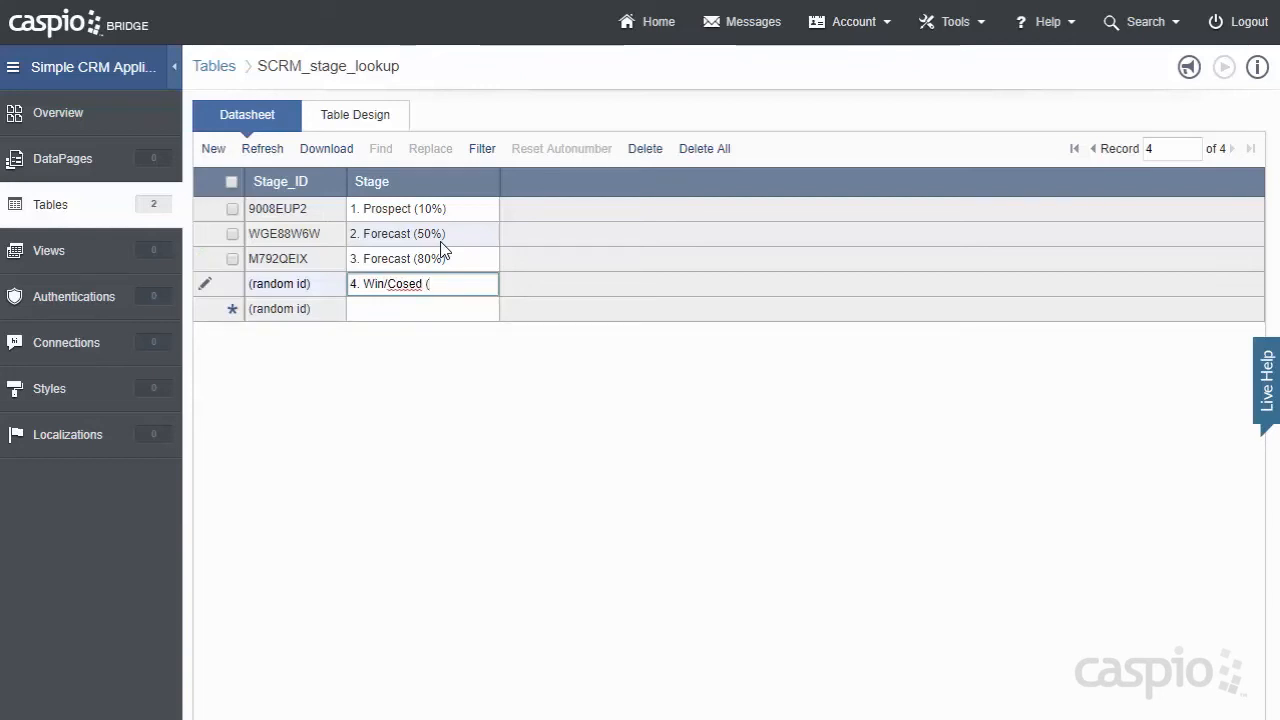
type("100%)")
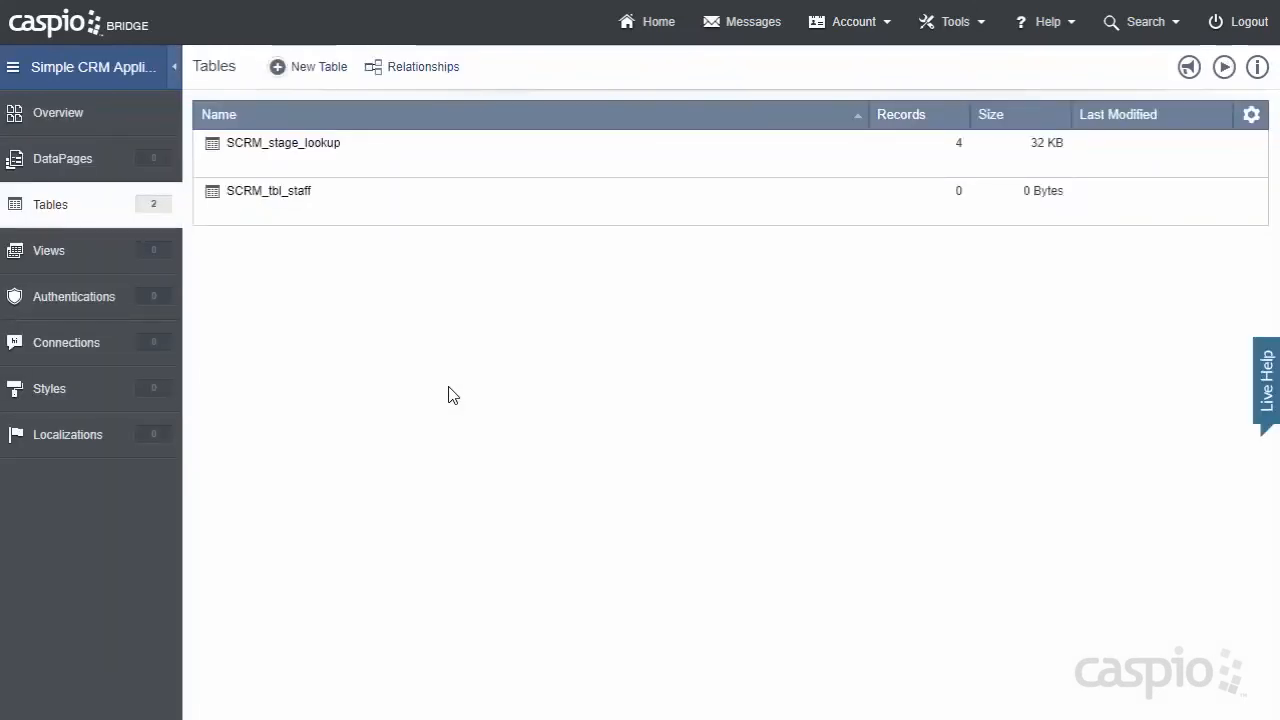
mouse_move(318, 66)
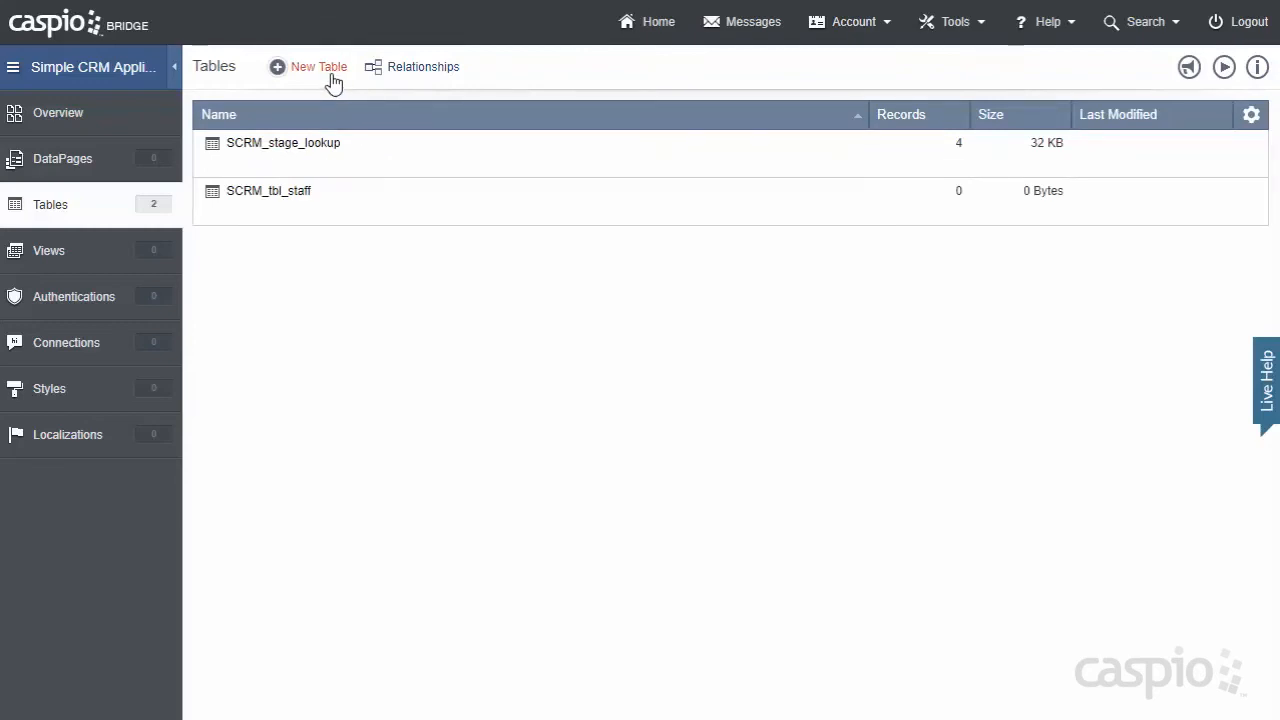
Step: Start a third table with Contact_ID as a Random ID, then add the name fields
left_click(318, 66)
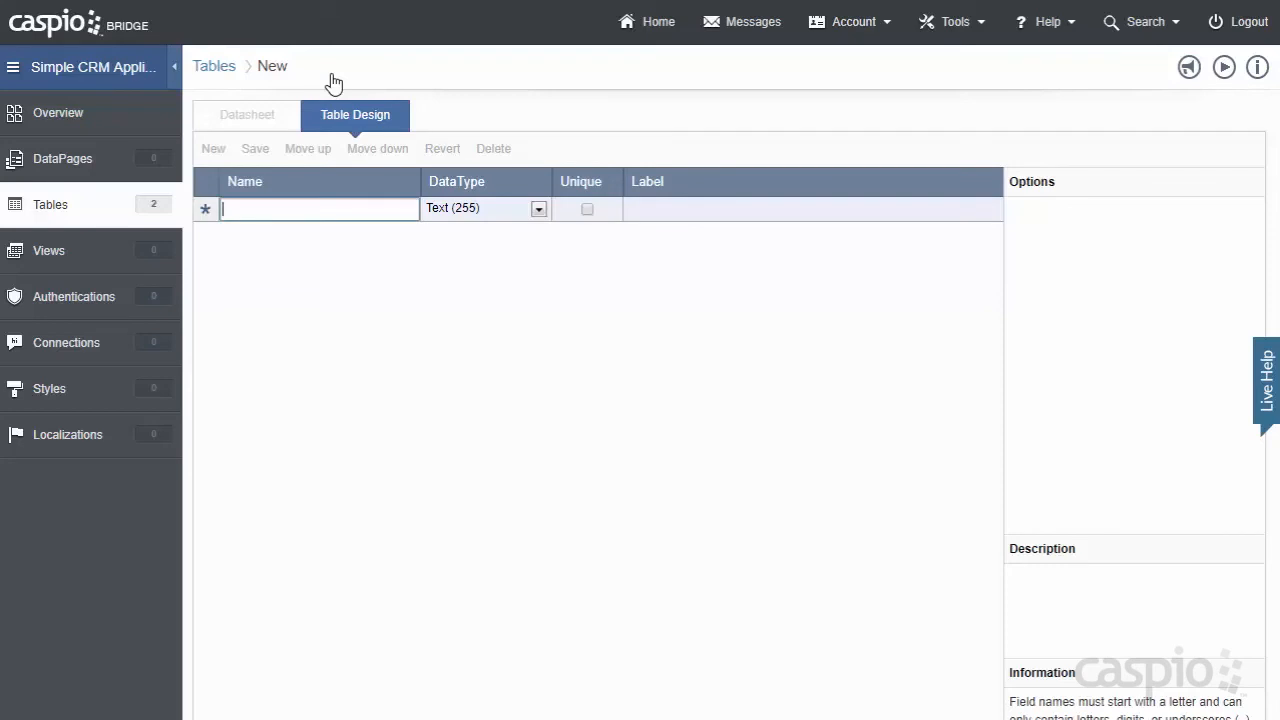
type("Contact")
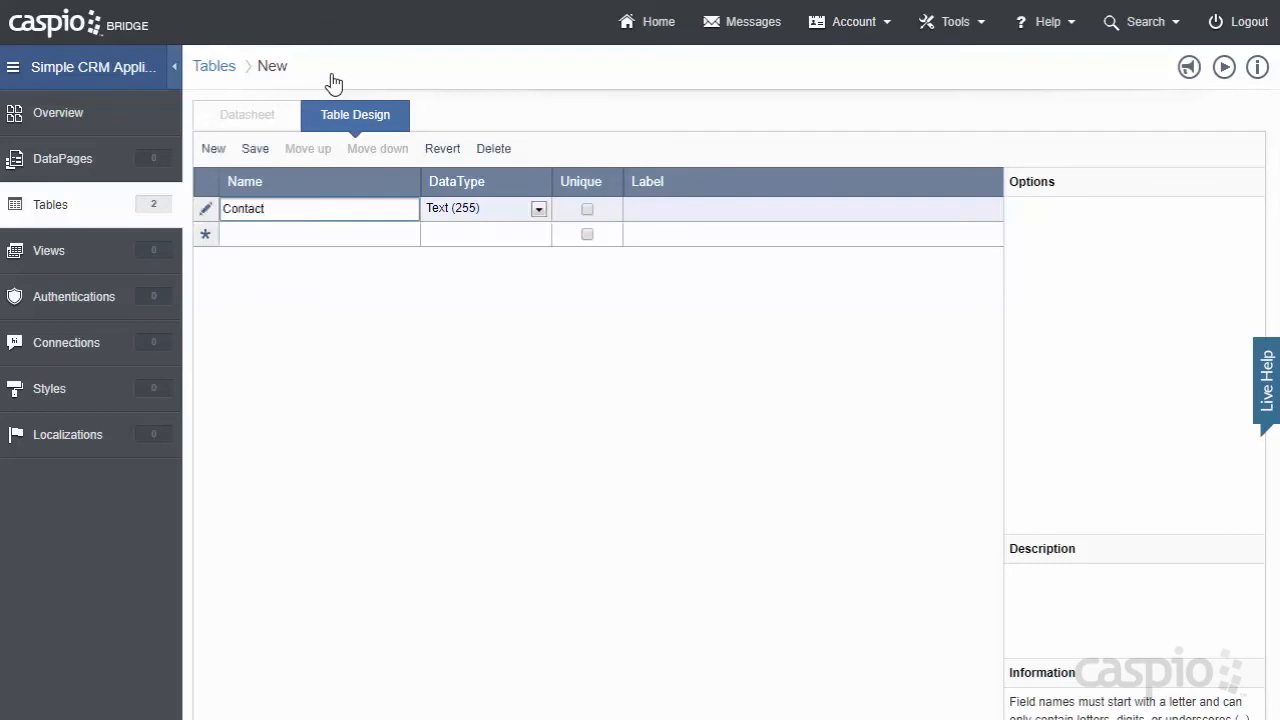
type("_")
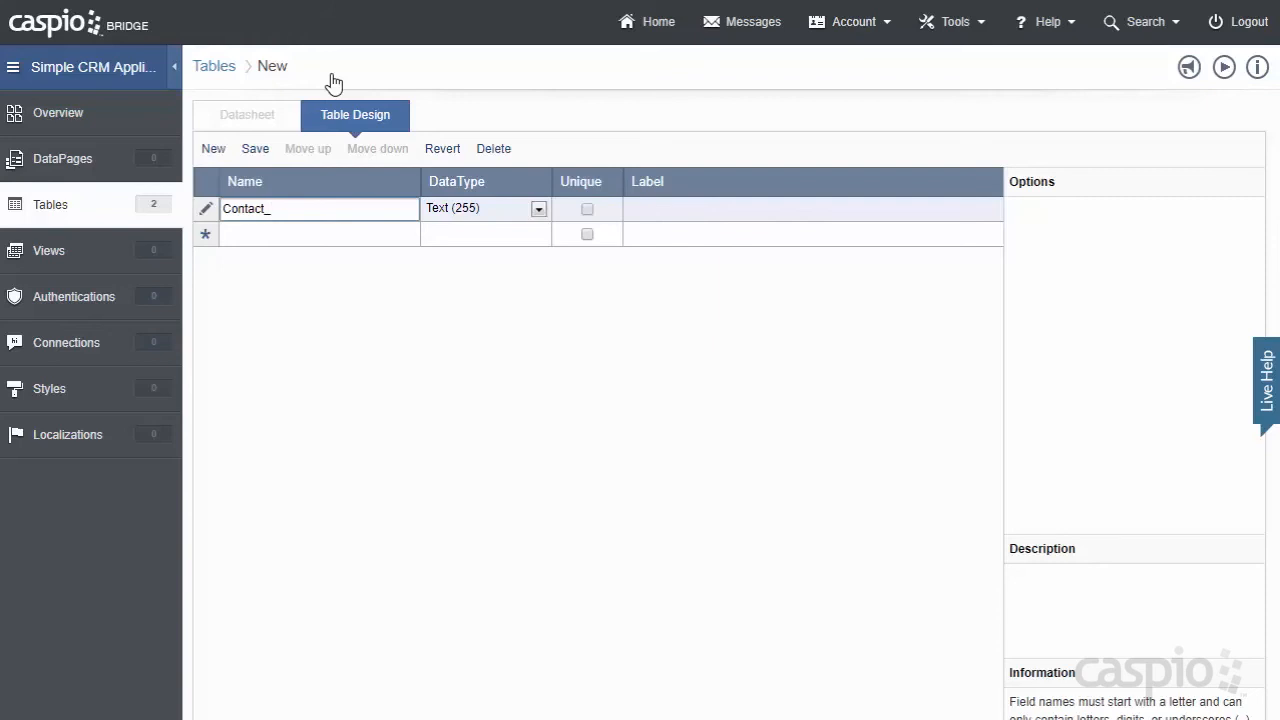
type("ID")
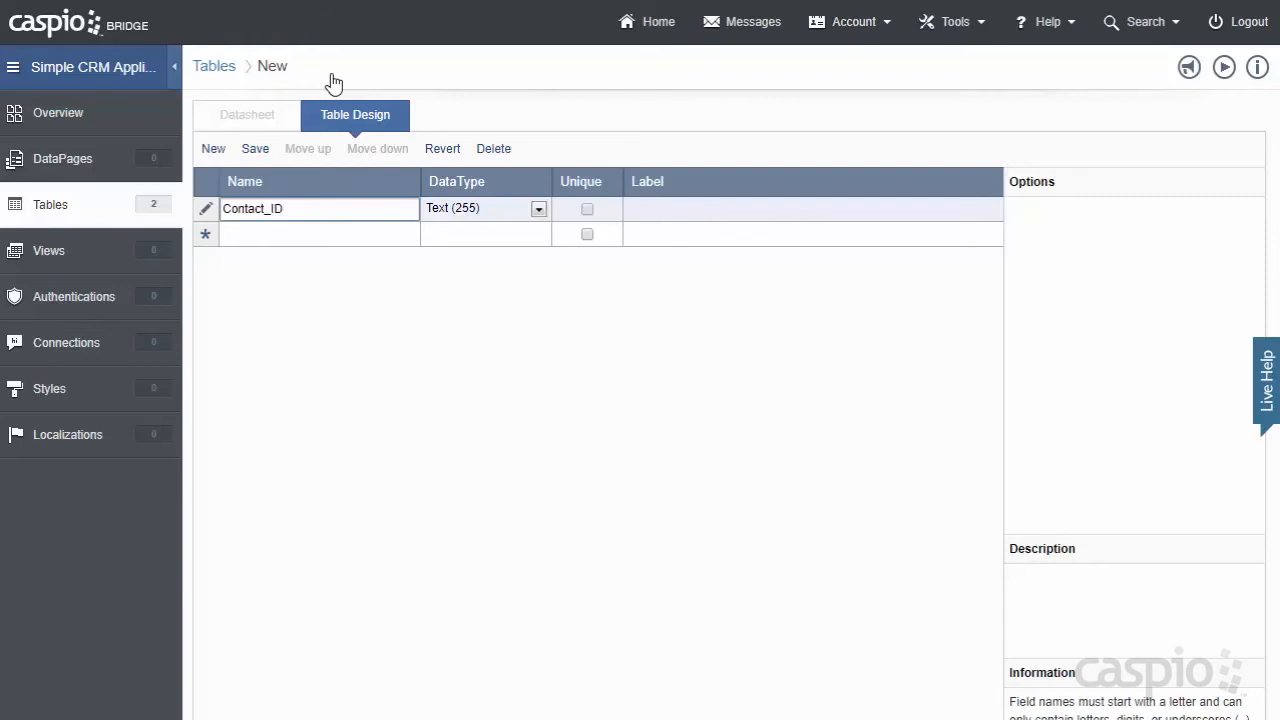
left_click(538, 208)
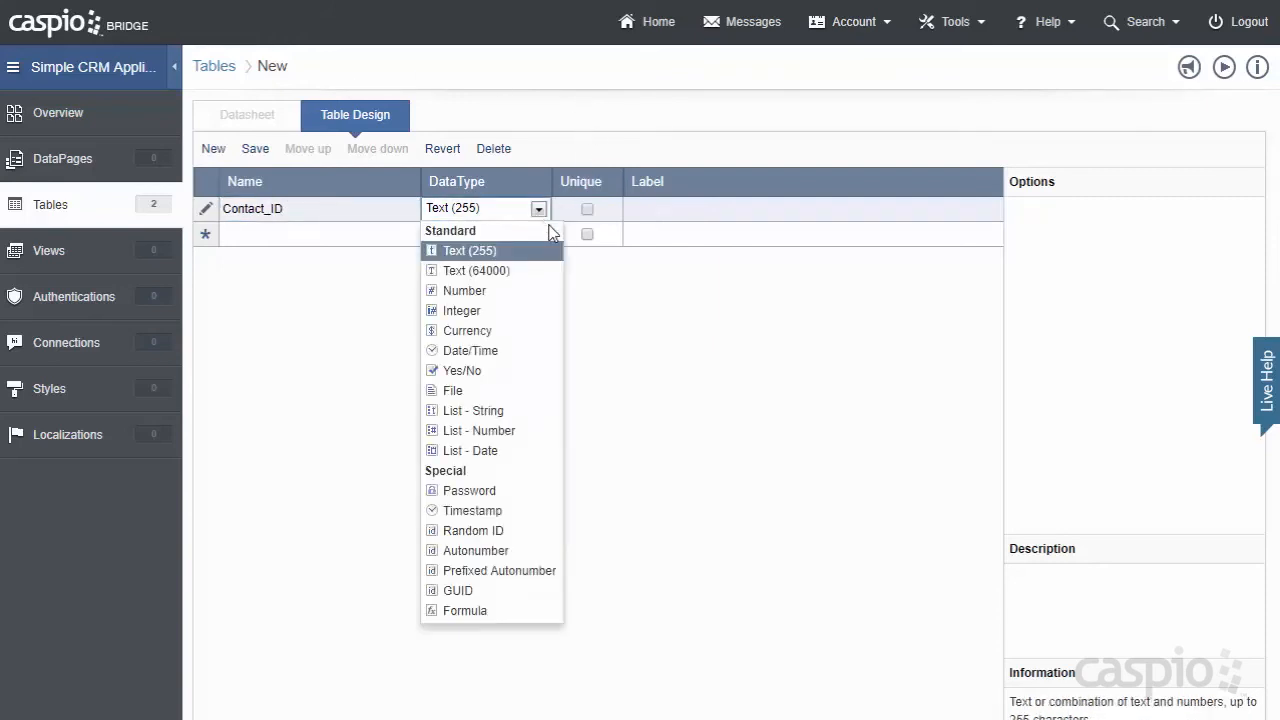
left_click(473, 530)
type("First")
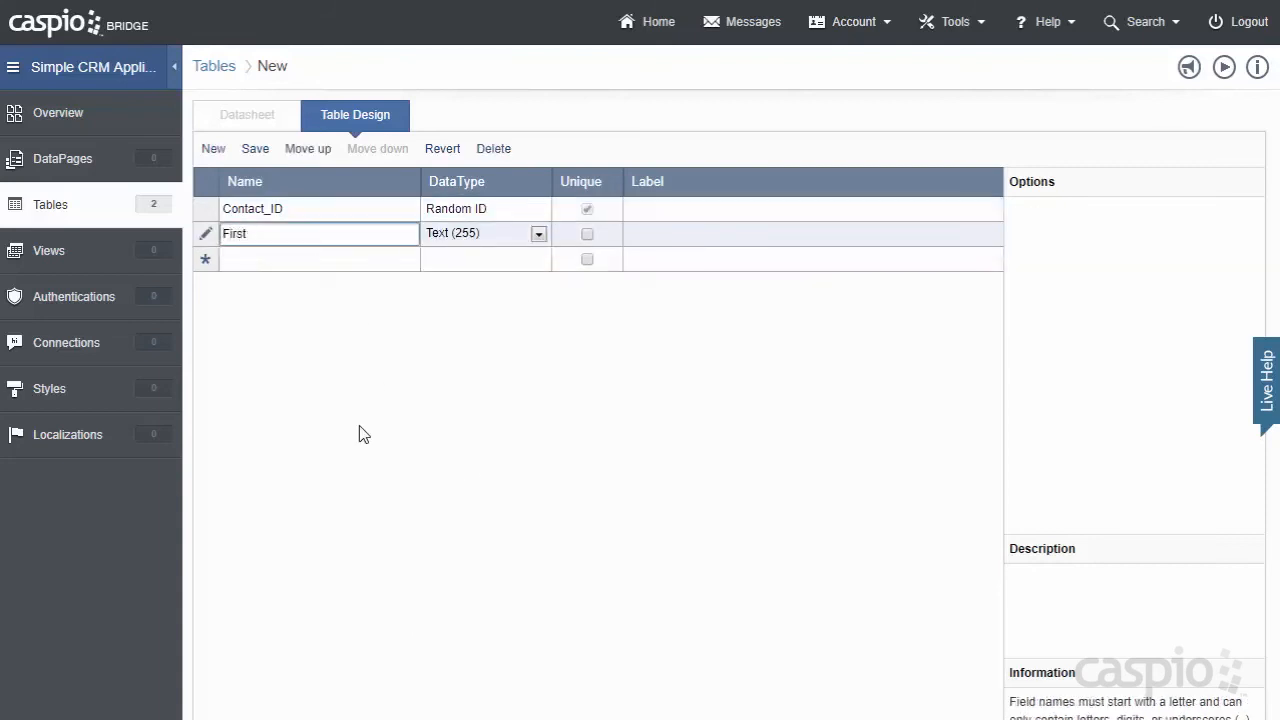
type("_Name")
left_click(320, 259)
type("Last")
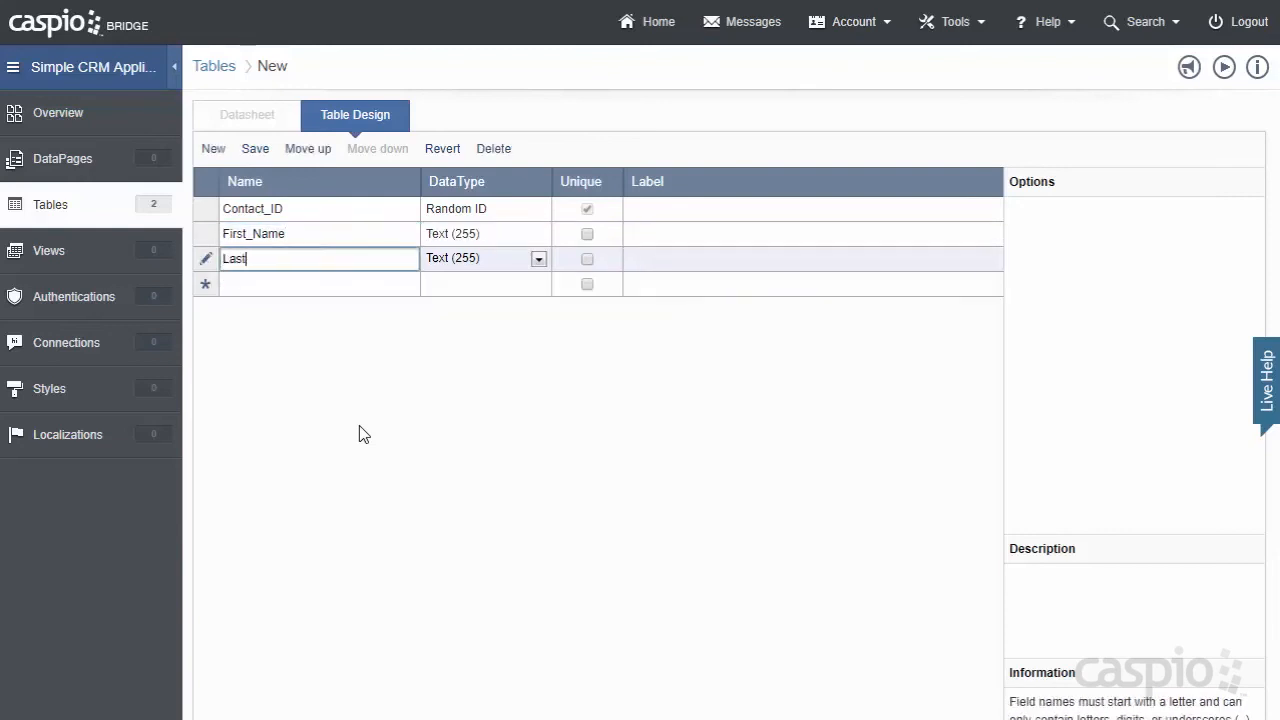
type("_Name")
type("Assigned_to_by_Staff_ID")
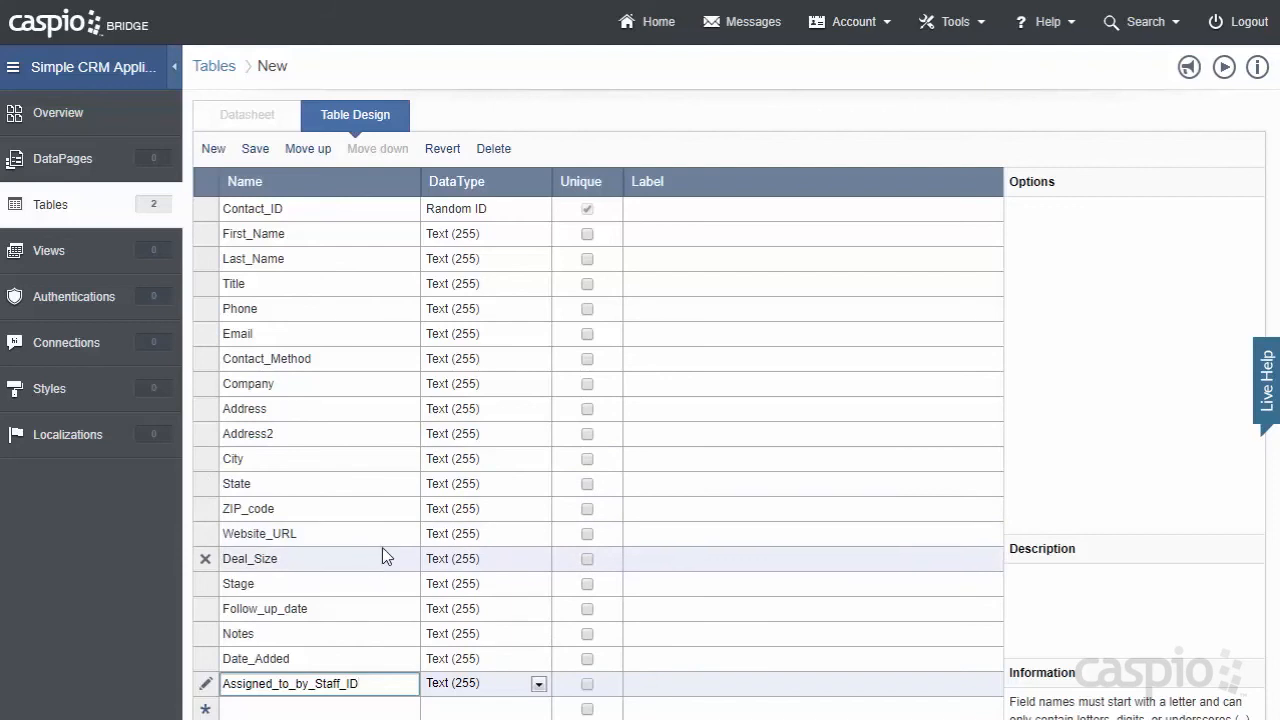
mouse_move(386, 561)
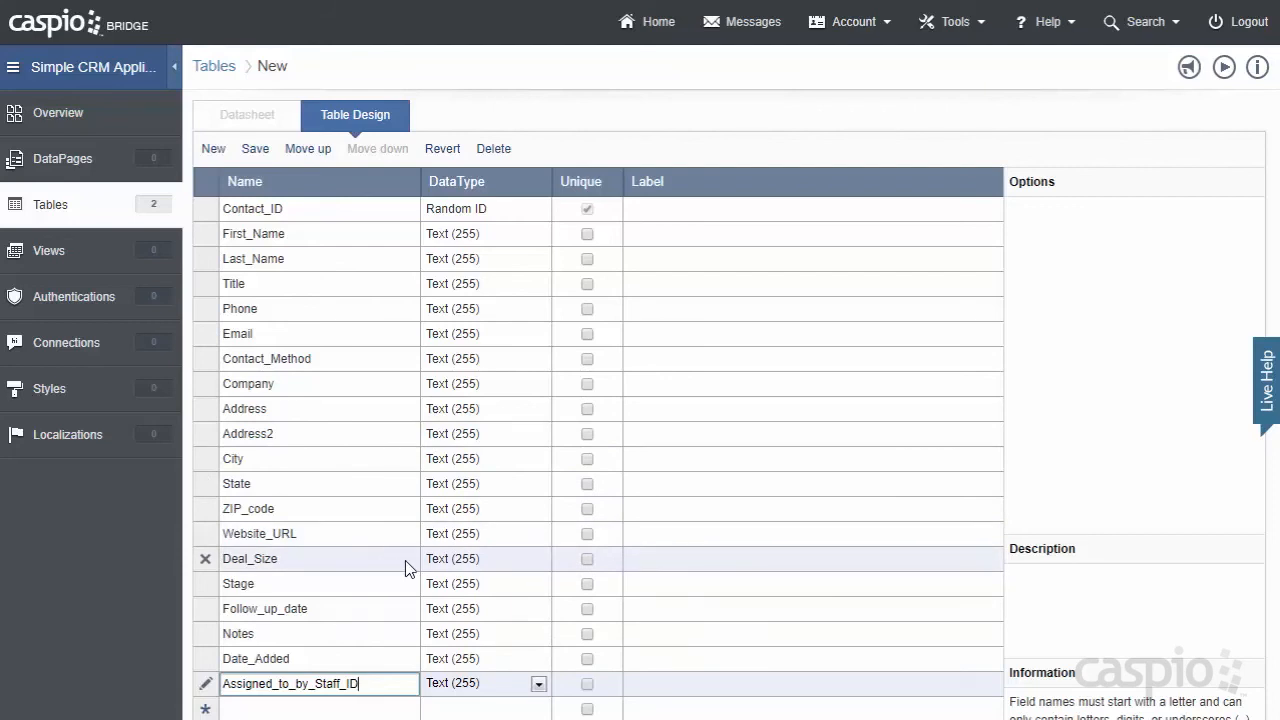
Step: Type Deal_Size as Currency, Notes as long text, Date_Added as Timestamp, and save the design
left_click(538, 558)
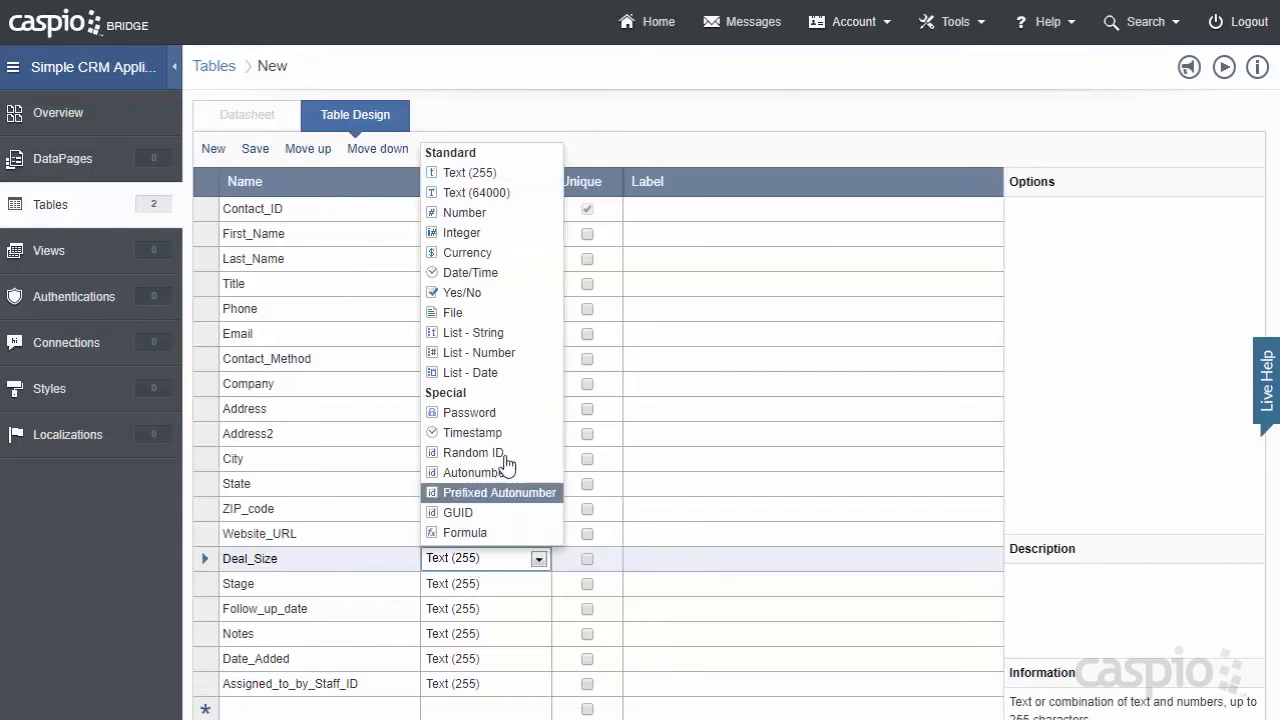
left_click(467, 252)
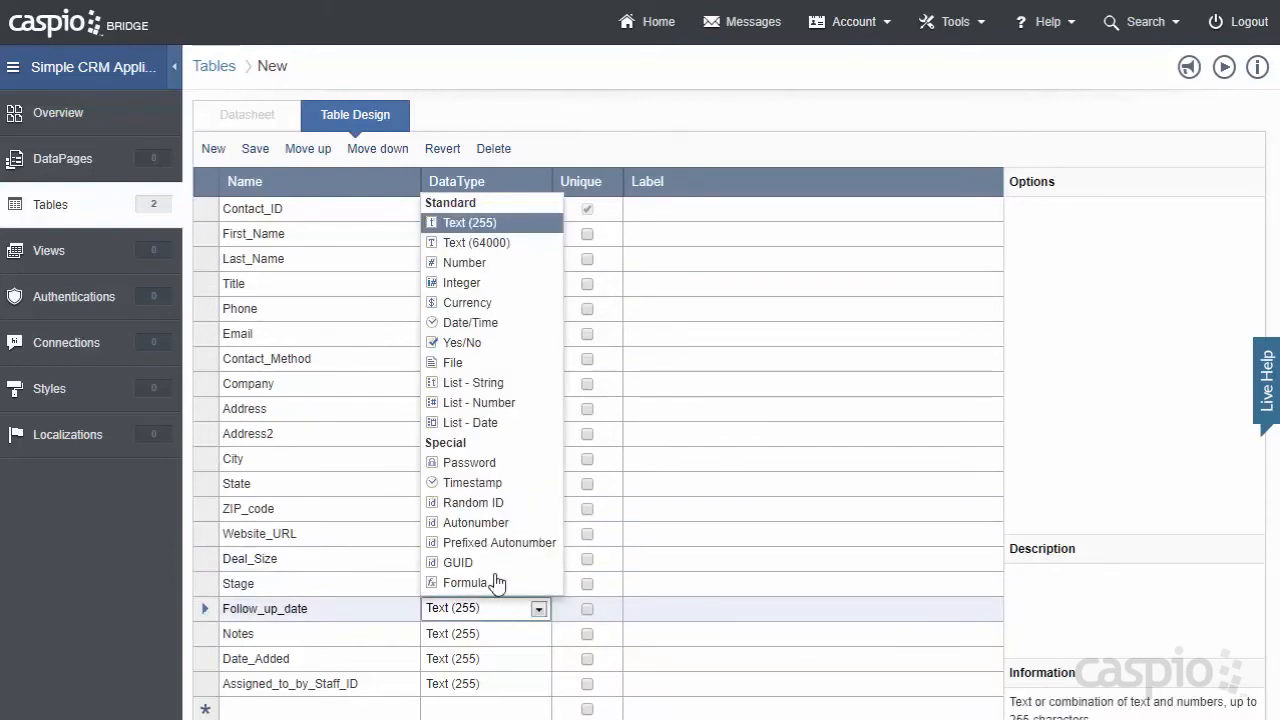
mouse_move(470, 322)
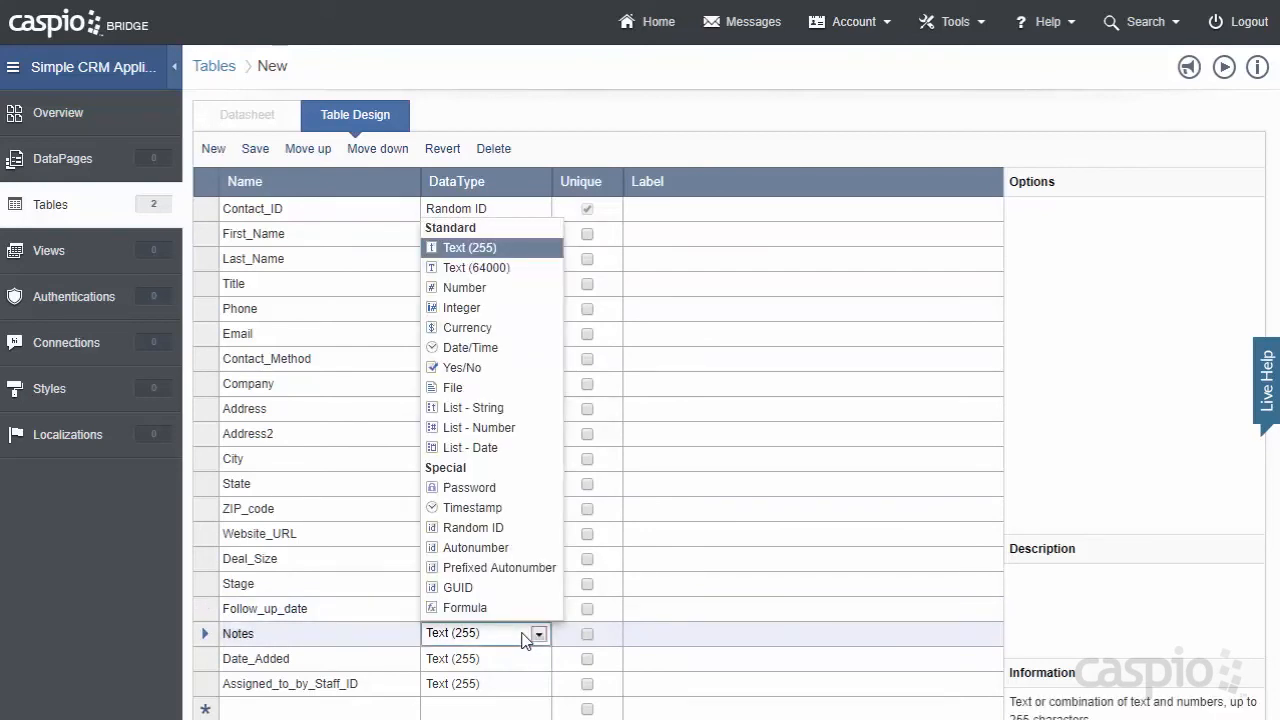
mouse_move(505, 275)
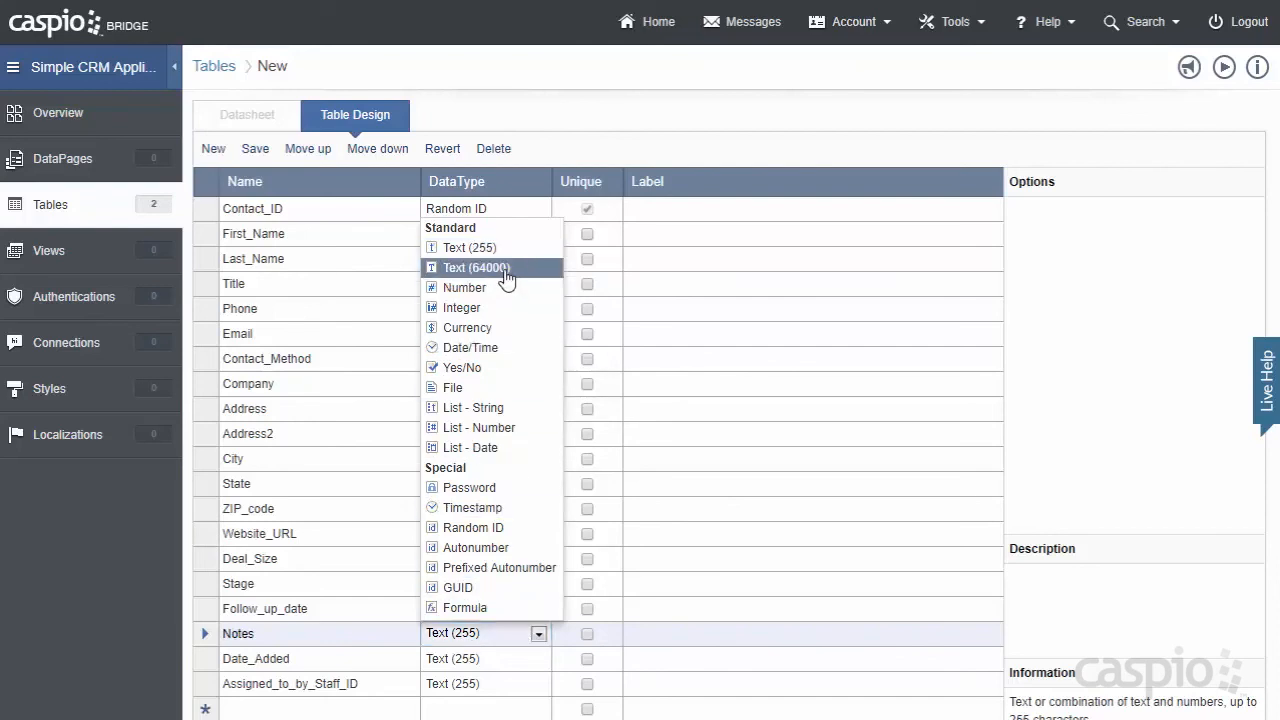
left_click(476, 267)
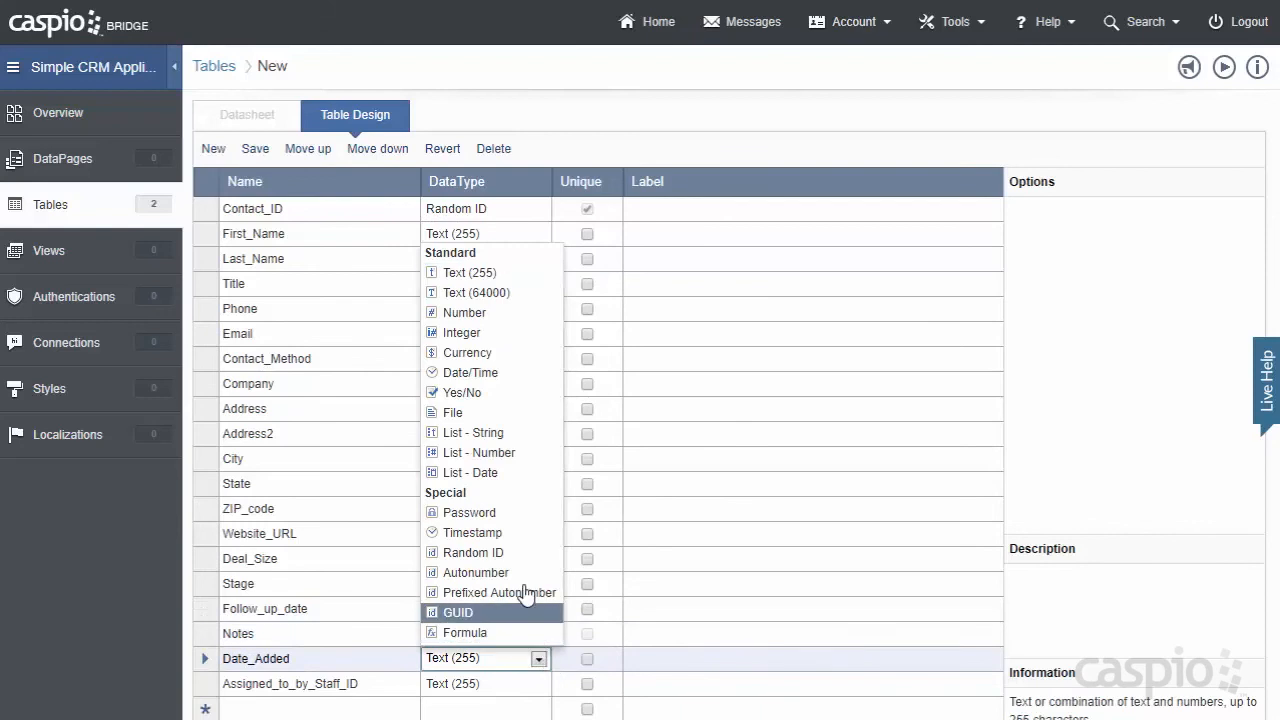
left_click(472, 532)
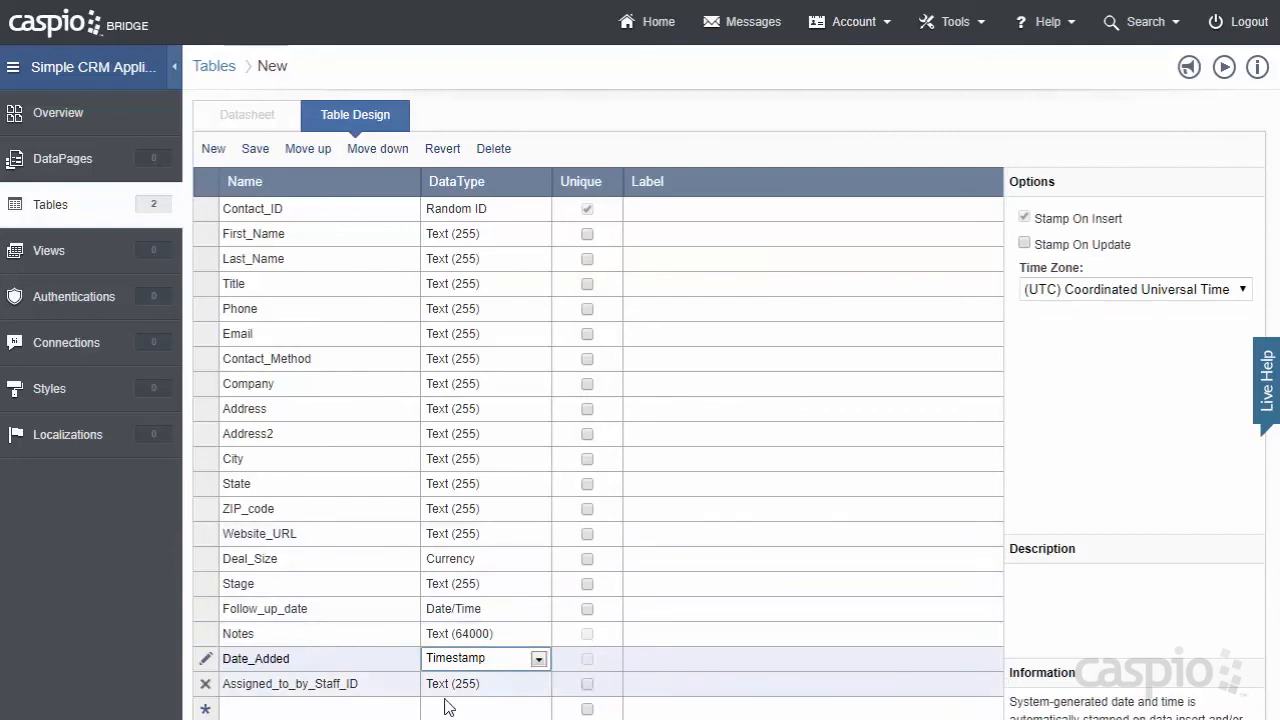
mouse_move(348, 696)
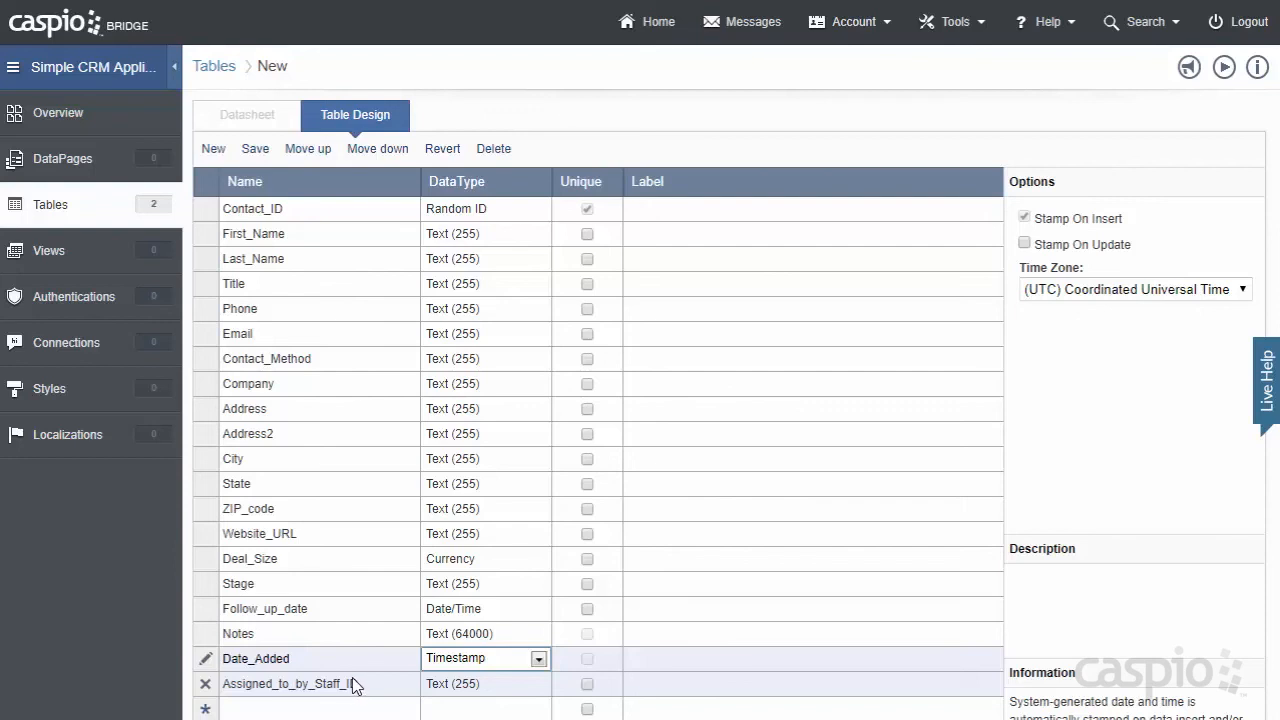
mouse_move(480, 695)
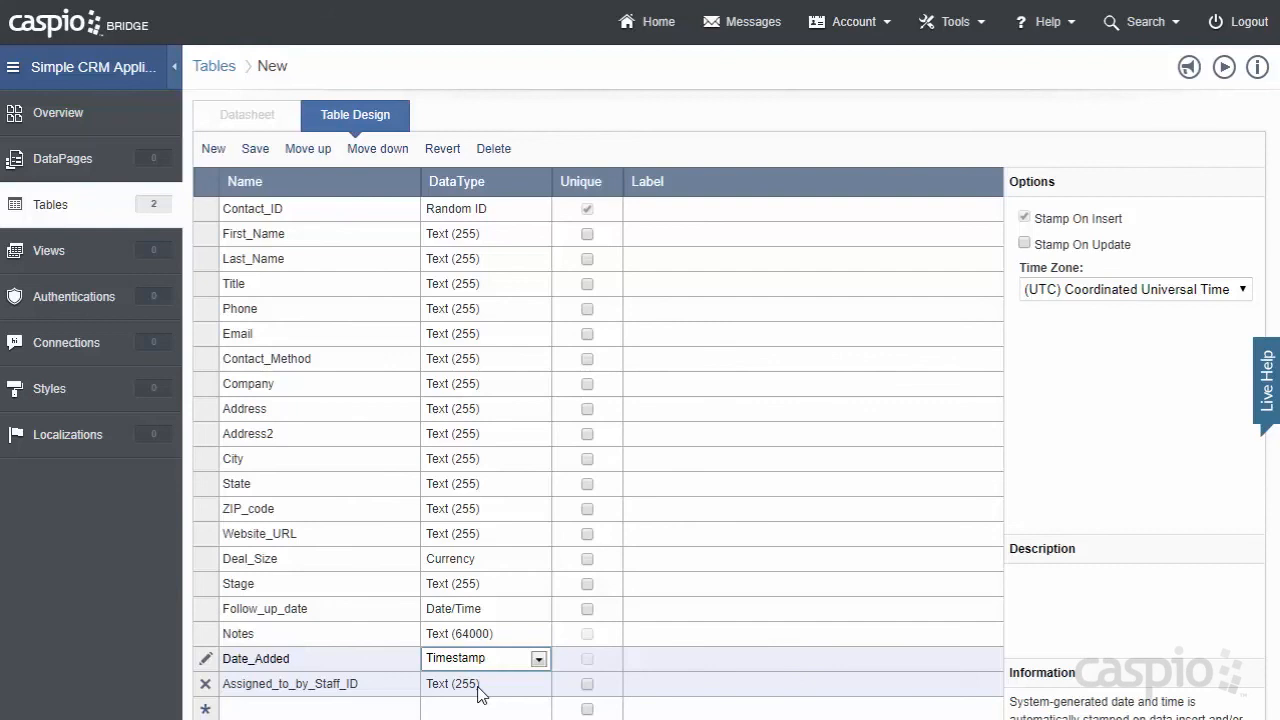
left_click(255, 148)
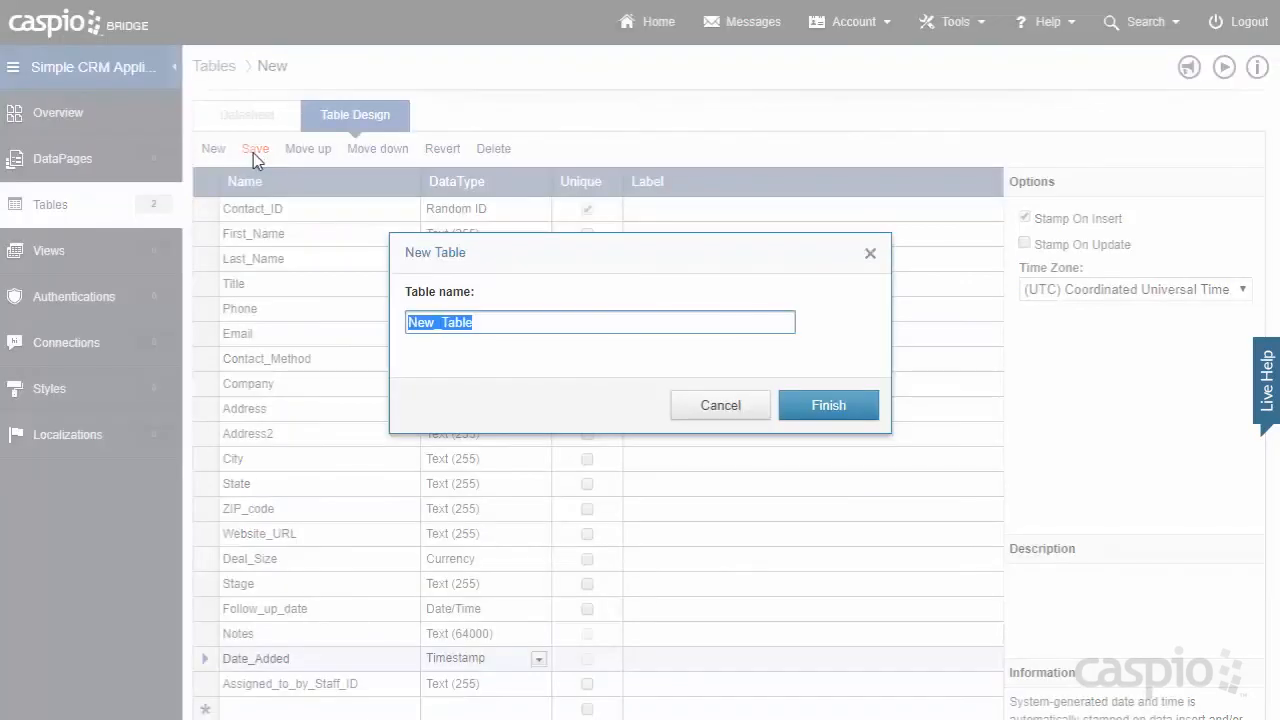
Step: Name the contact table SCRM_tbl_contact_info, finish, and return to the Tables list
type("SCRM")
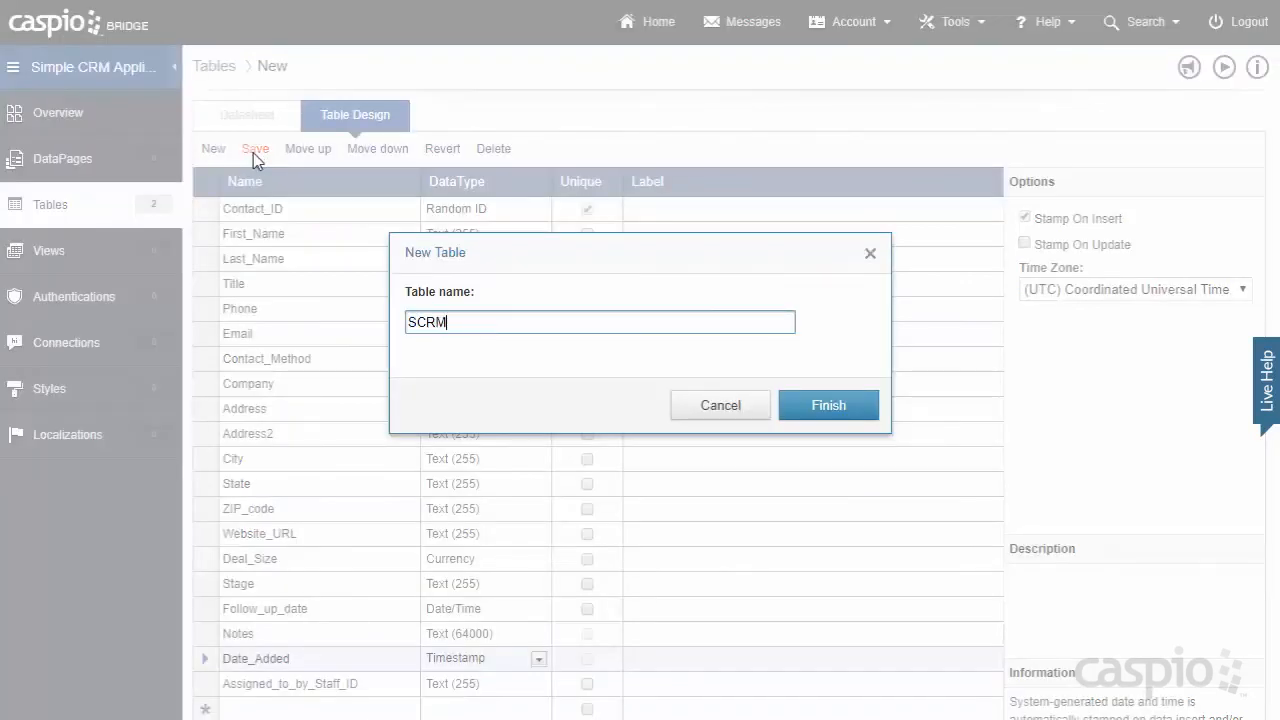
type("_tbl_contact")
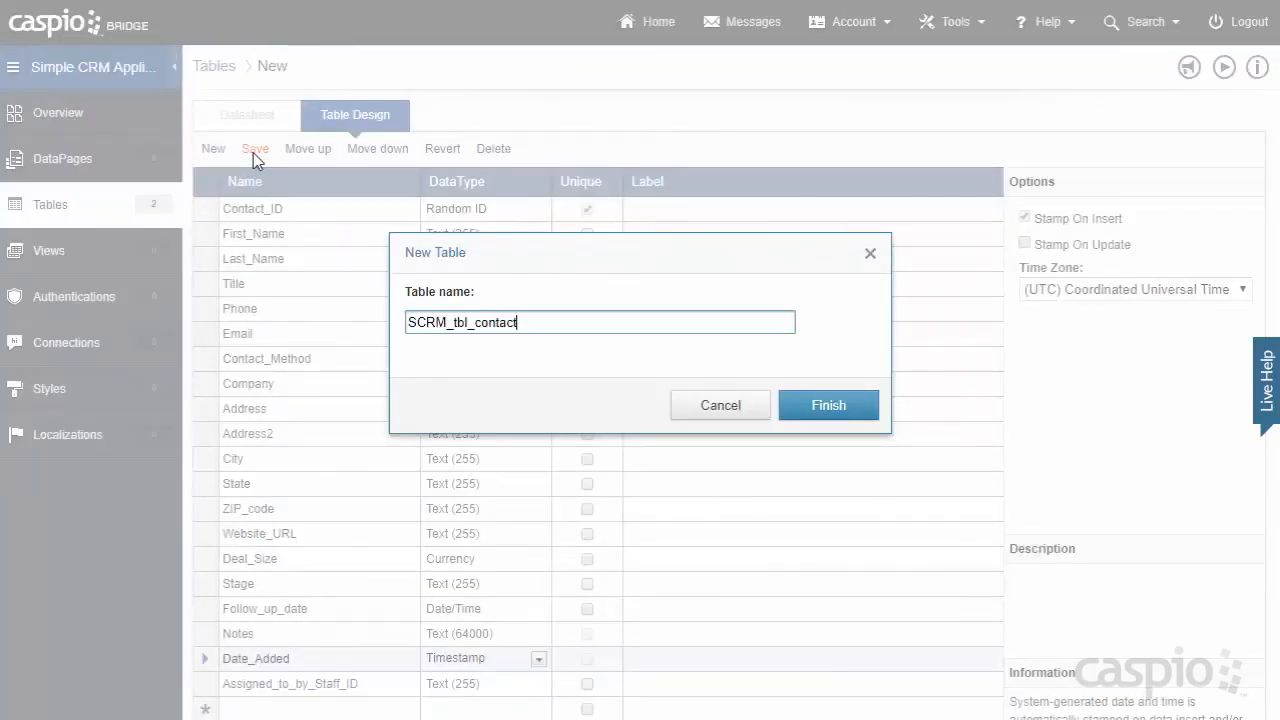
left_click(828, 405)
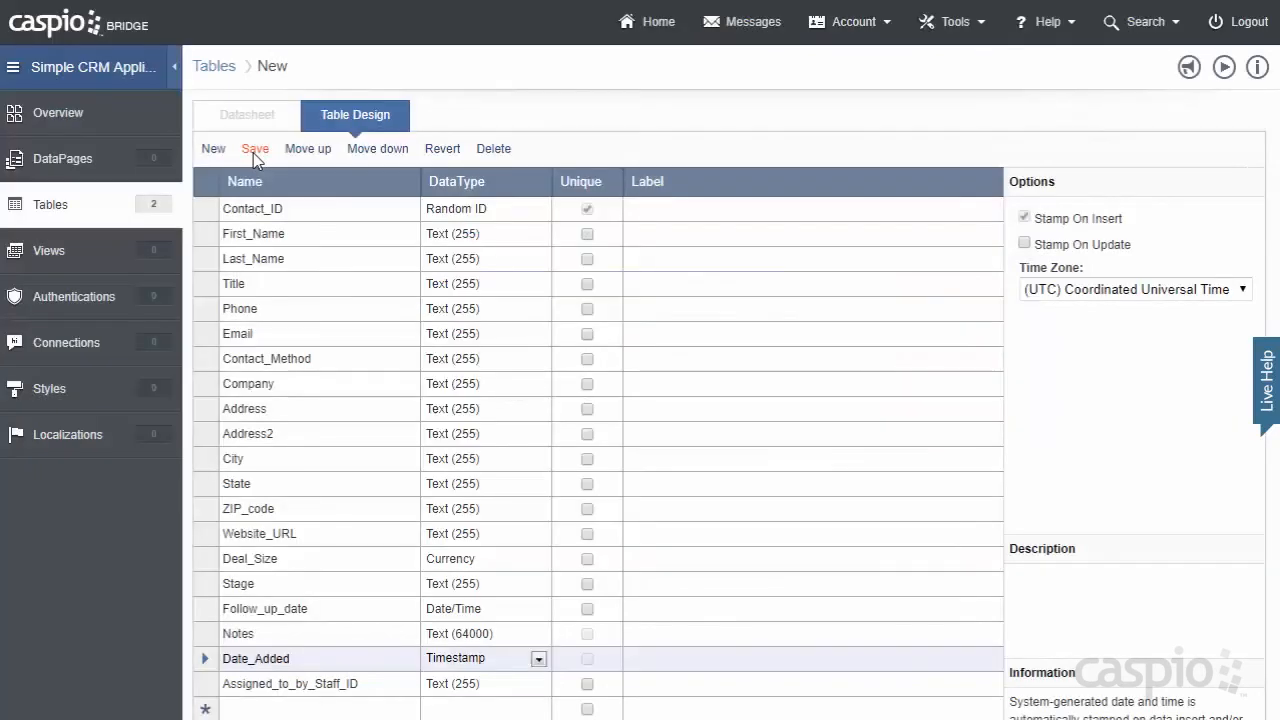
left_click(255, 148)
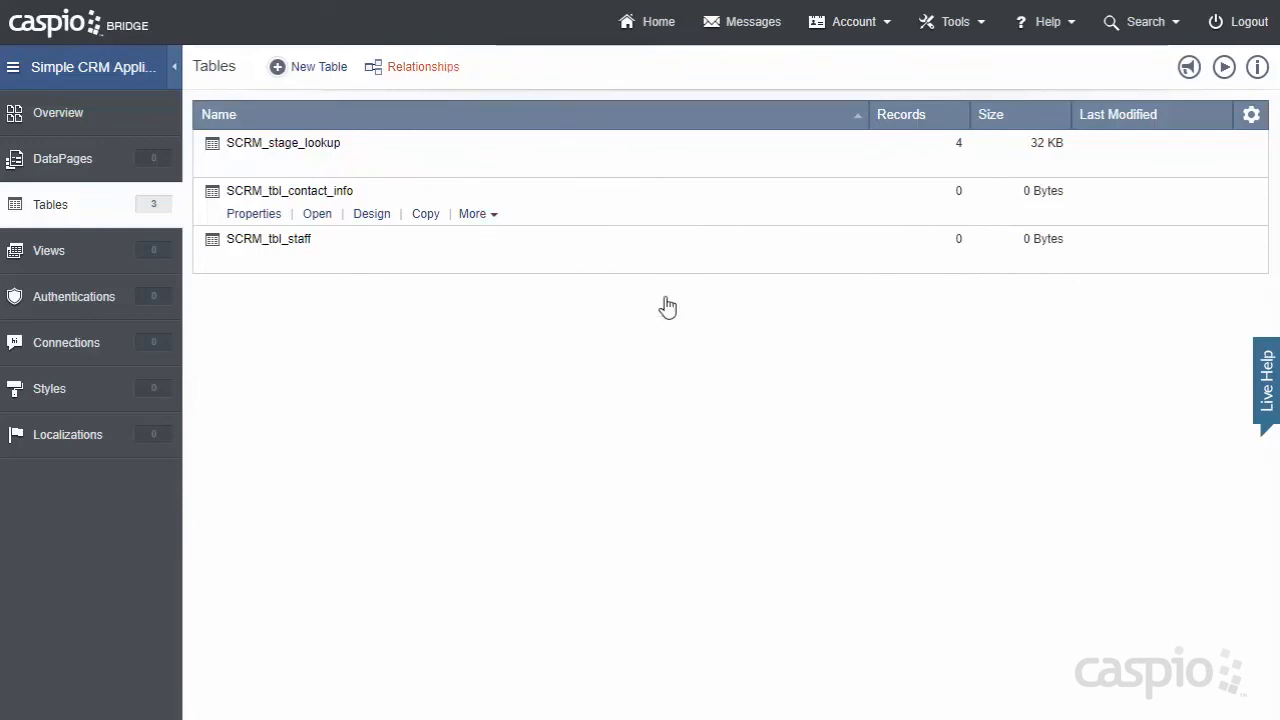
Step: Add SCRM_tbl_staff and SCRM_tbl_contact_info to the Relationships diagram
left_click(422, 66)
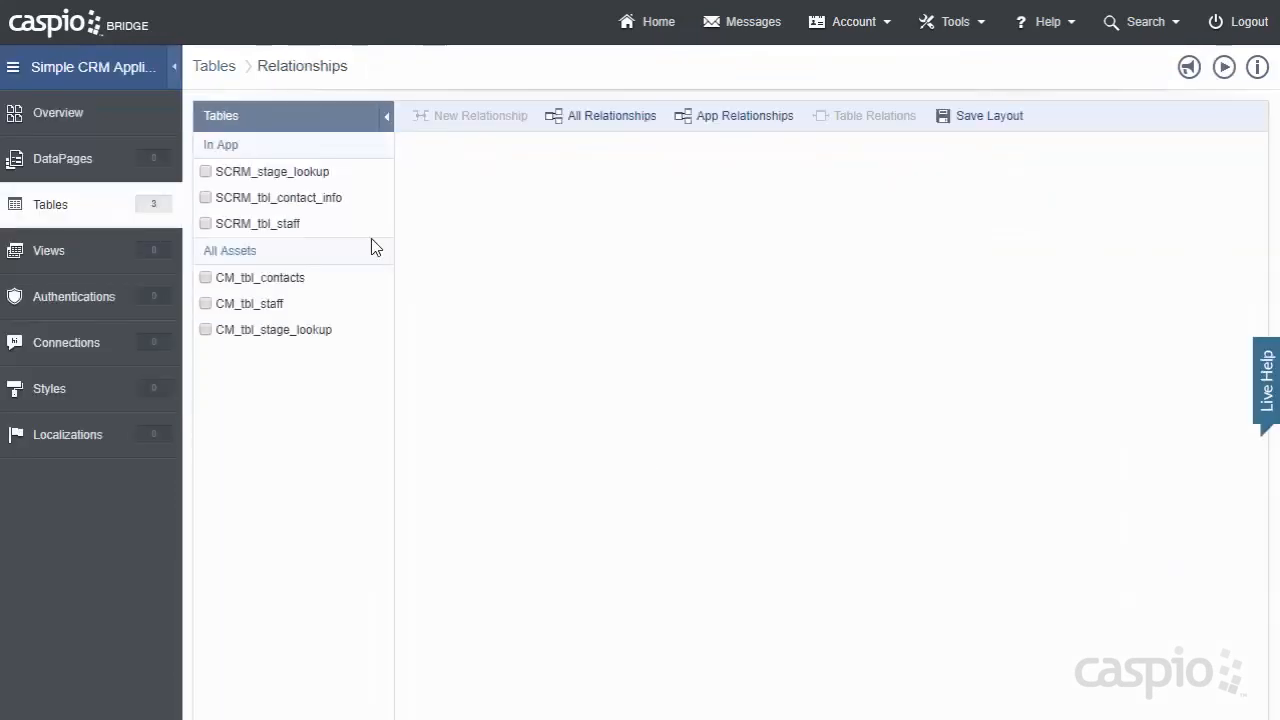
left_click(205, 223)
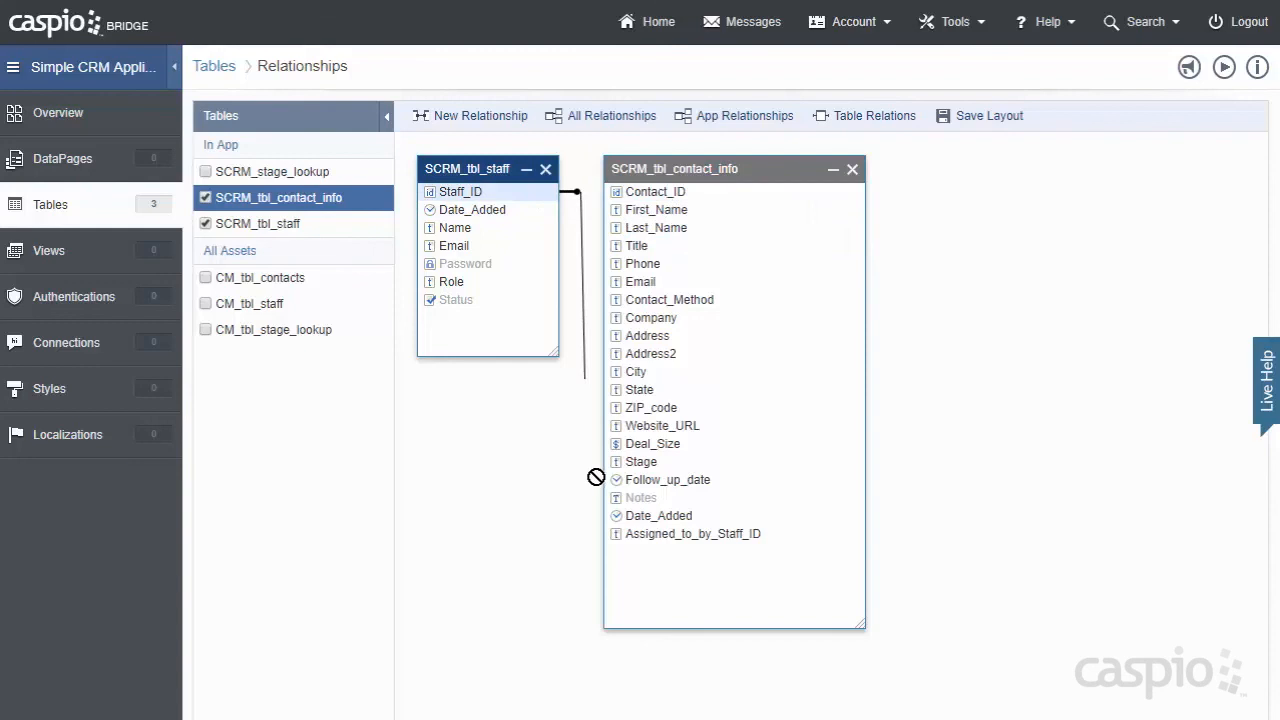
Step: Link Staff_ID to Assigned_to_by_Staff_ID, showing staff Name on DataPages
left_click(480, 115)
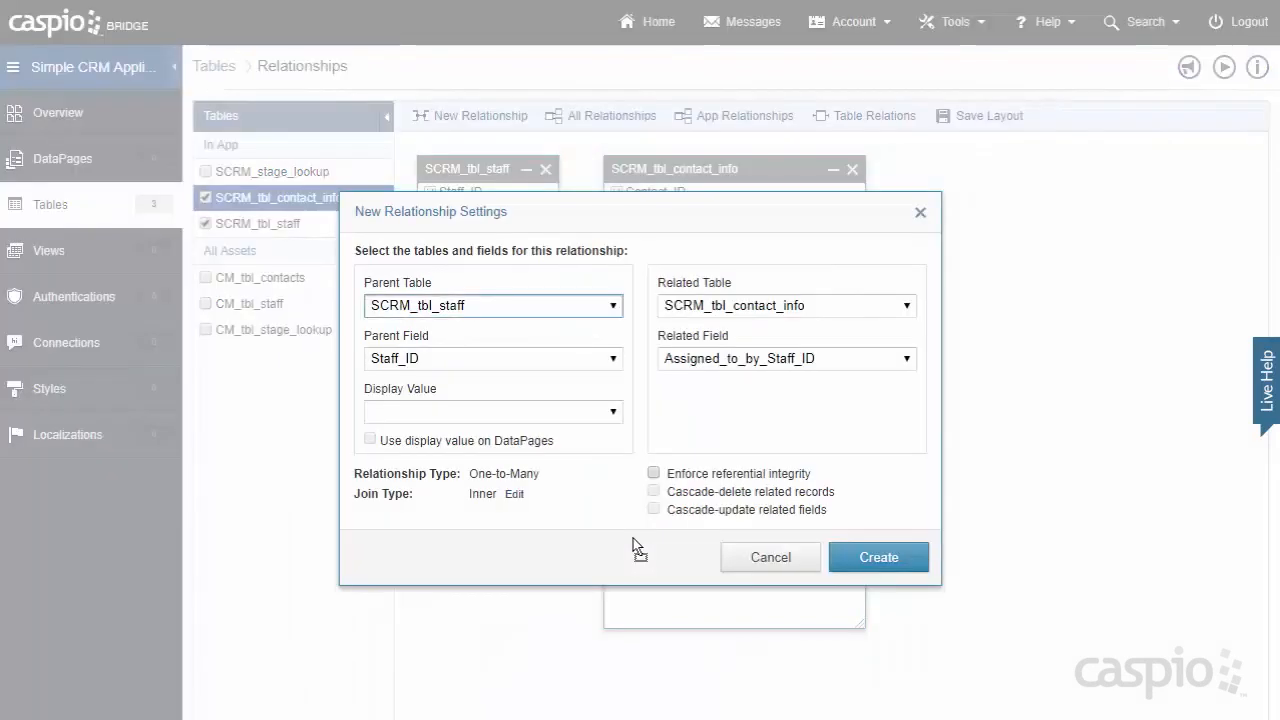
mouse_move(567, 502)
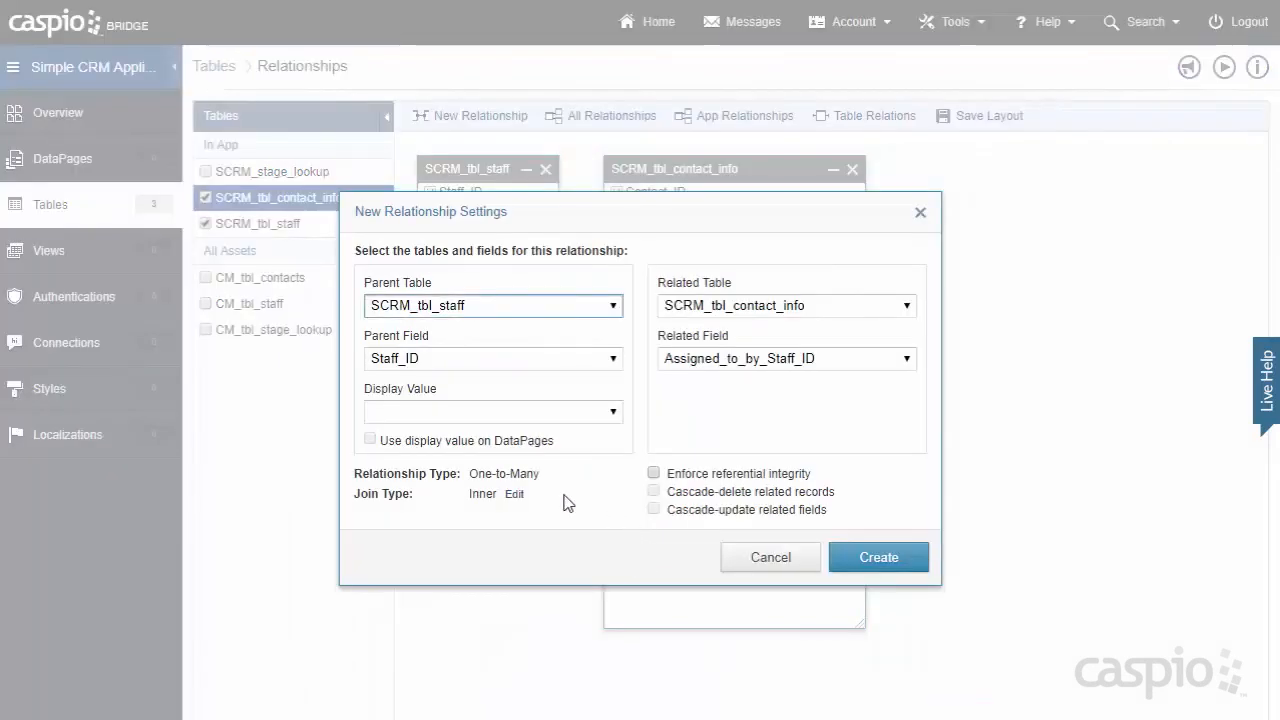
mouse_move(435, 480)
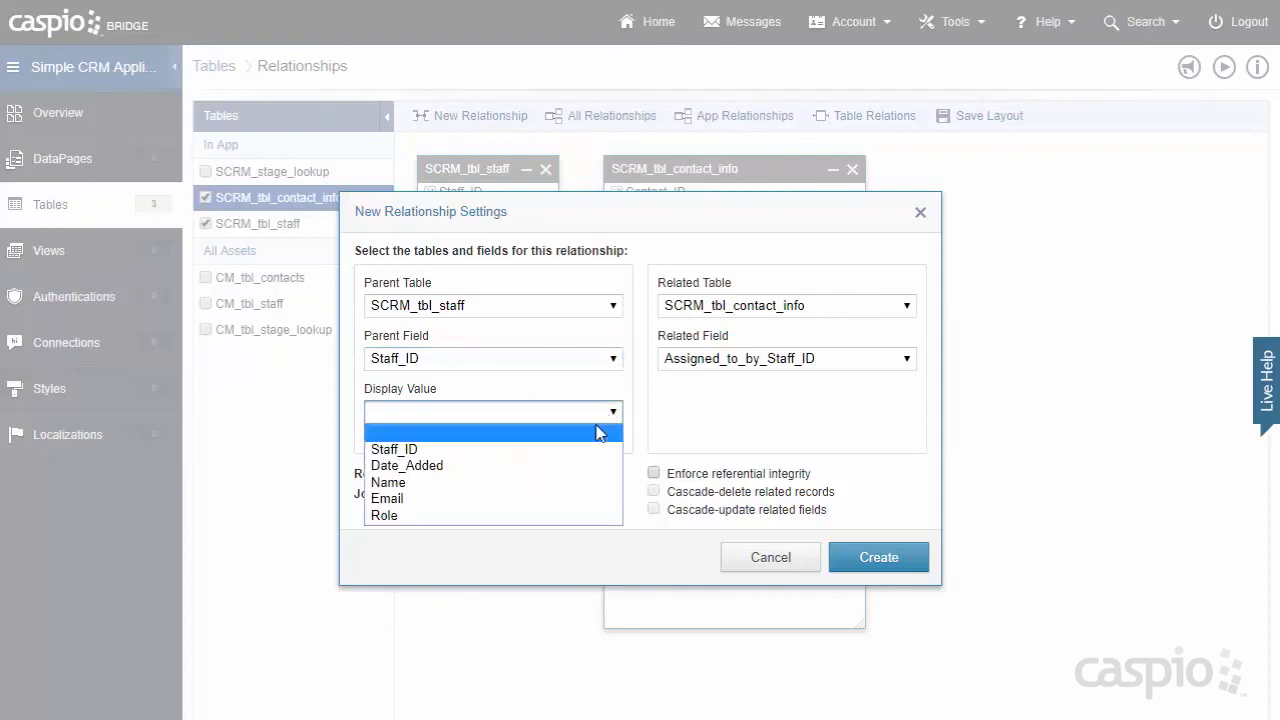
left_click(388, 482)
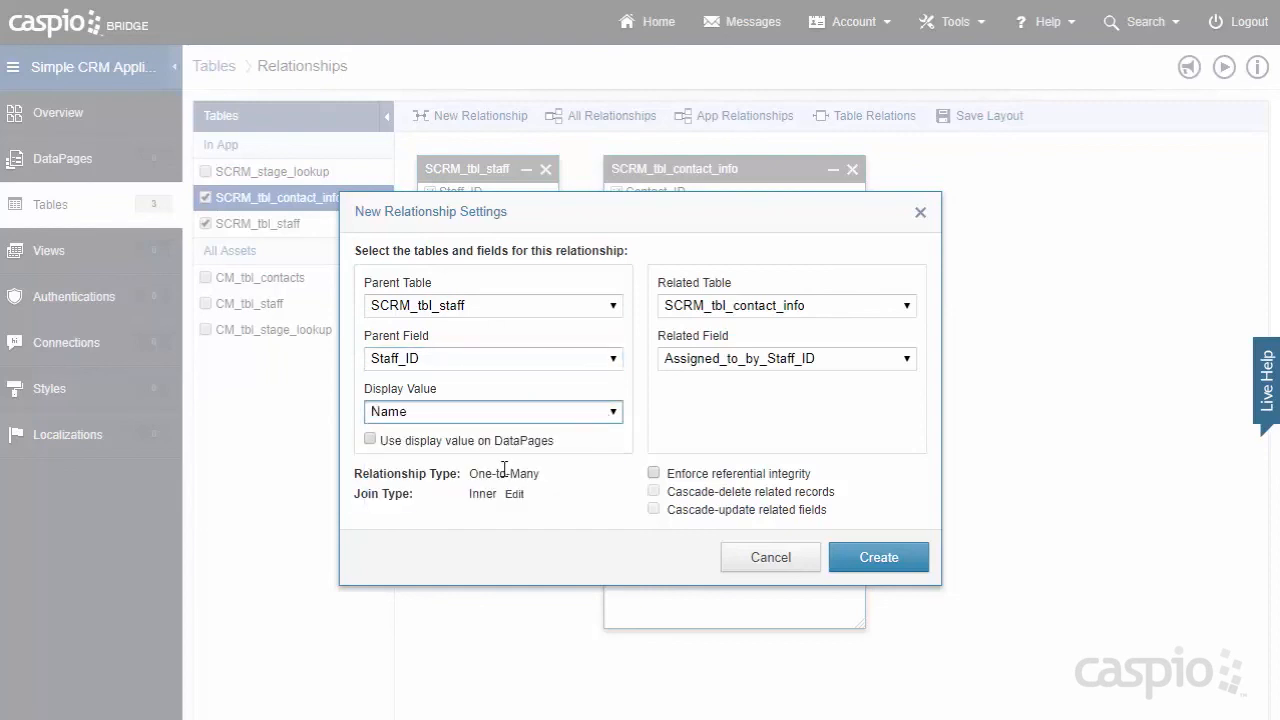
left_click(370, 439)
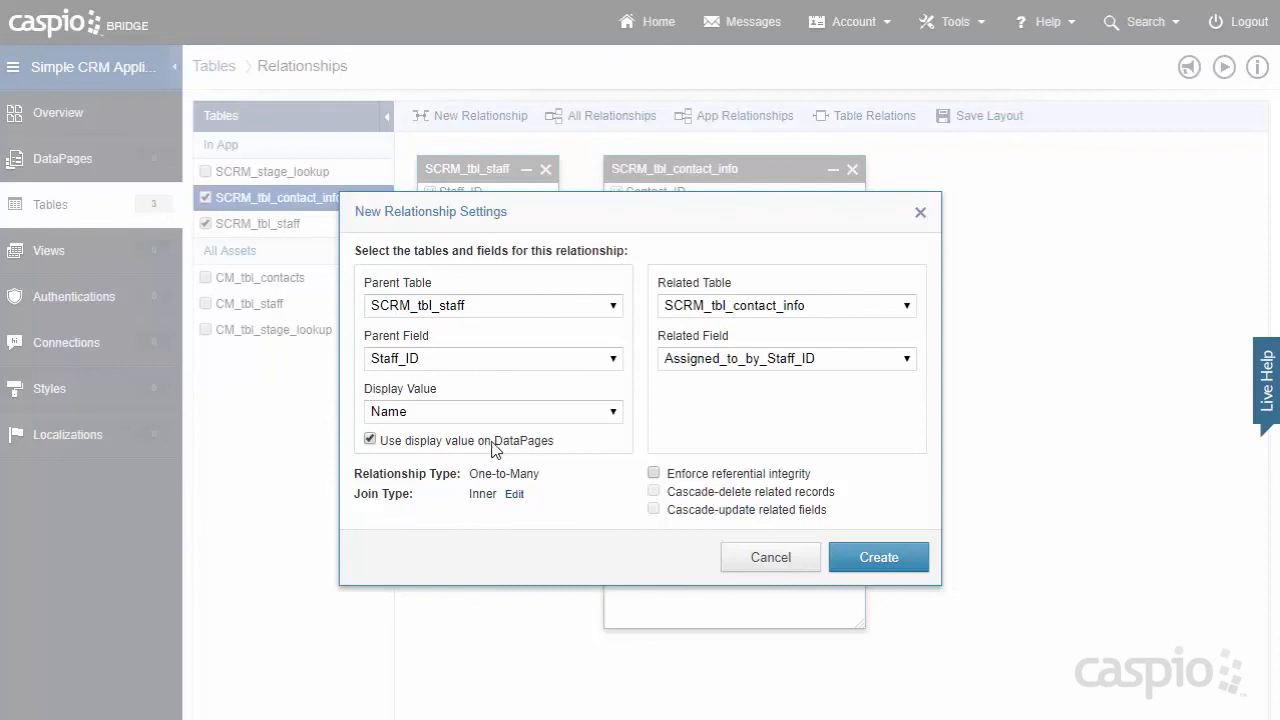
mouse_move(410, 425)
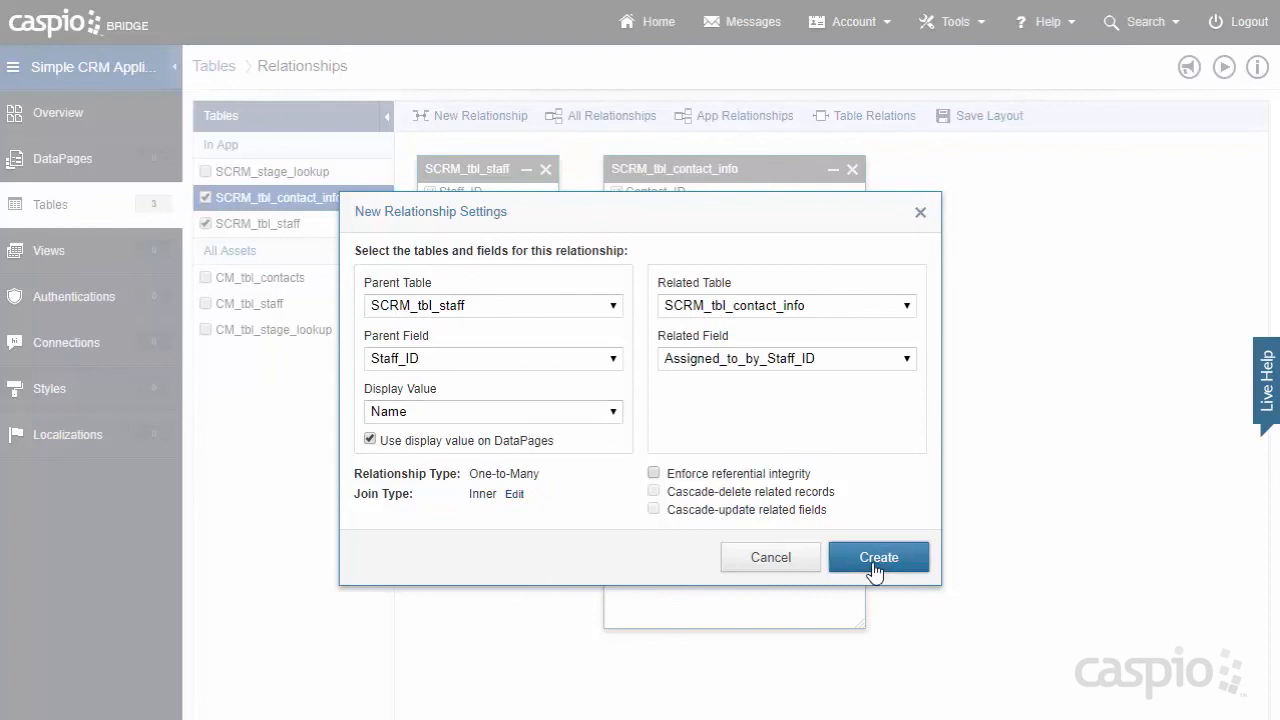
left_click(878, 557)
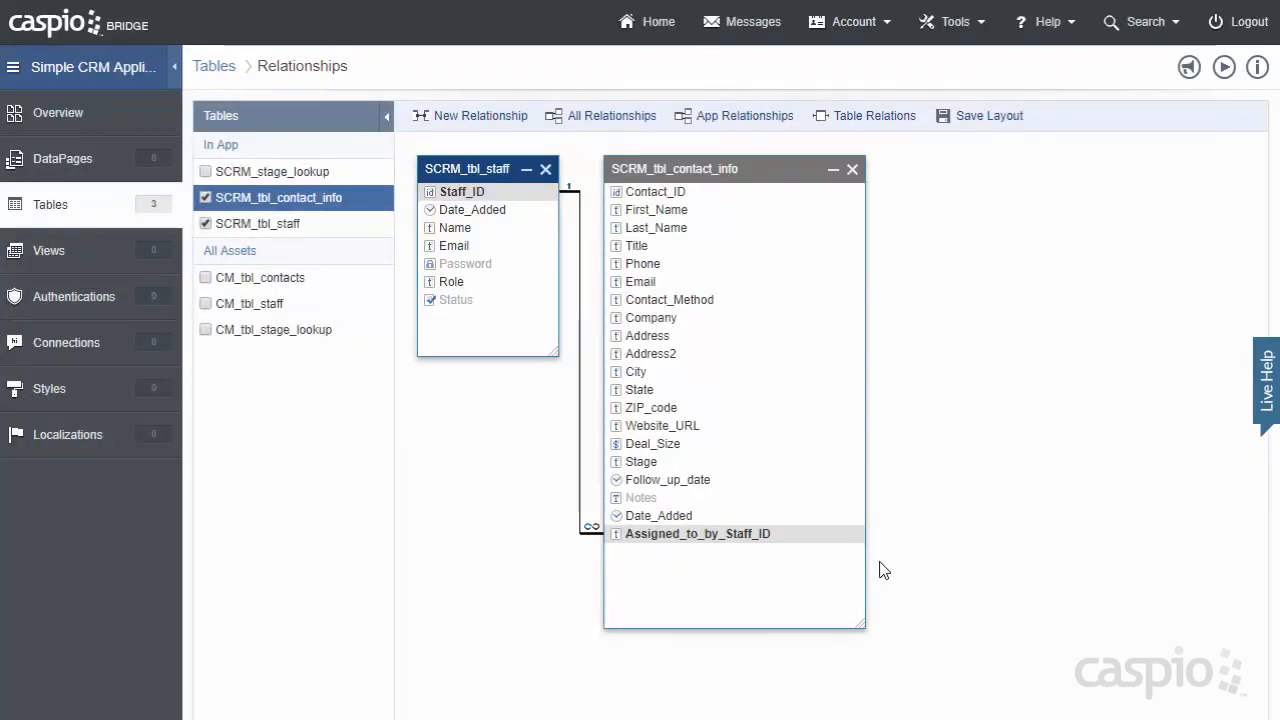
mouse_move(570, 195)
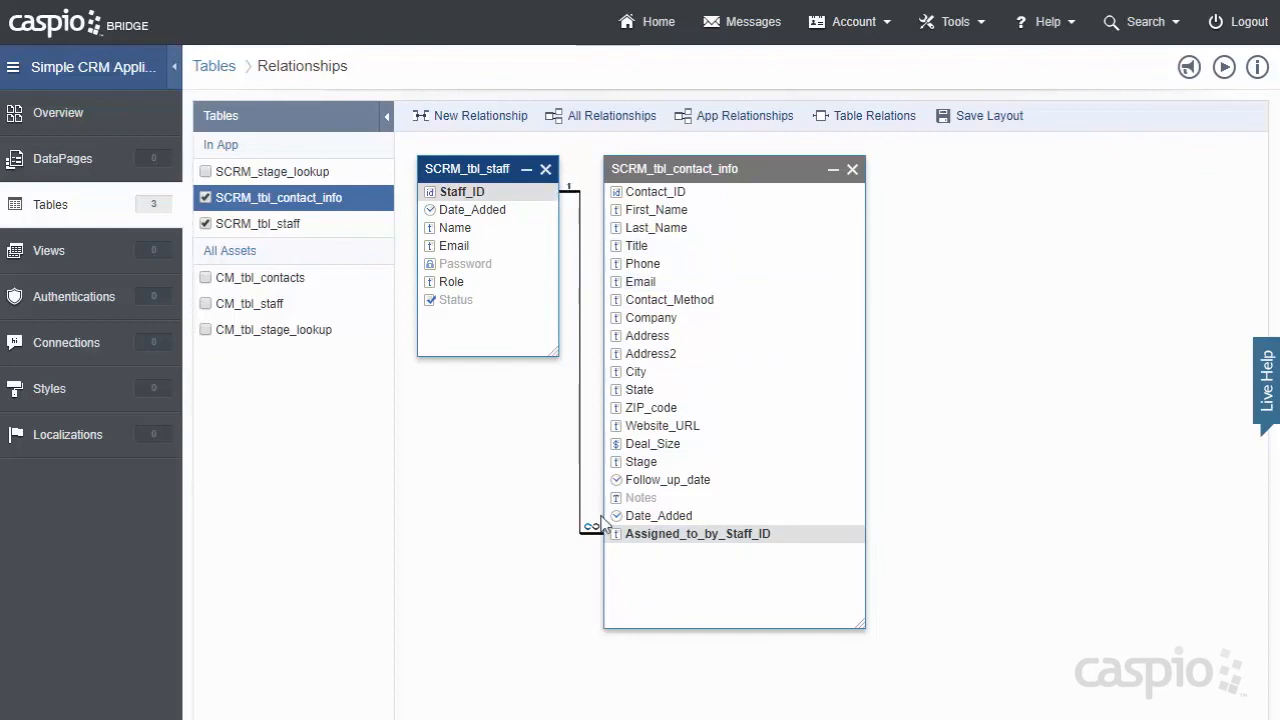
mouse_move(598, 528)
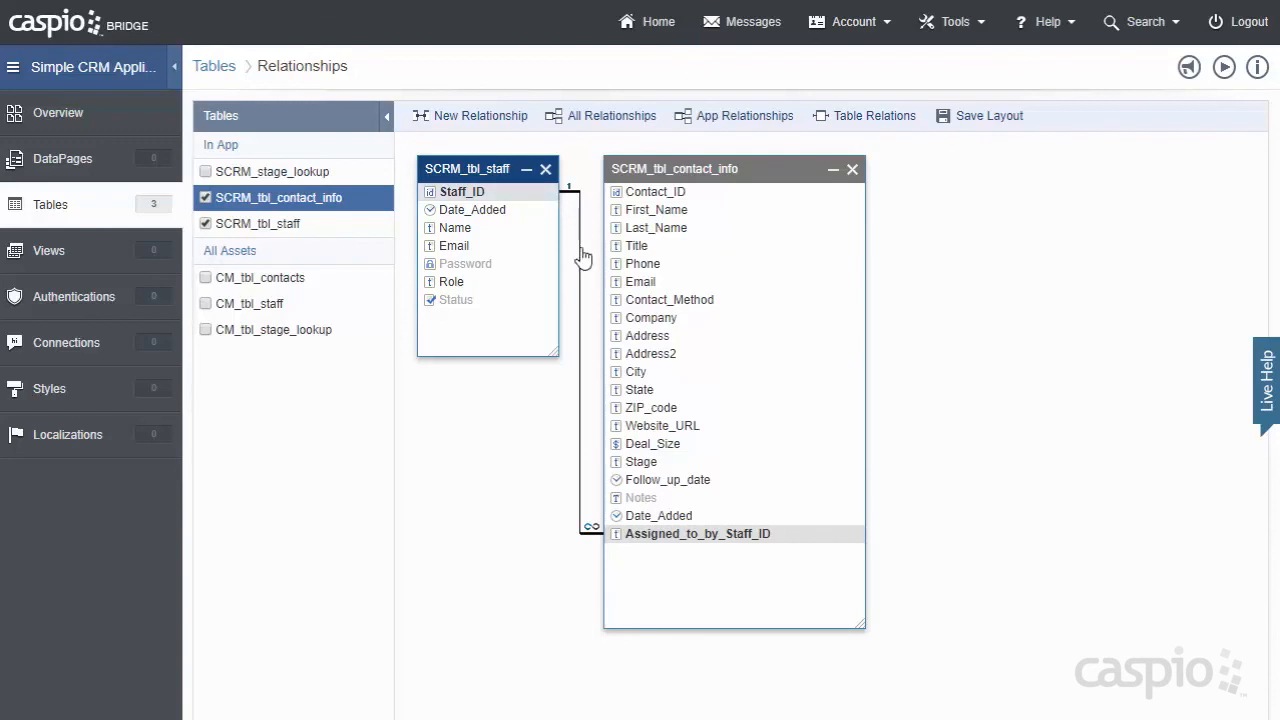
mouse_move(638, 533)
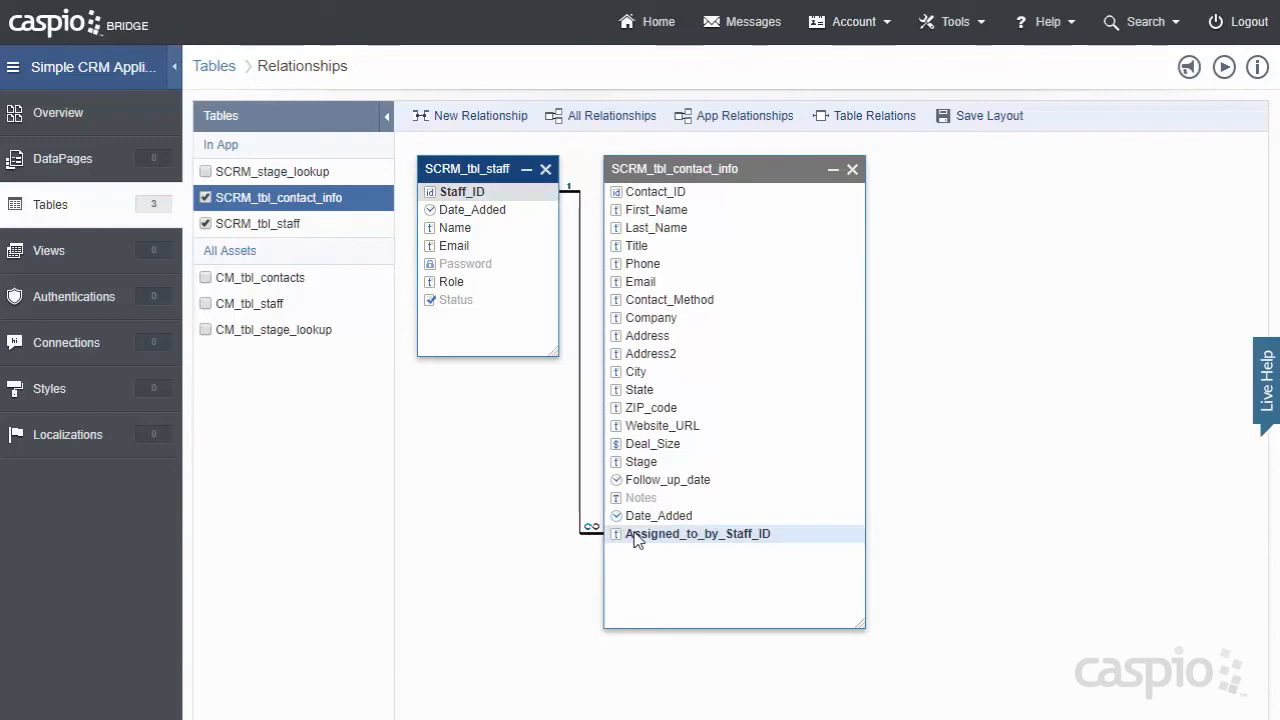
mouse_move(503, 507)
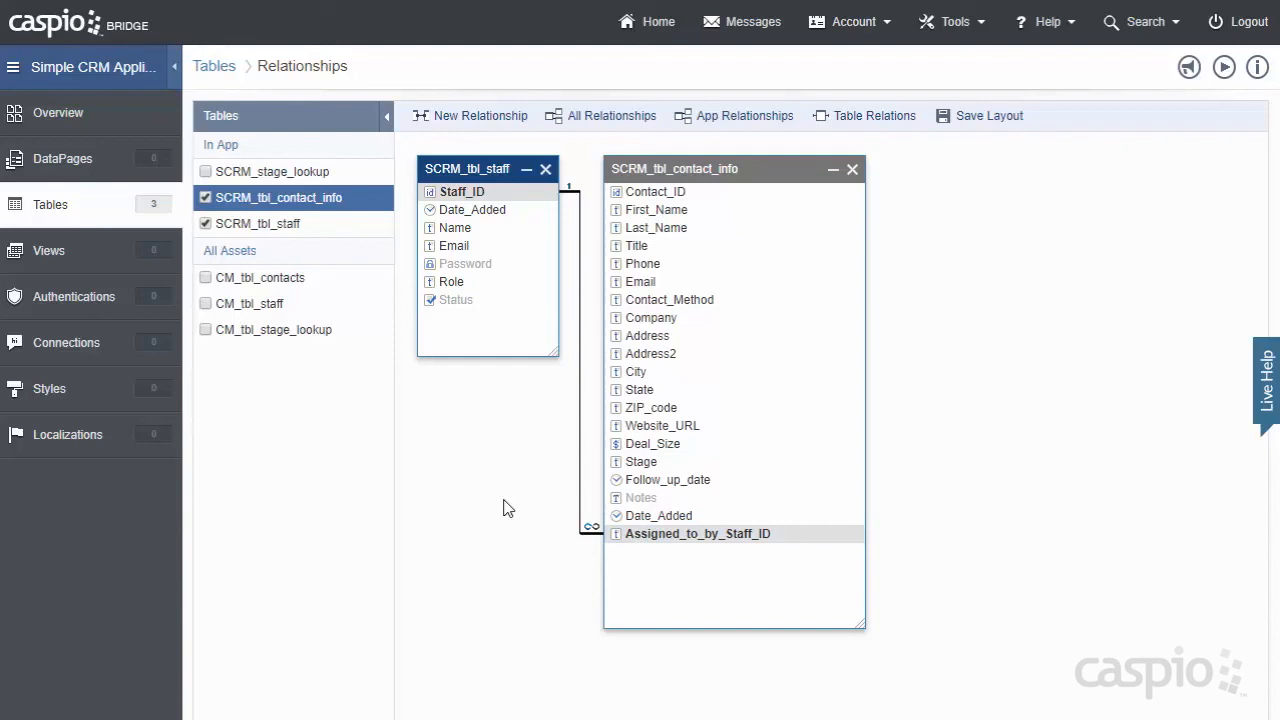